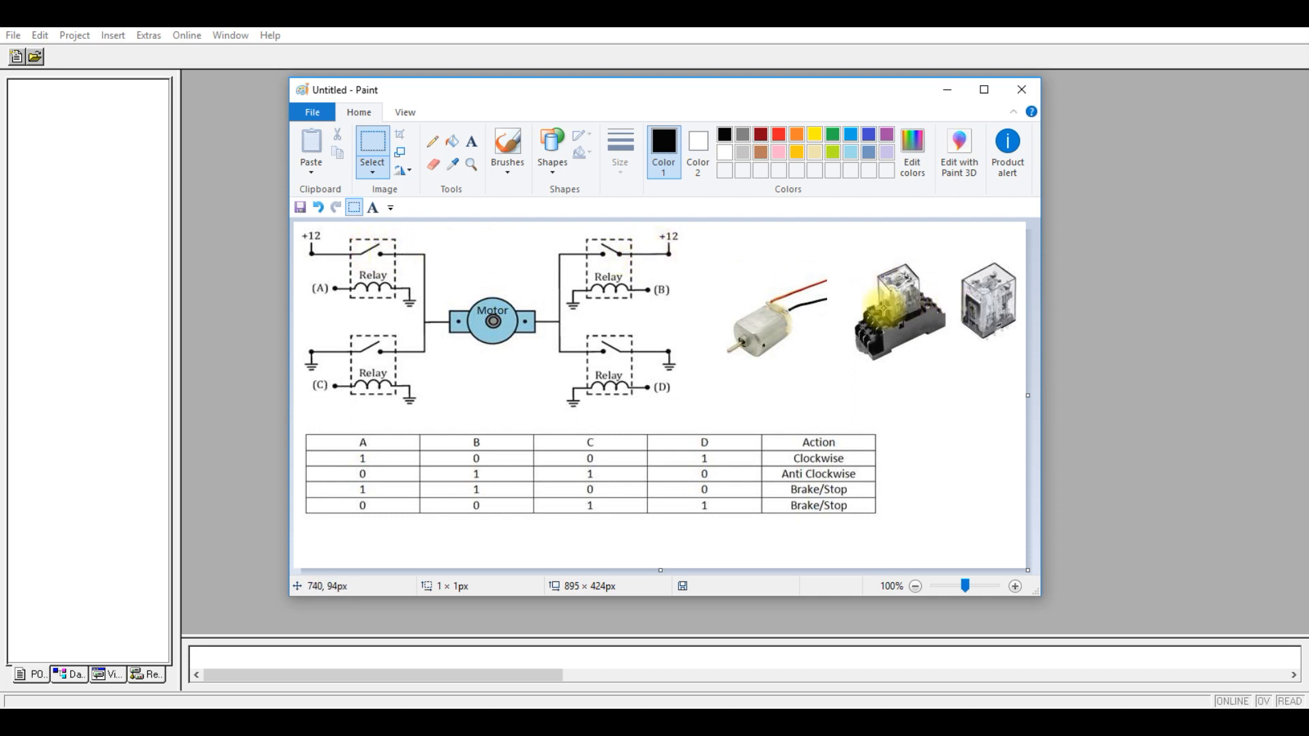
{"action": "mouse_move", "coordinate": [723, 334]}
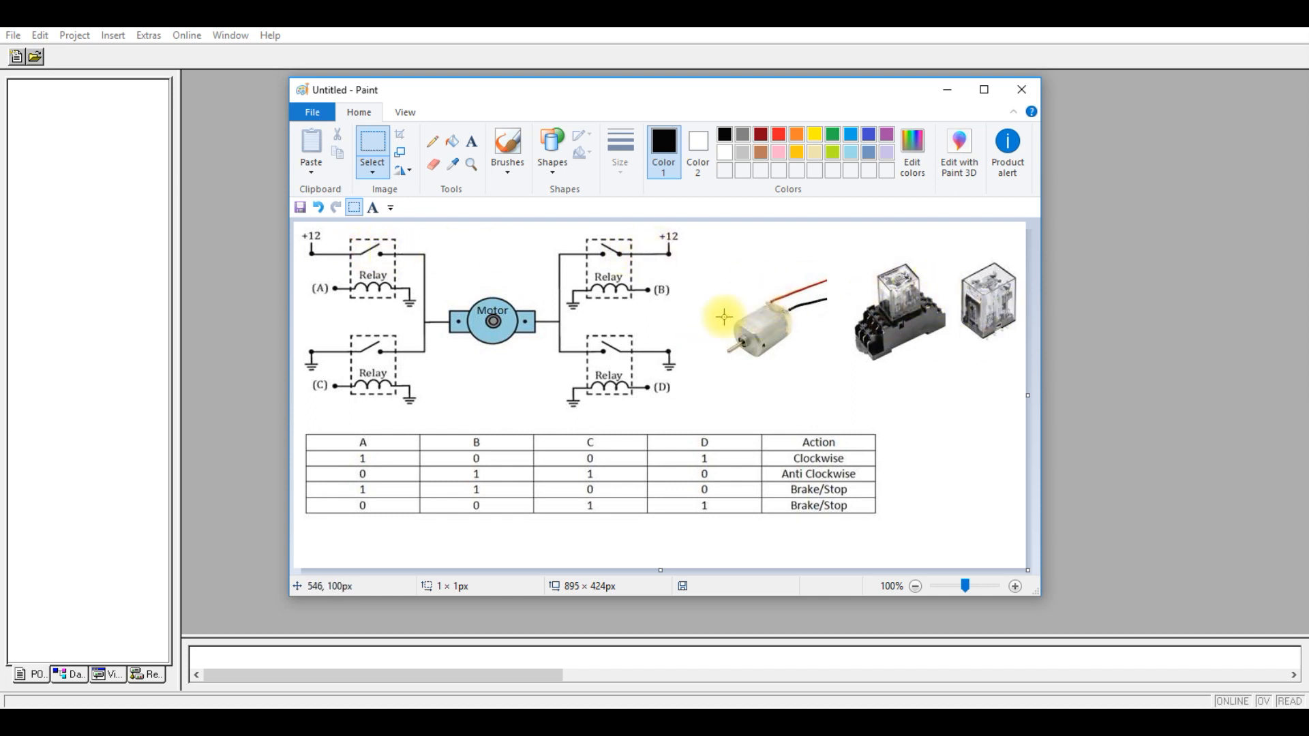
{"action": "mouse_move", "coordinate": [360, 480]}
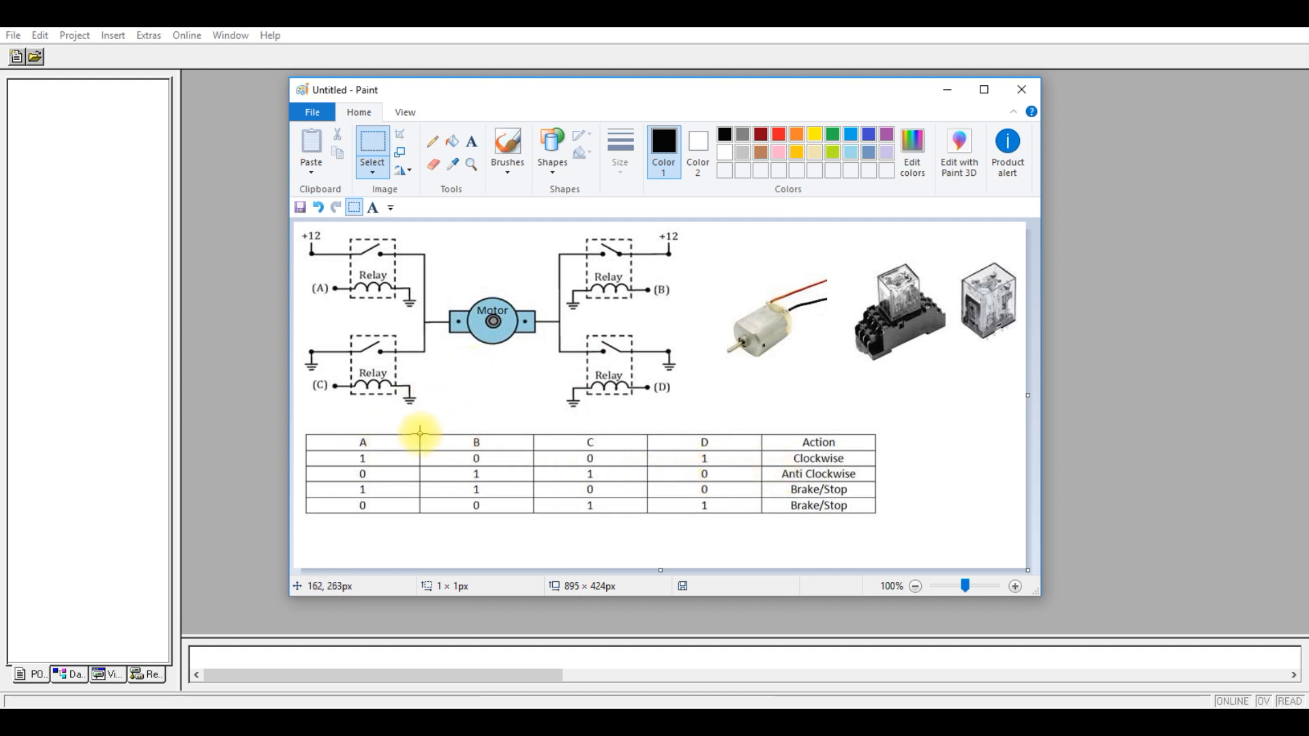
{"action": "mouse_move", "coordinate": [411, 467]}
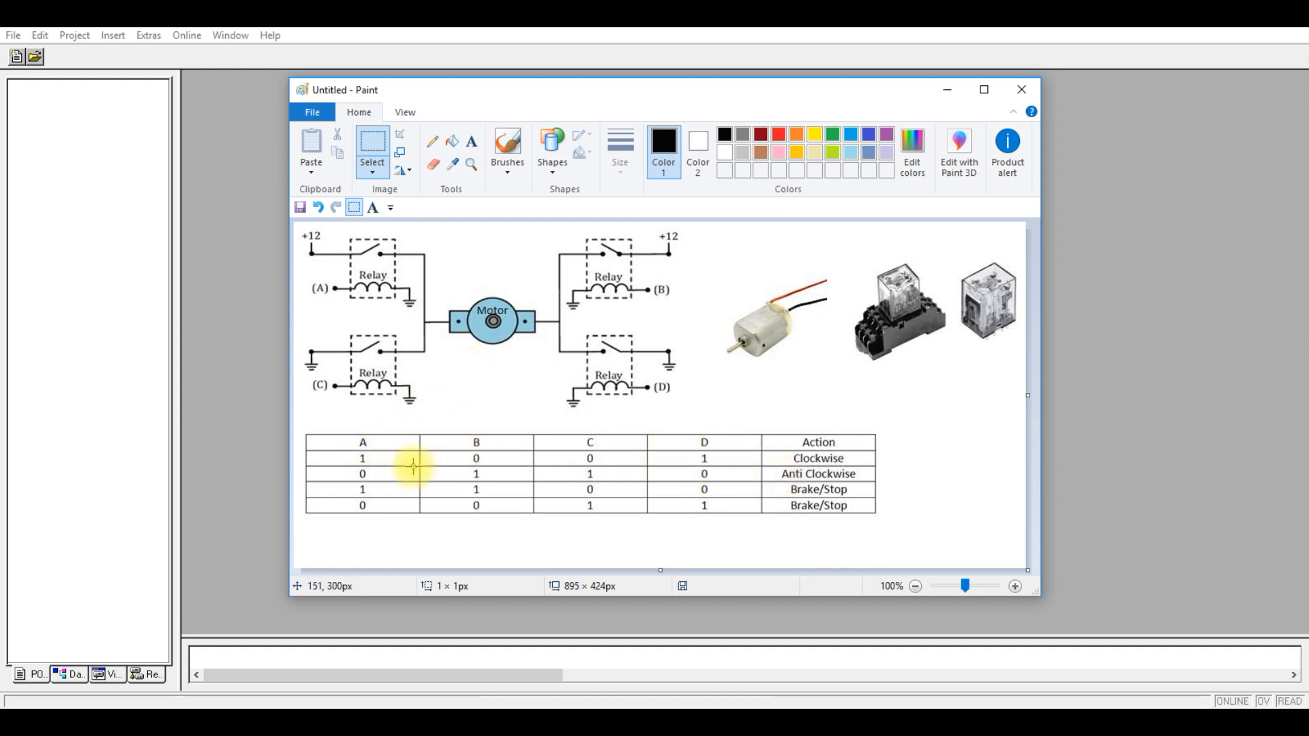
{"action": "mouse_move", "coordinate": [393, 471]}
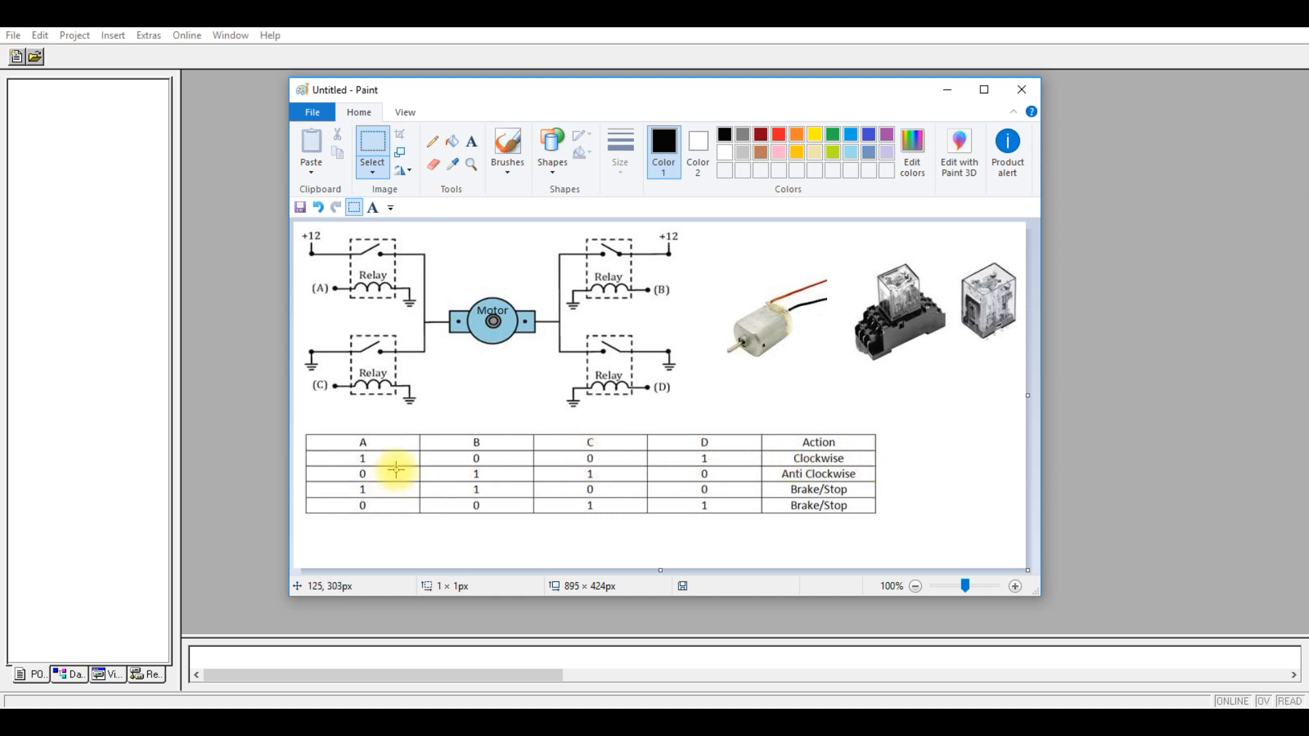
{"action": "mouse_move", "coordinate": [506, 271]}
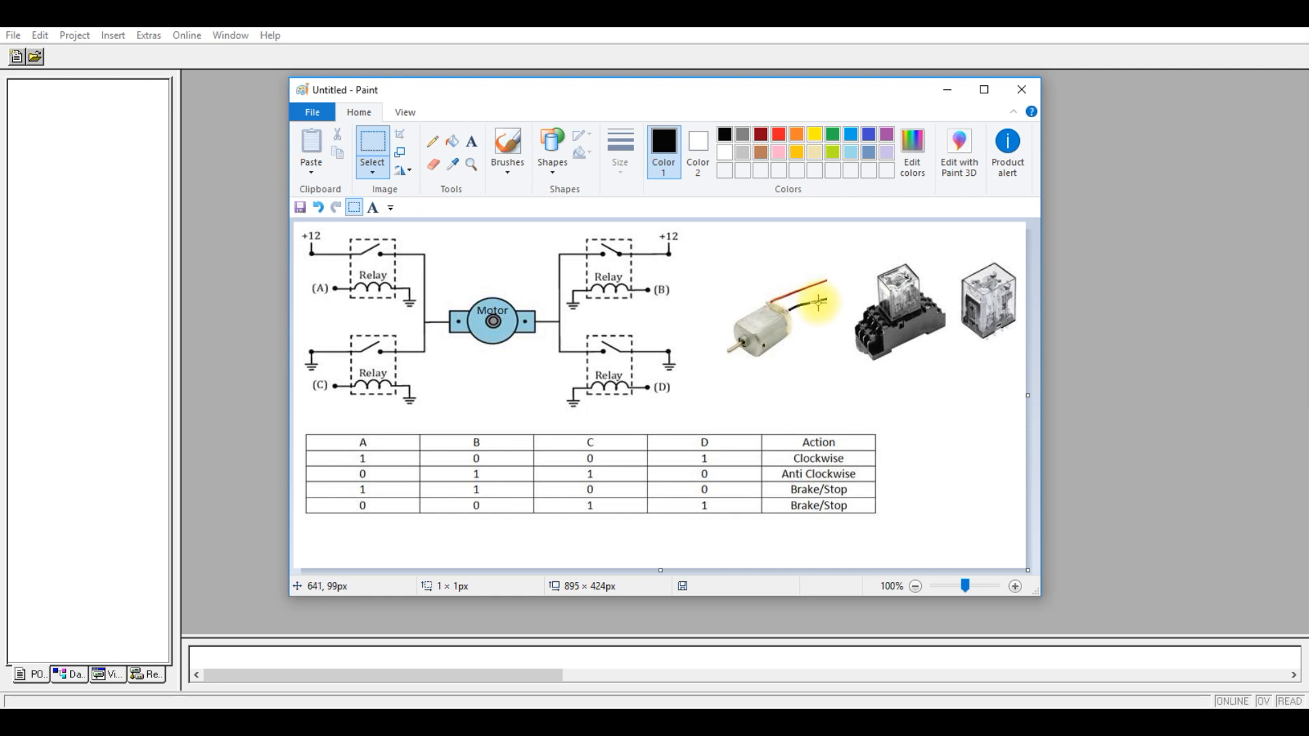
{"action": "mouse_move", "coordinate": [721, 388]}
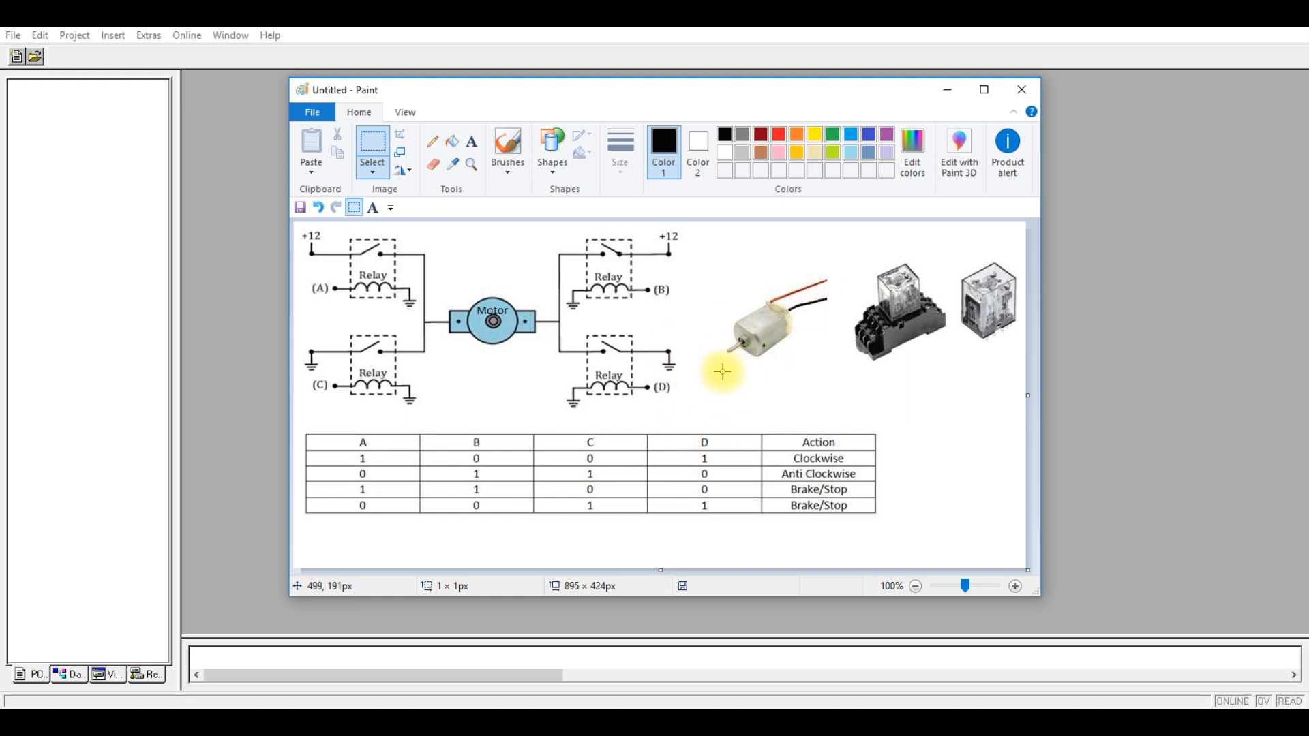
{"action": "mouse_move", "coordinate": [355, 445]}
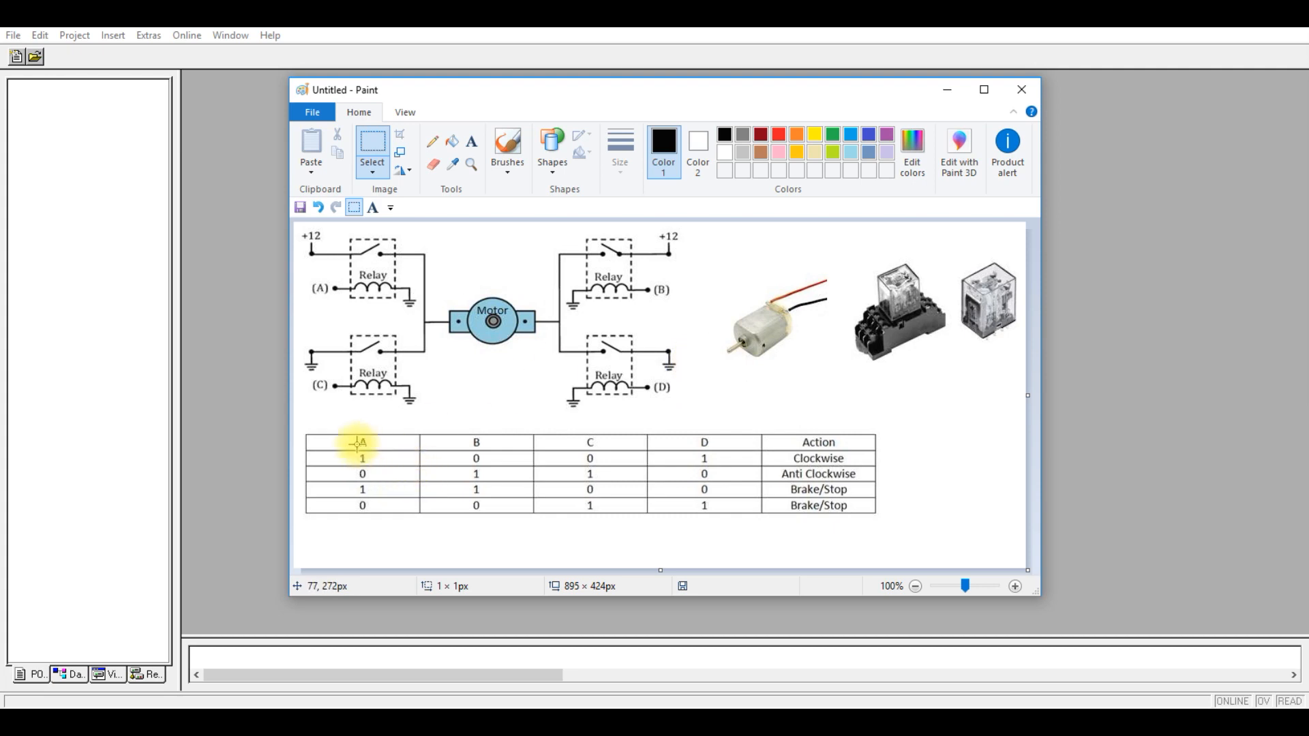
{"action": "mouse_move", "coordinate": [368, 461]}
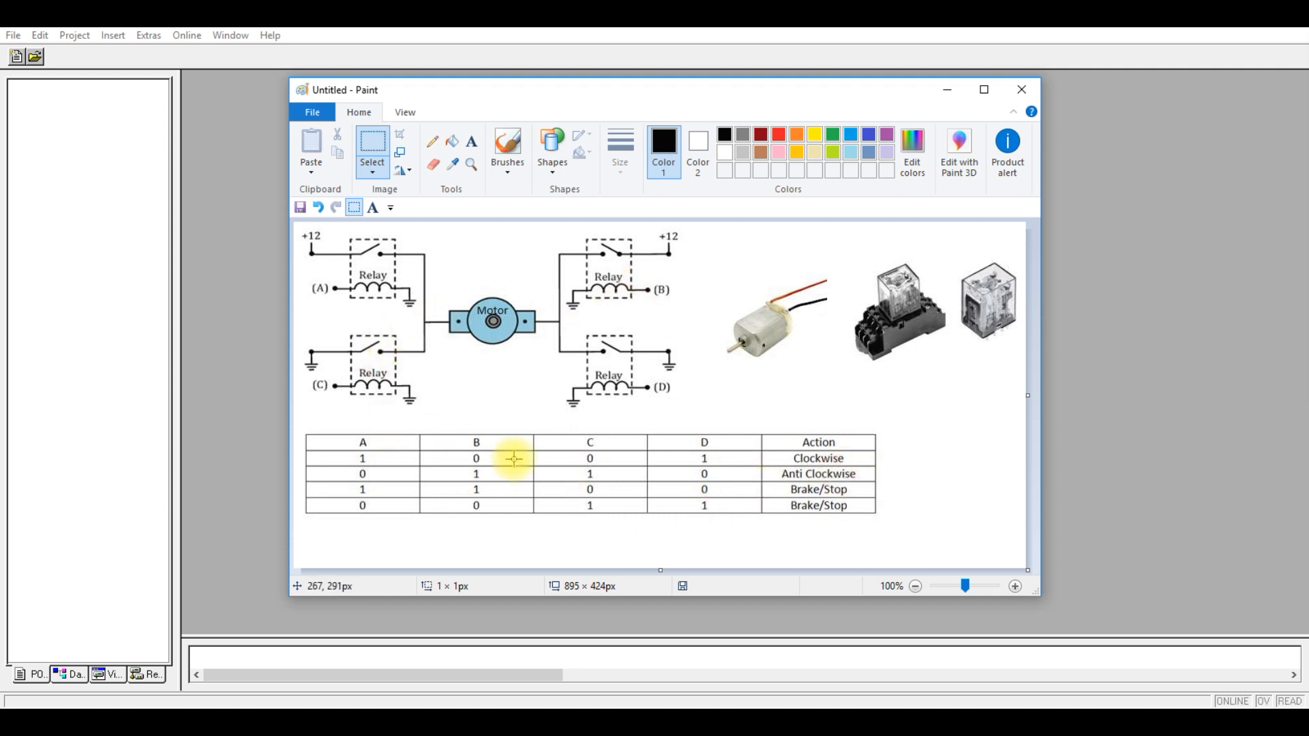
{"action": "mouse_move", "coordinate": [618, 424]}
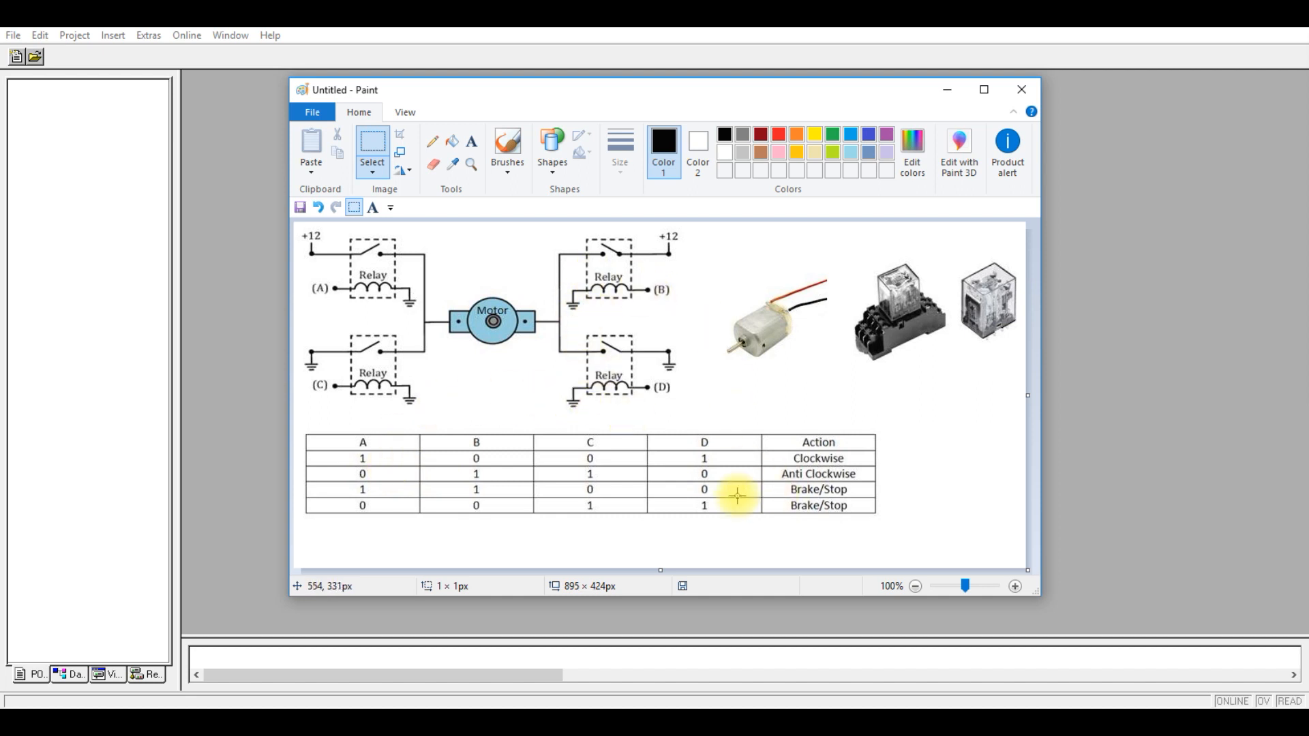
{"action": "mouse_move", "coordinate": [456, 473]}
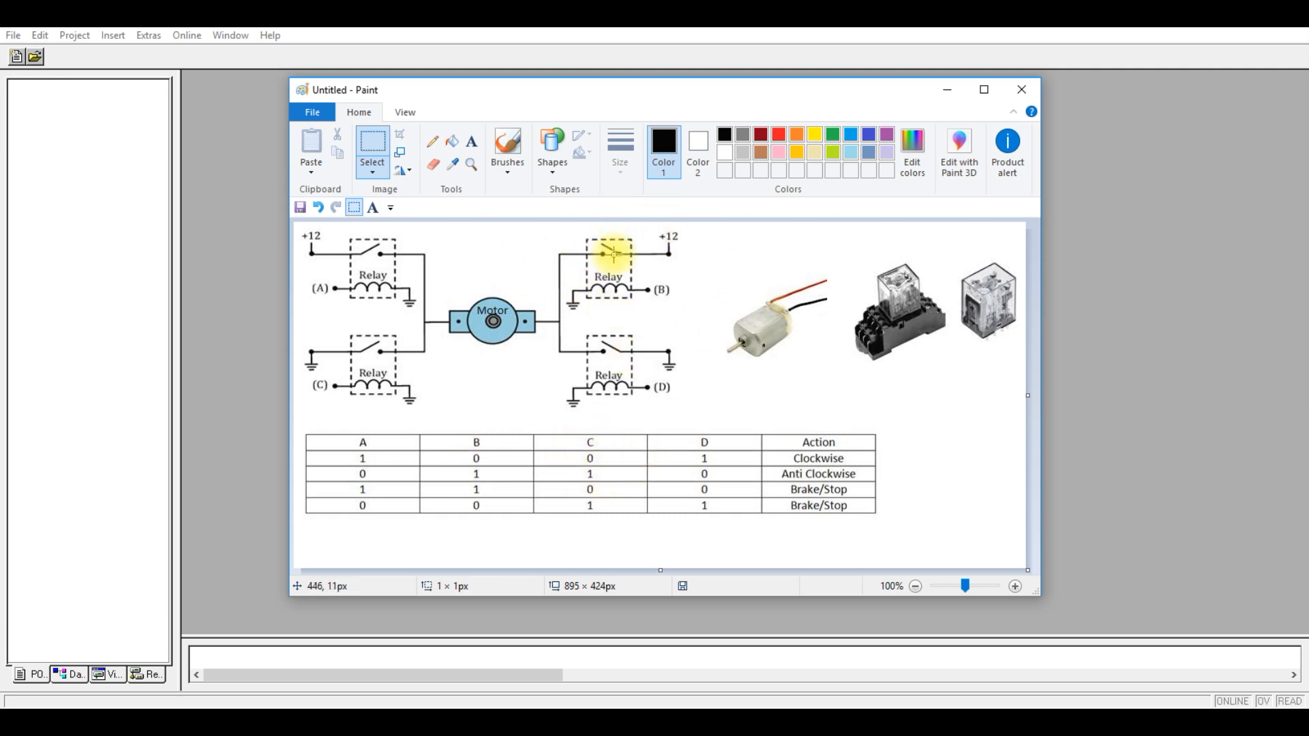
{"action": "mouse_move", "coordinate": [664, 64]}
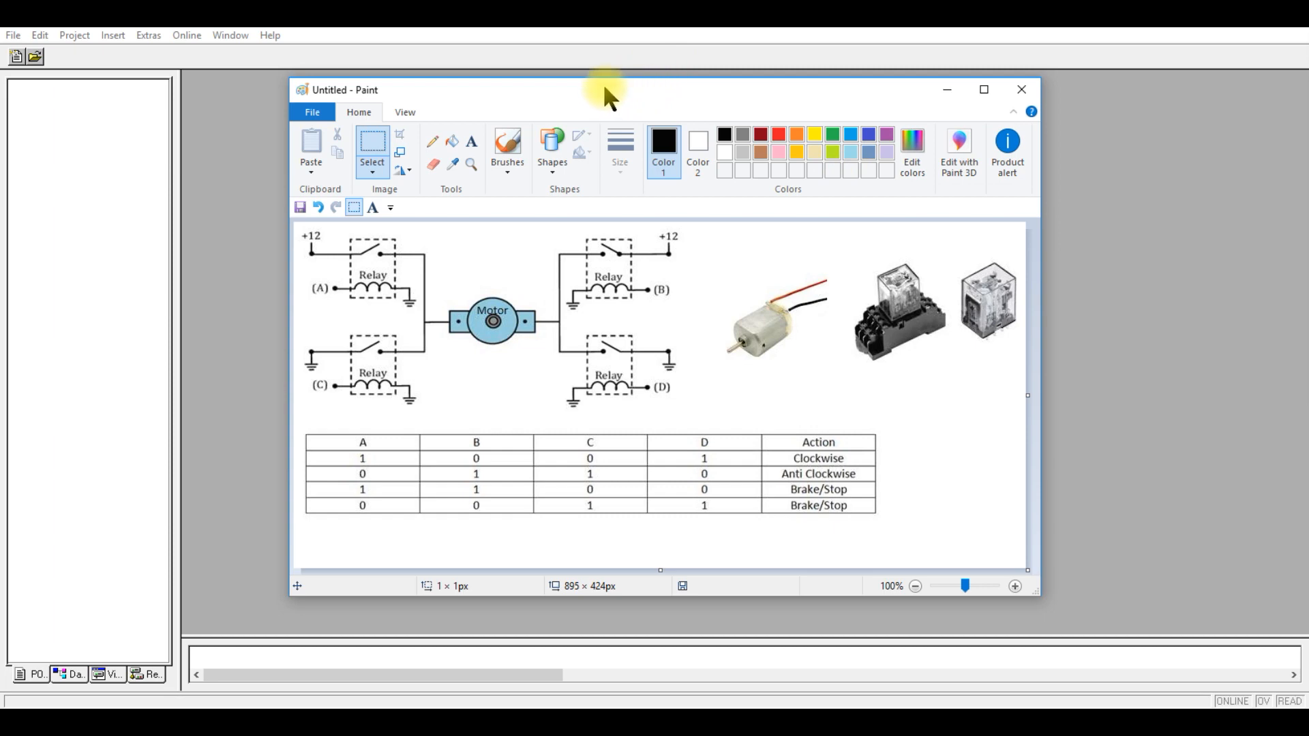
- Start a new CoDeSys project with the circuit diagram image set aside
{"action": "left_click", "coordinate": [1020, 90]}
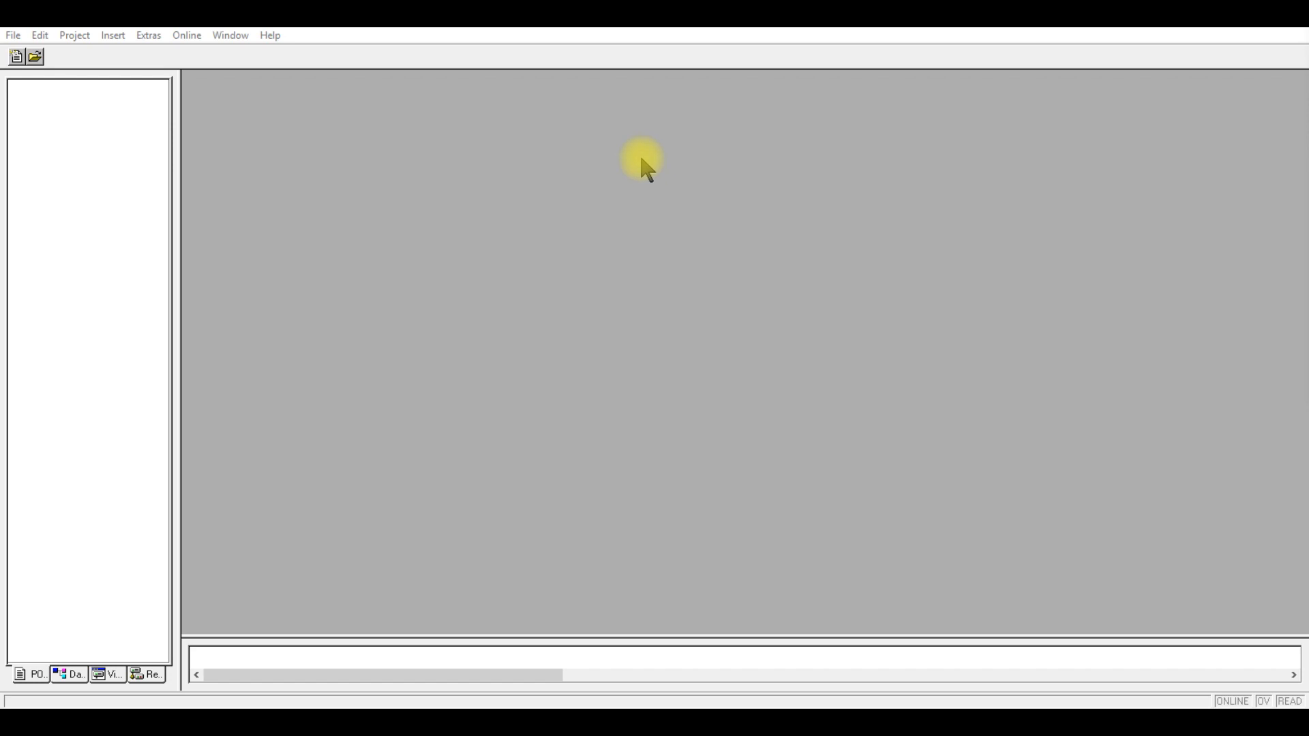
{"action": "left_click", "coordinate": [11, 36]}
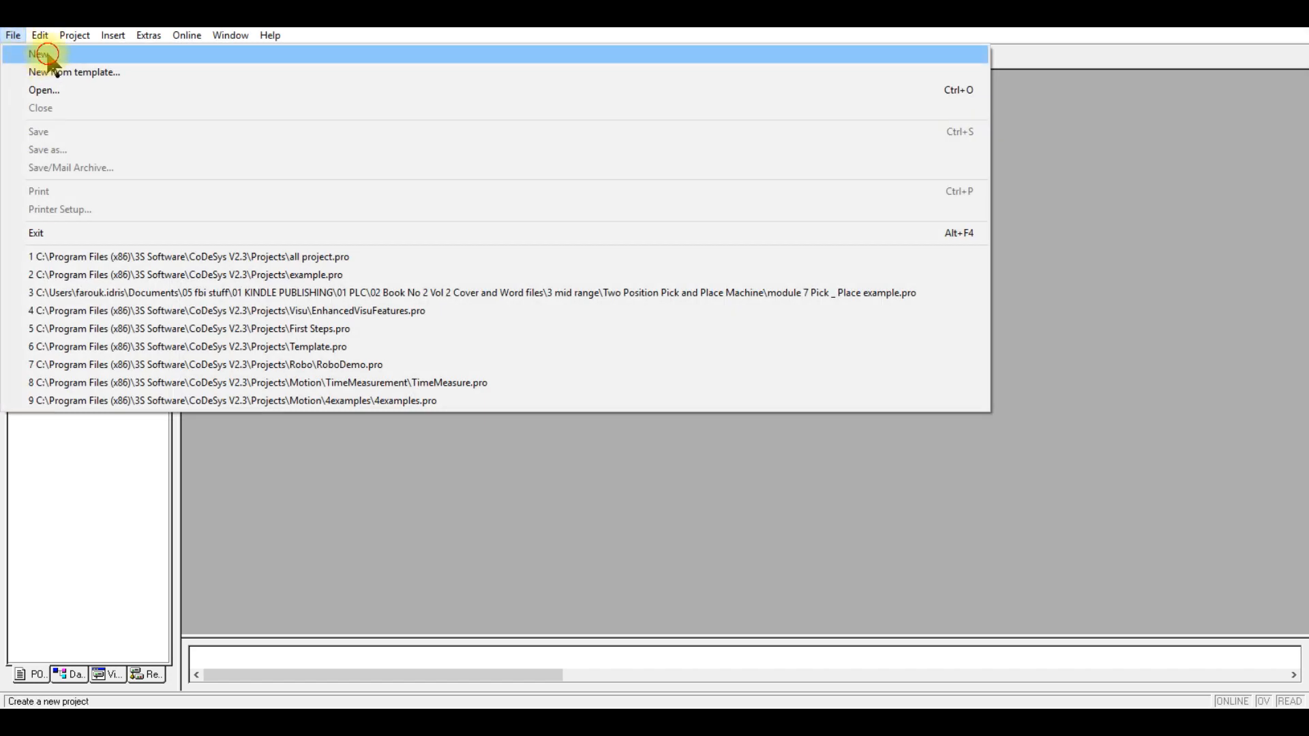
{"action": "left_click", "coordinate": [36, 55]}
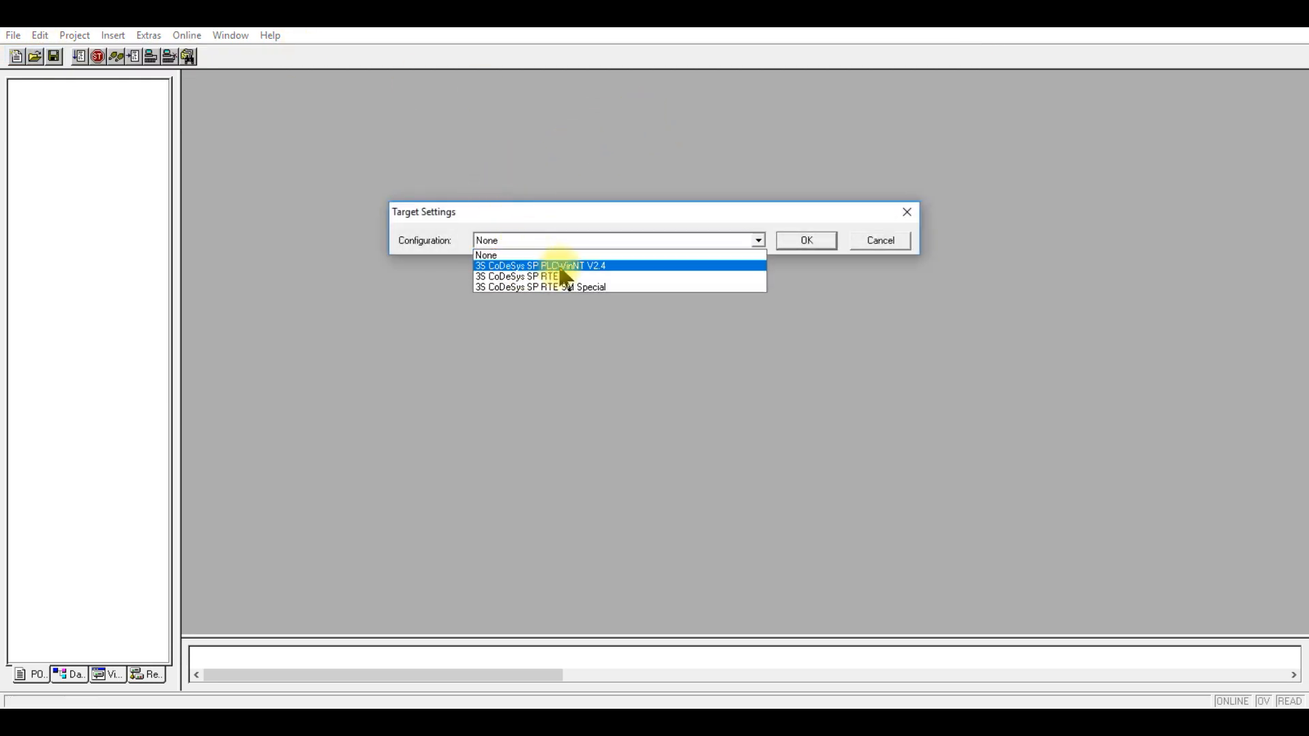
{"action": "mouse_move", "coordinate": [590, 271]}
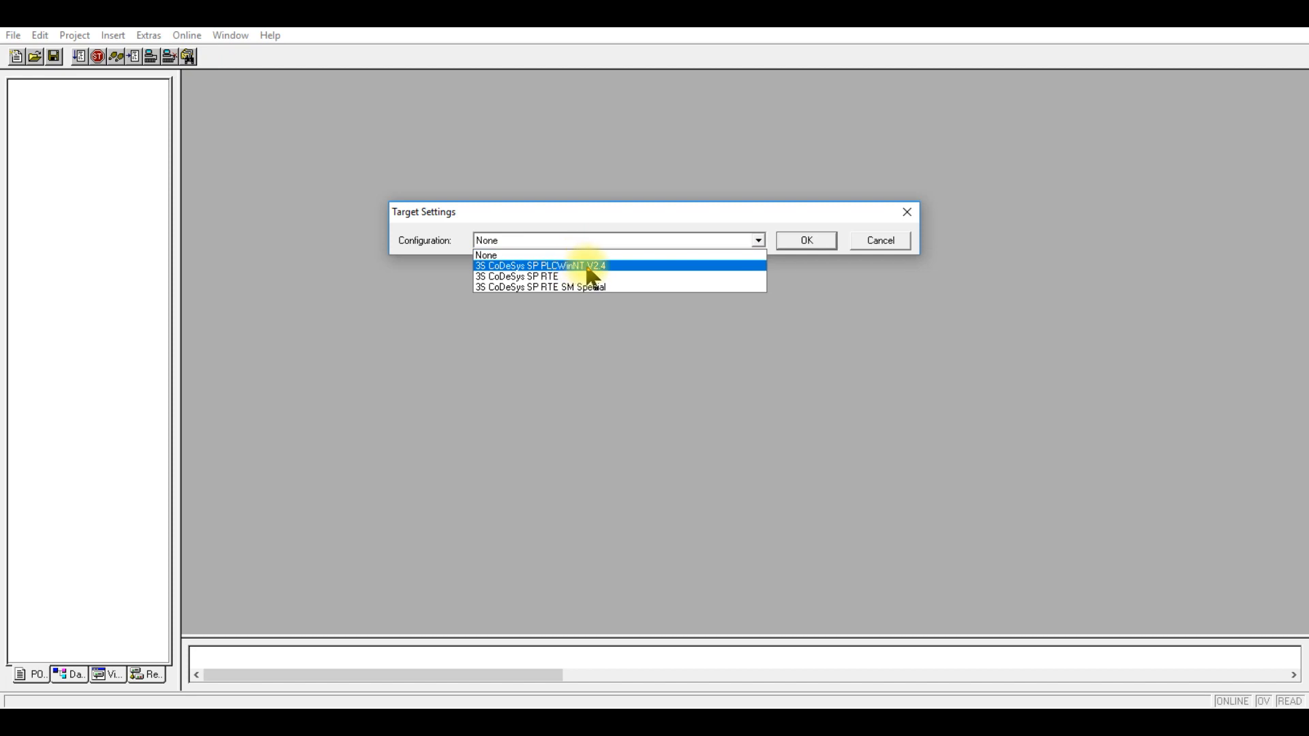
- Choose the 3S CoDeSys SP PLCWinNT V2.4 target and confirm the target settings
{"action": "left_click", "coordinate": [567, 264]}
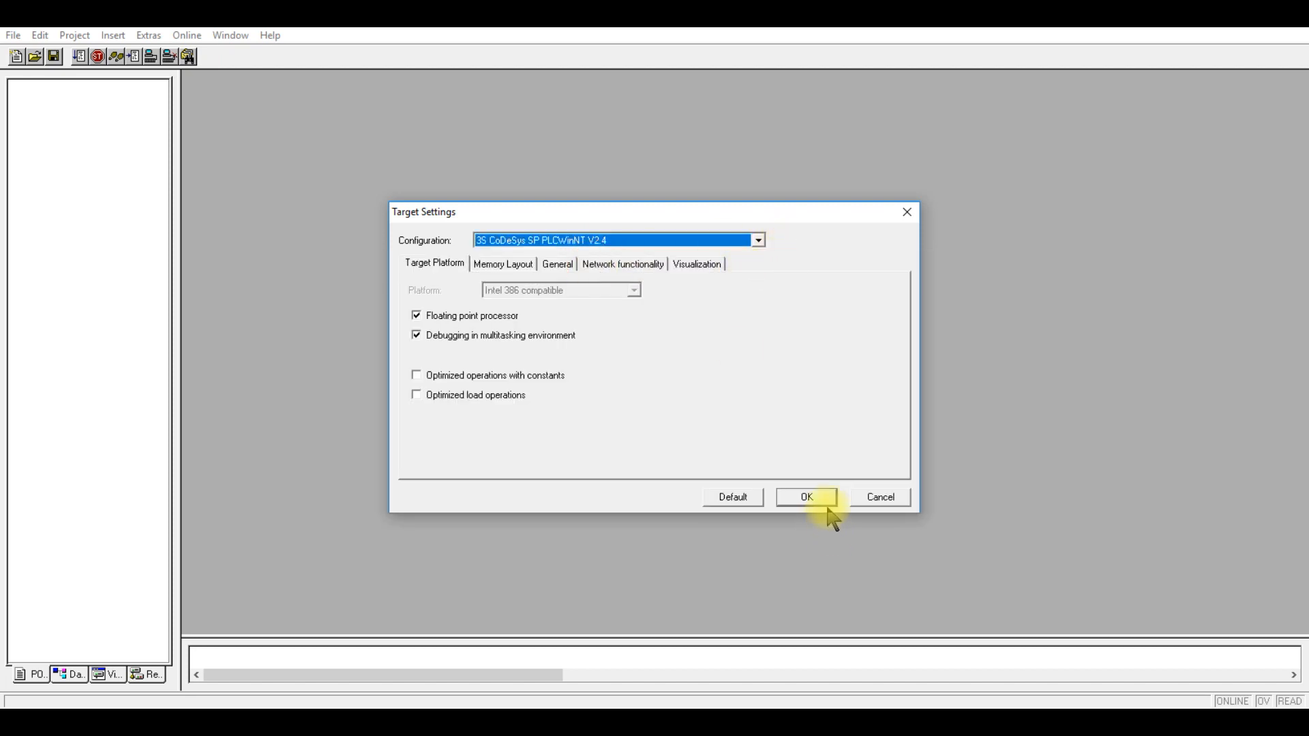
{"action": "left_click", "coordinate": [808, 497]}
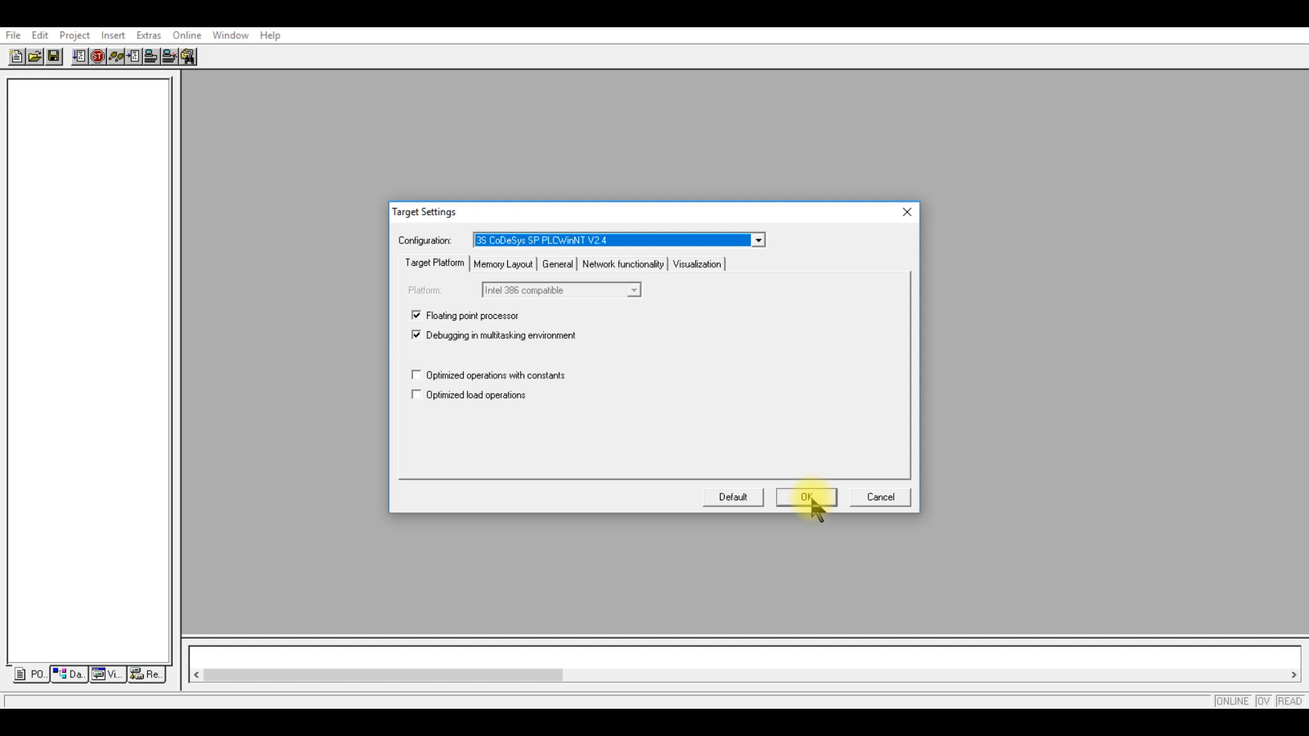
{"action": "left_click", "coordinate": [809, 497]}
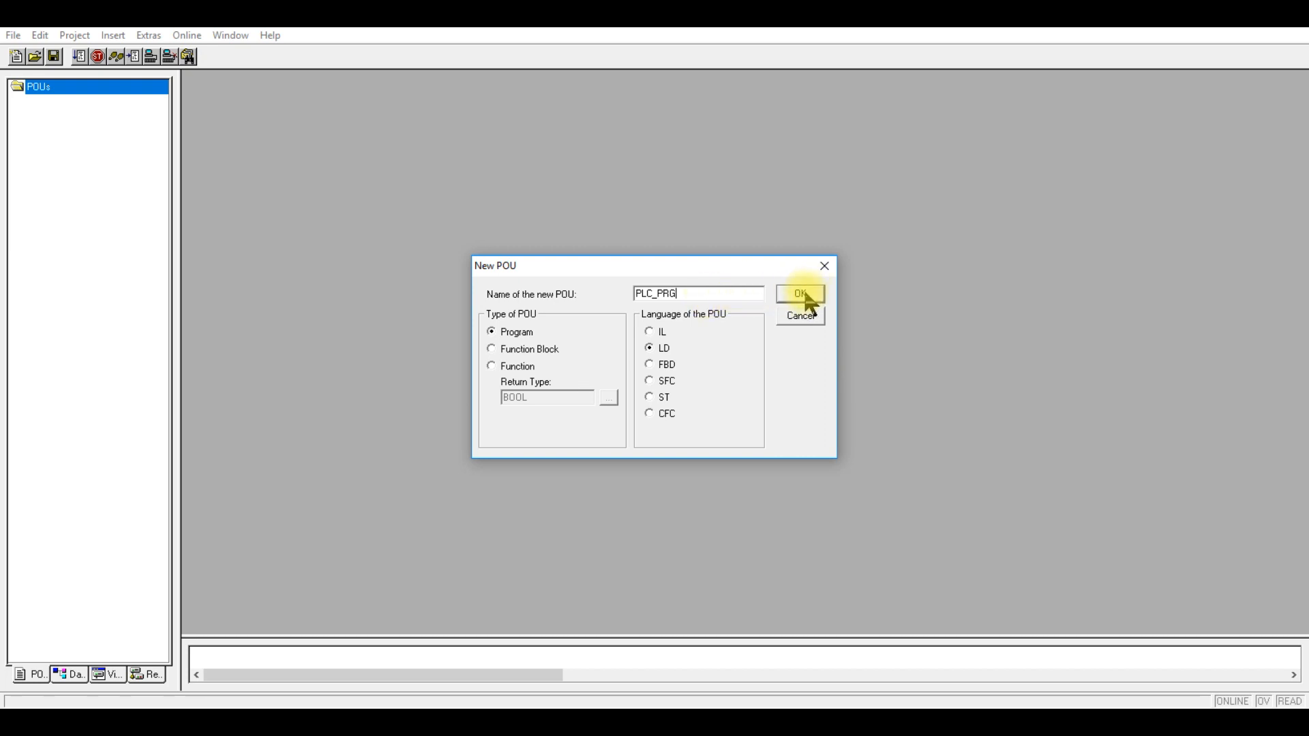
- Create the PLC_PRG ladder program and maximise its editor
{"action": "left_click", "coordinate": [799, 294]}
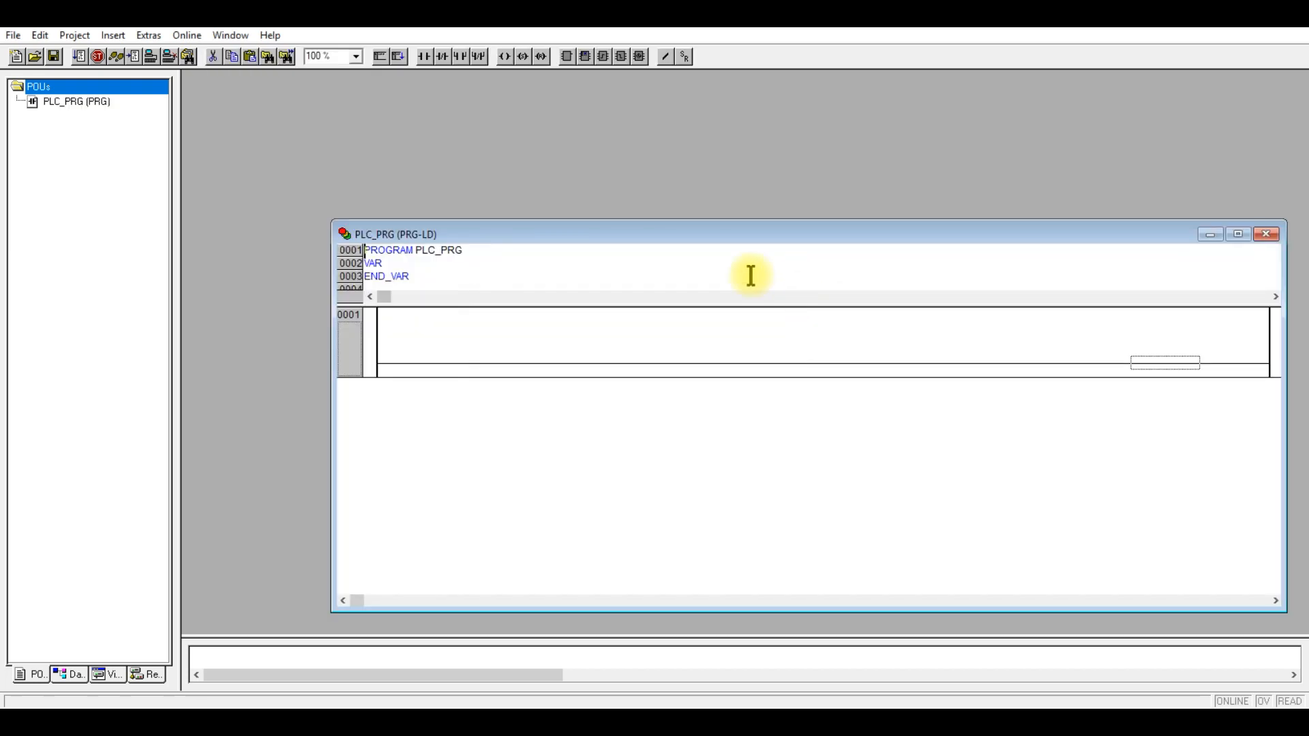
{"action": "left_click", "coordinate": [1238, 237]}
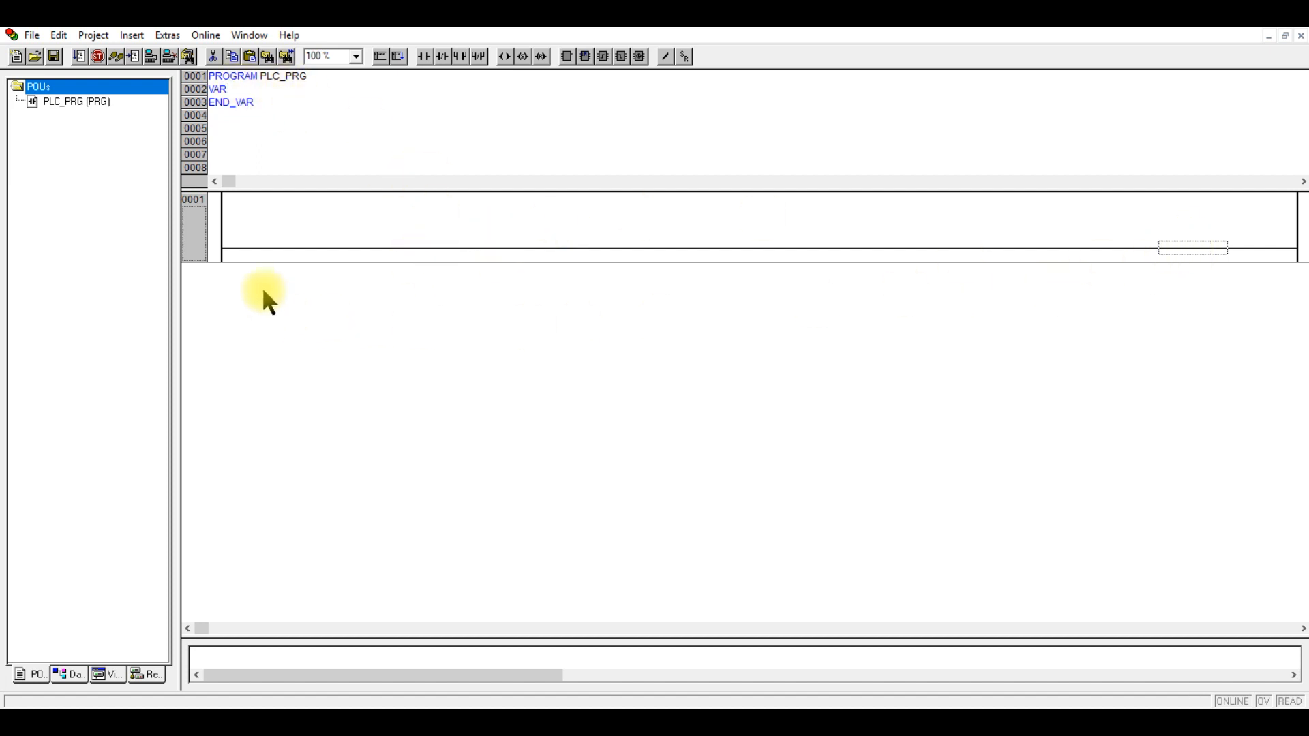
{"action": "mouse_move", "coordinate": [280, 256]}
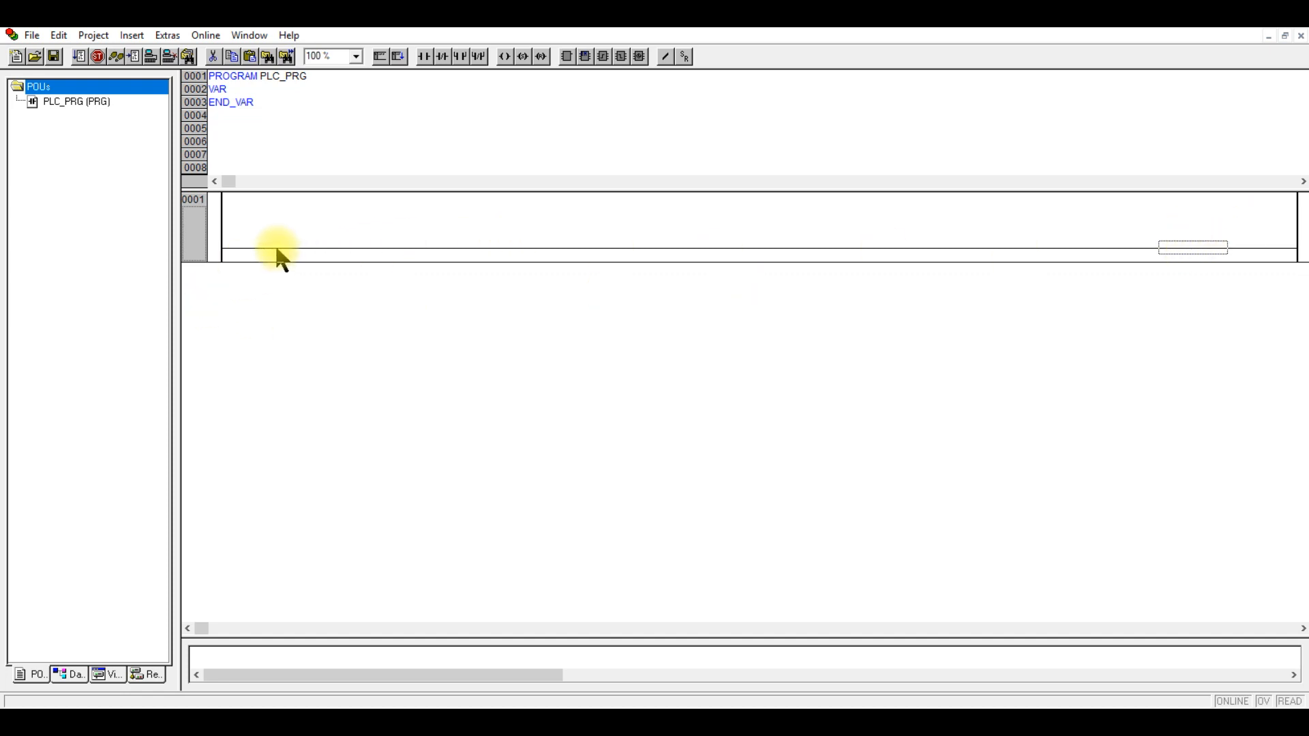
{"action": "mouse_move", "coordinate": [471, 292]}
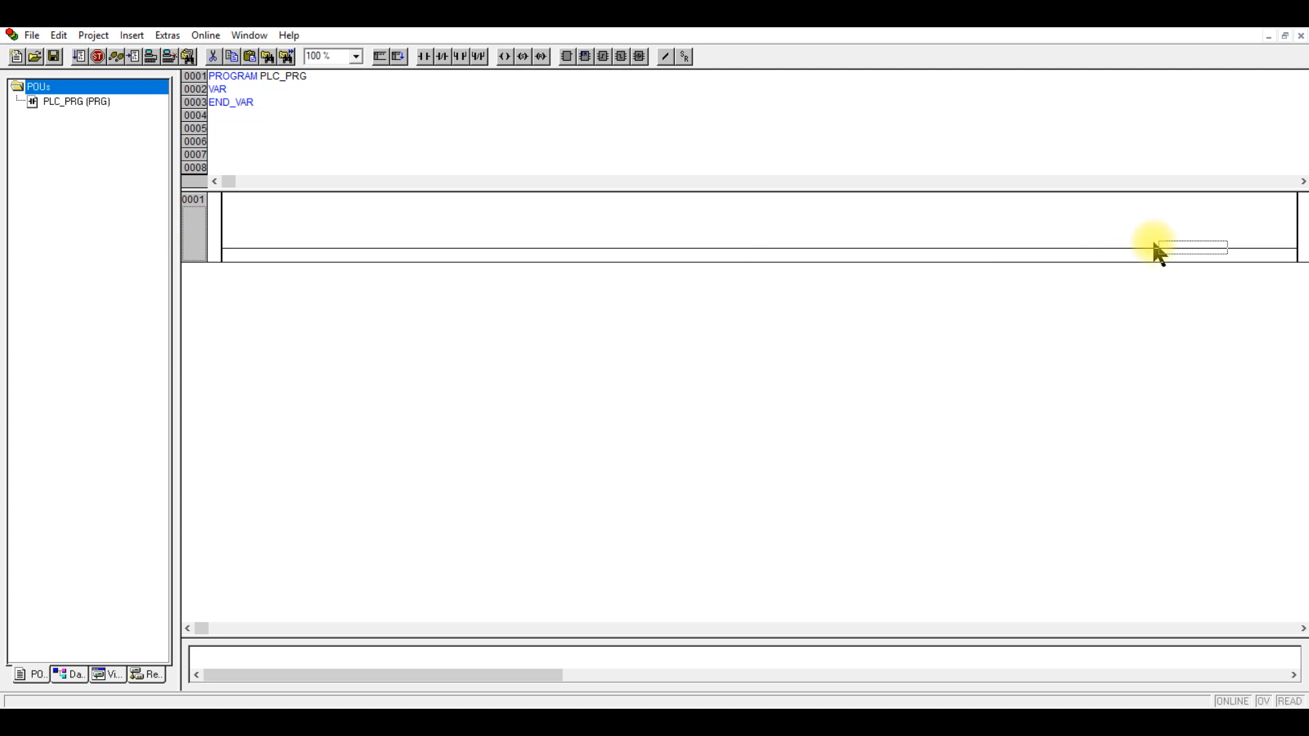
{"action": "mouse_move", "coordinate": [450, 57]}
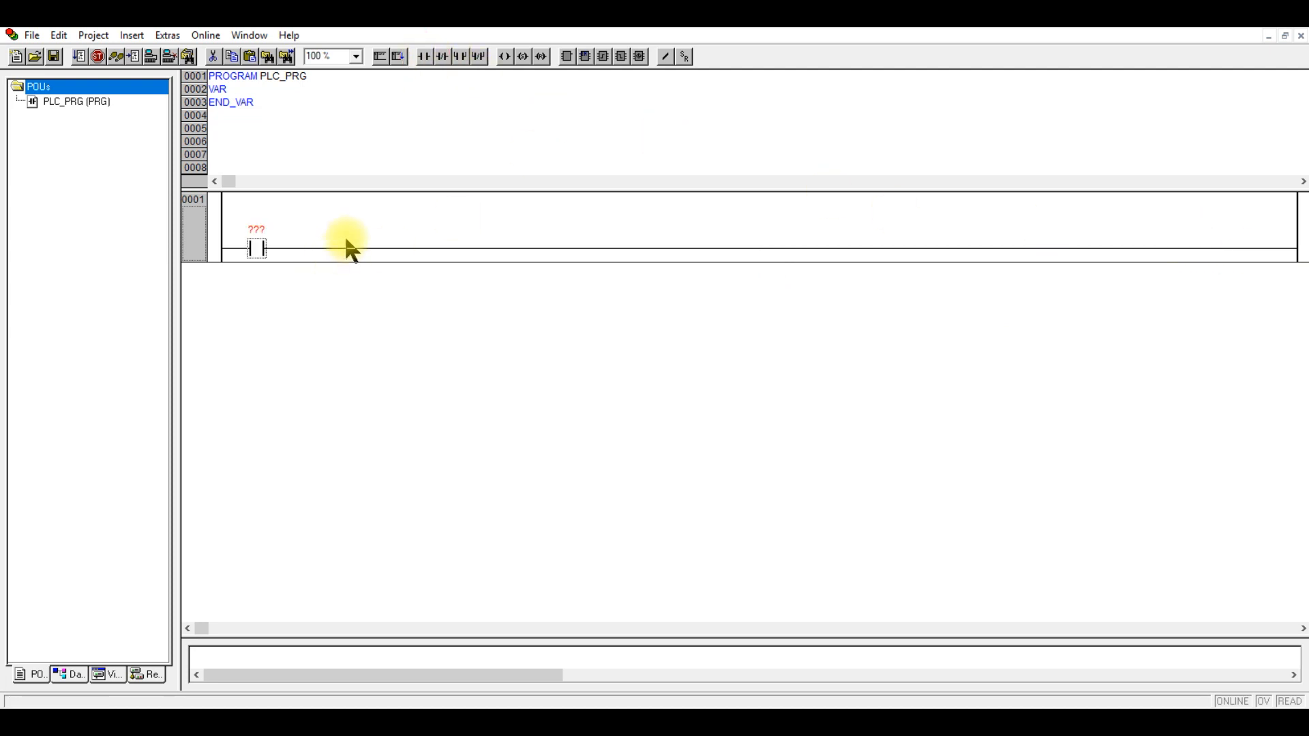
- Add a coil to rung 0001 and declare the contact clockwise as a BOOL variable
{"action": "left_click", "coordinate": [502, 56]}
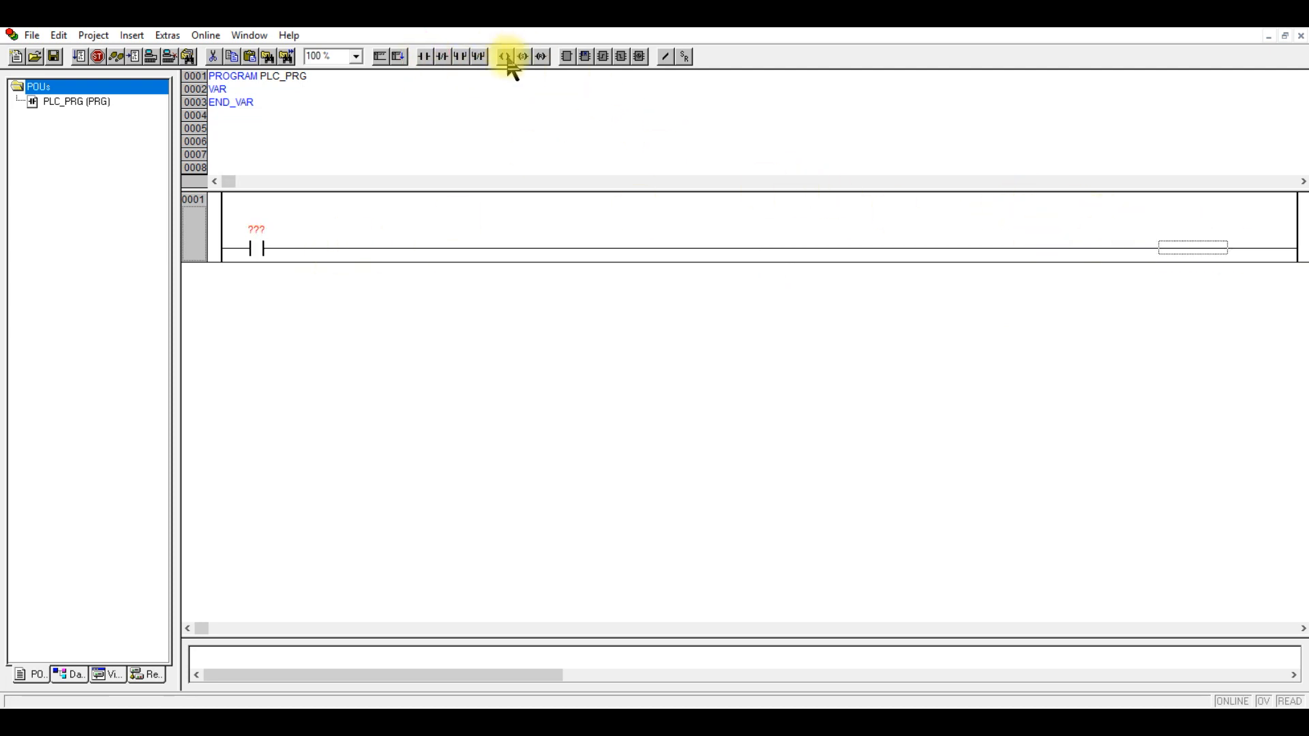
{"action": "left_click", "coordinate": [502, 56]}
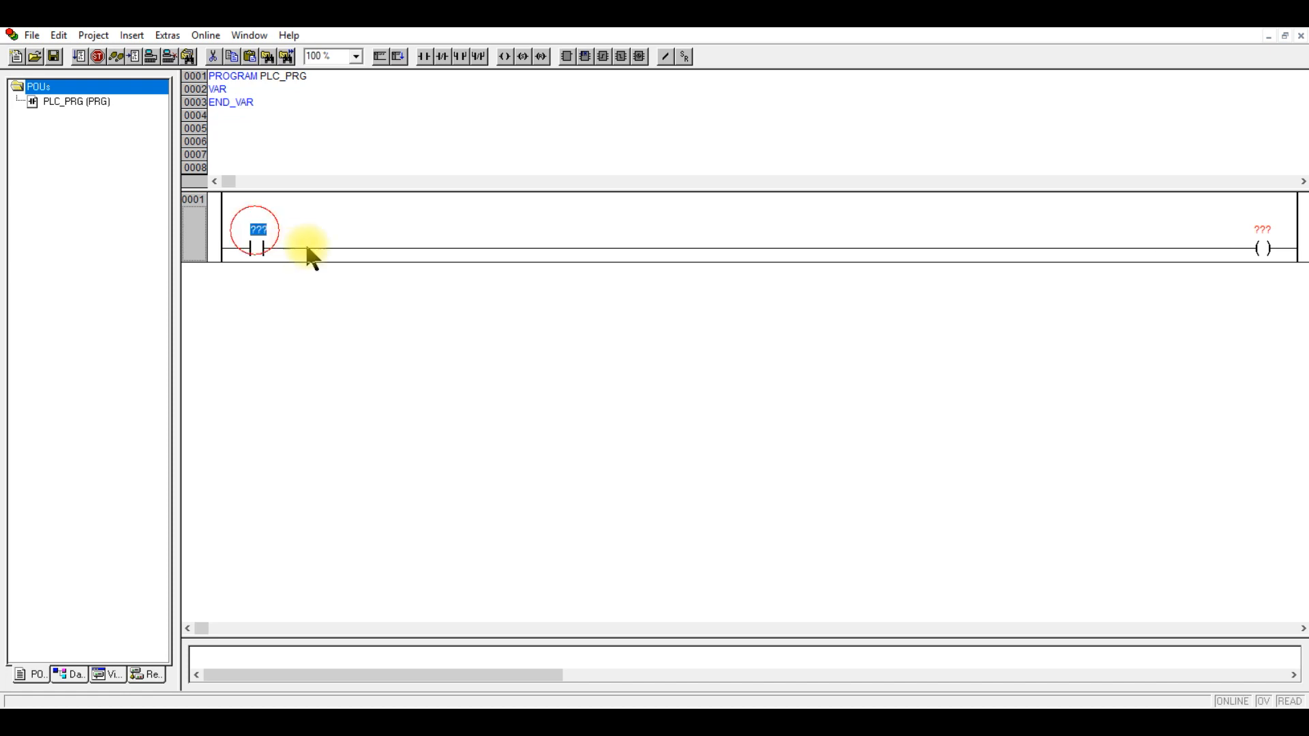
{"action": "type", "text": "clockwise"}
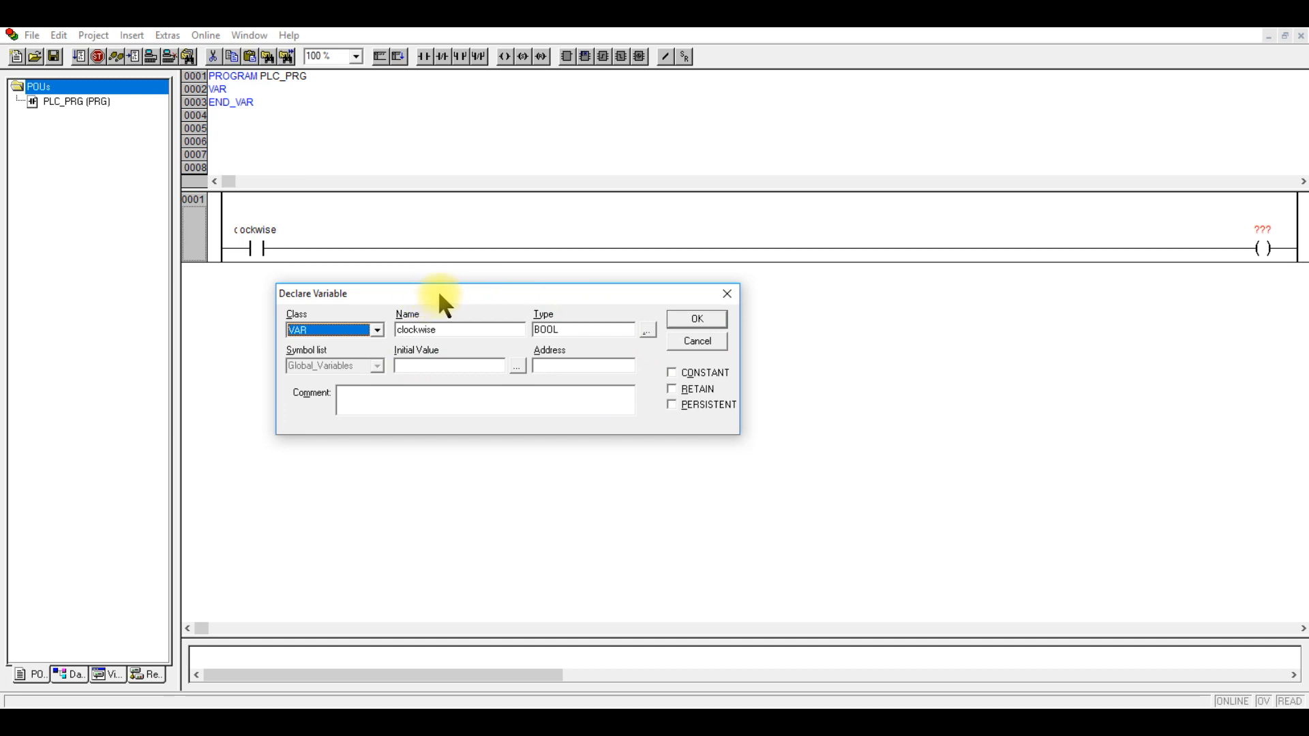
{"action": "left_click_drag", "start_coordinate": [437, 293], "coordinate": [474, 308]}
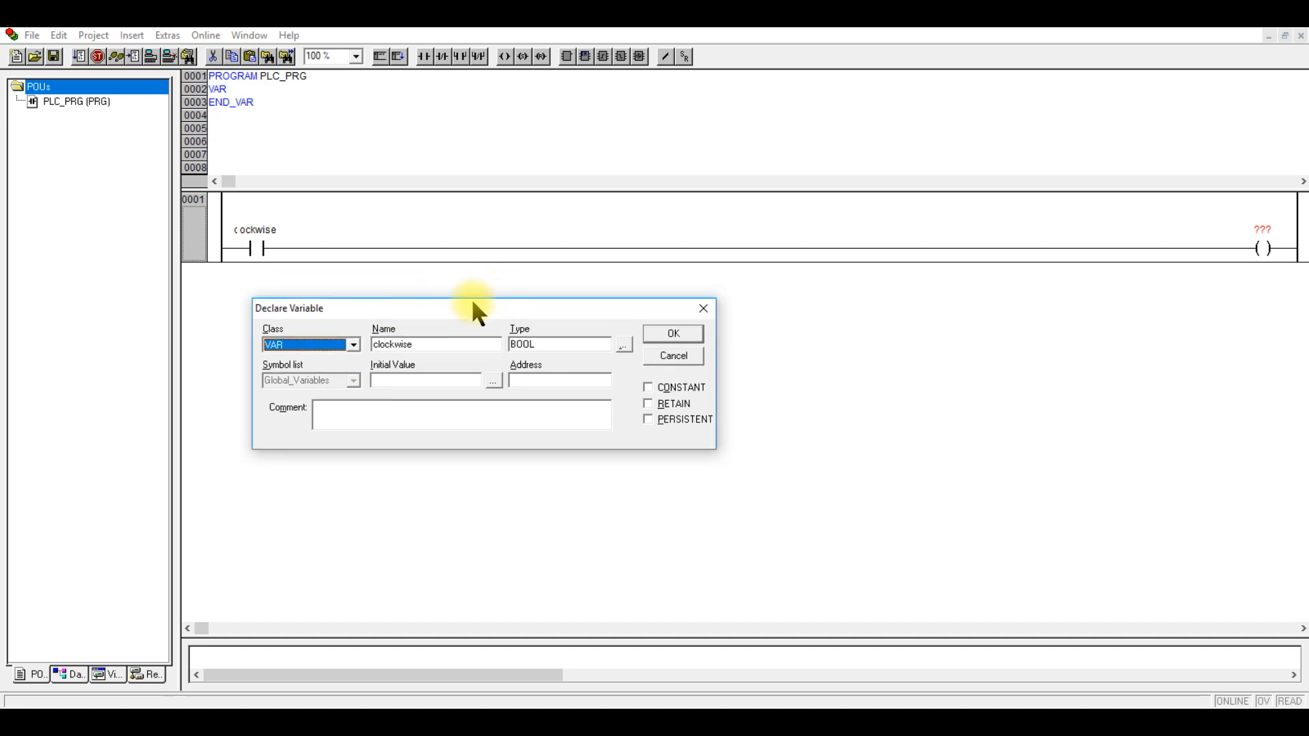
{"action": "mouse_move", "coordinate": [464, 320]}
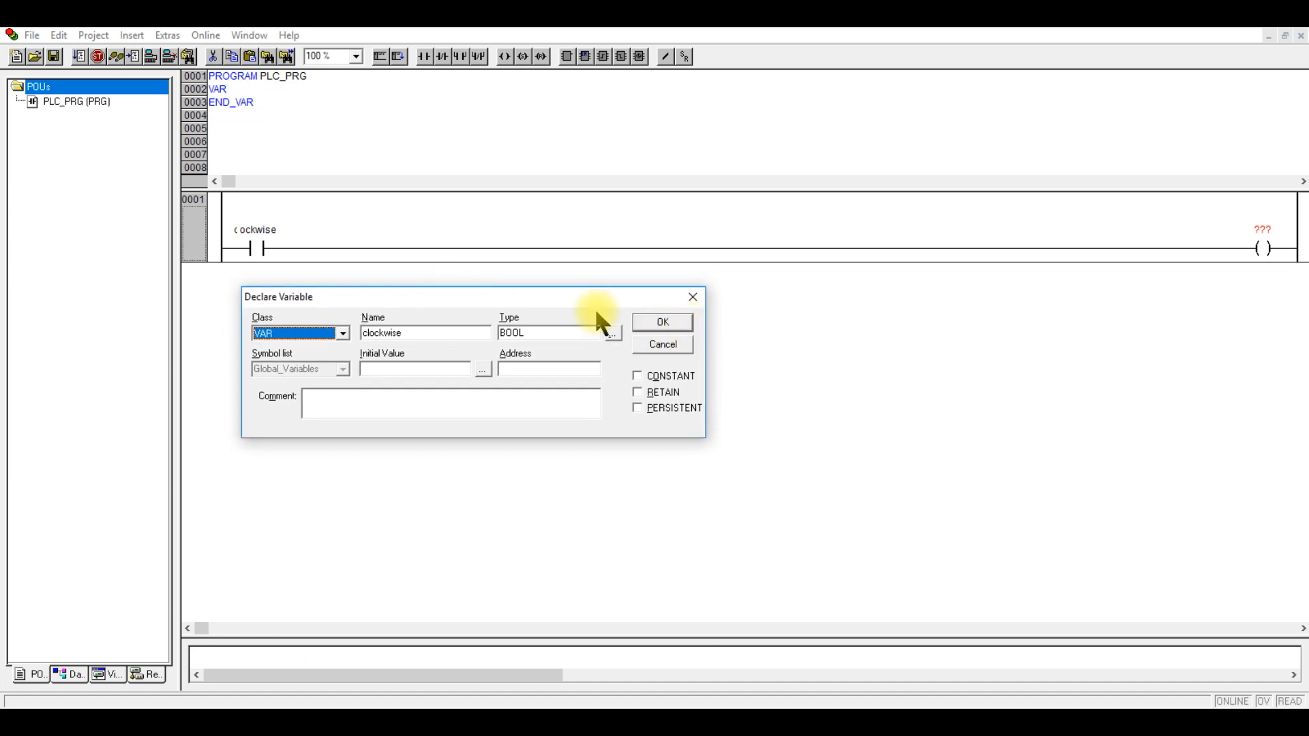
{"action": "left_click", "coordinate": [663, 339]}
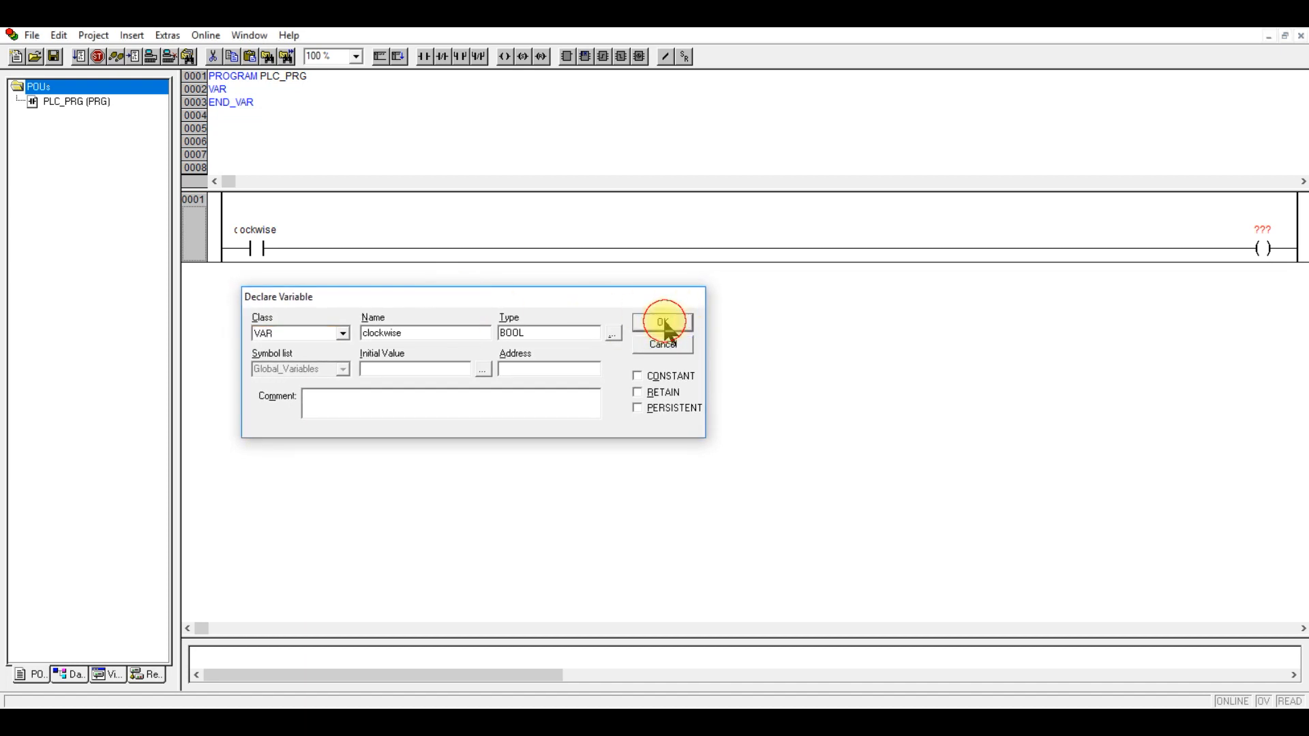
- Name the coil Ra and declare it as a BOOL variable
{"action": "left_click", "coordinate": [663, 325]}
{"action": "type", "text": "Ra"}
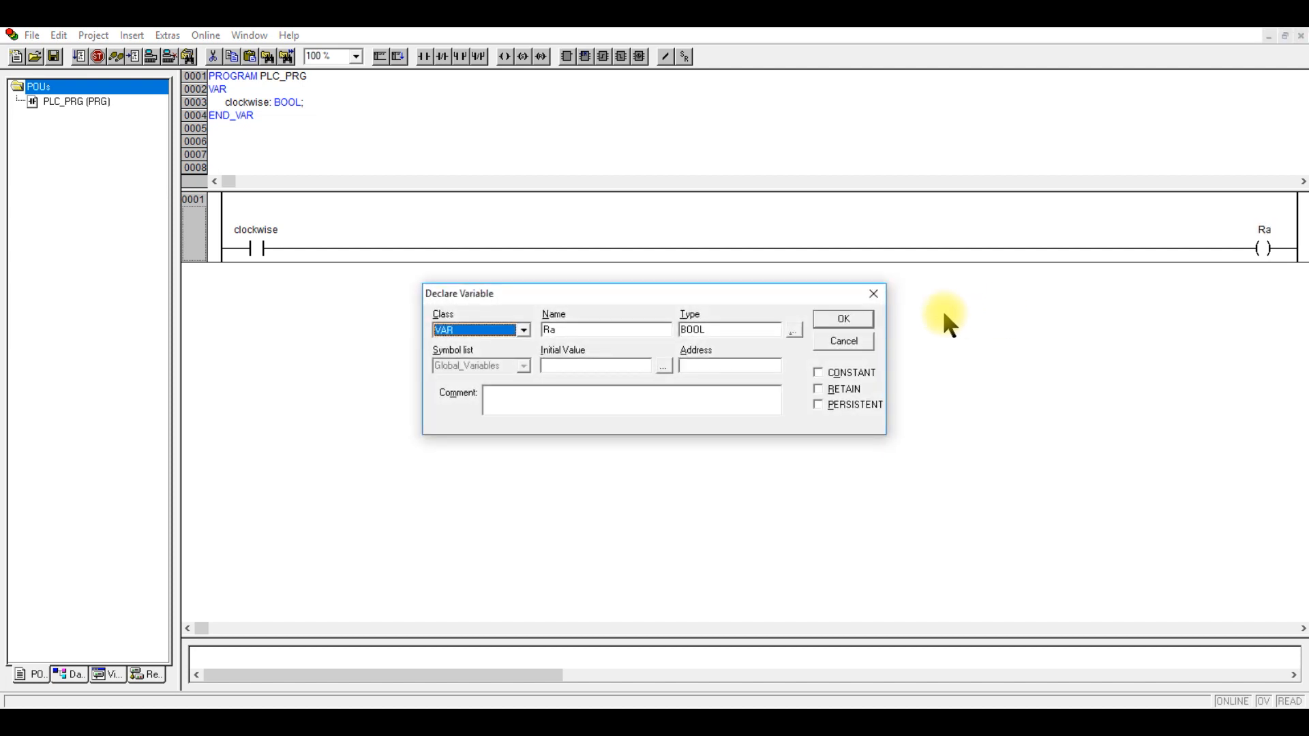
{"action": "left_click", "coordinate": [843, 319]}
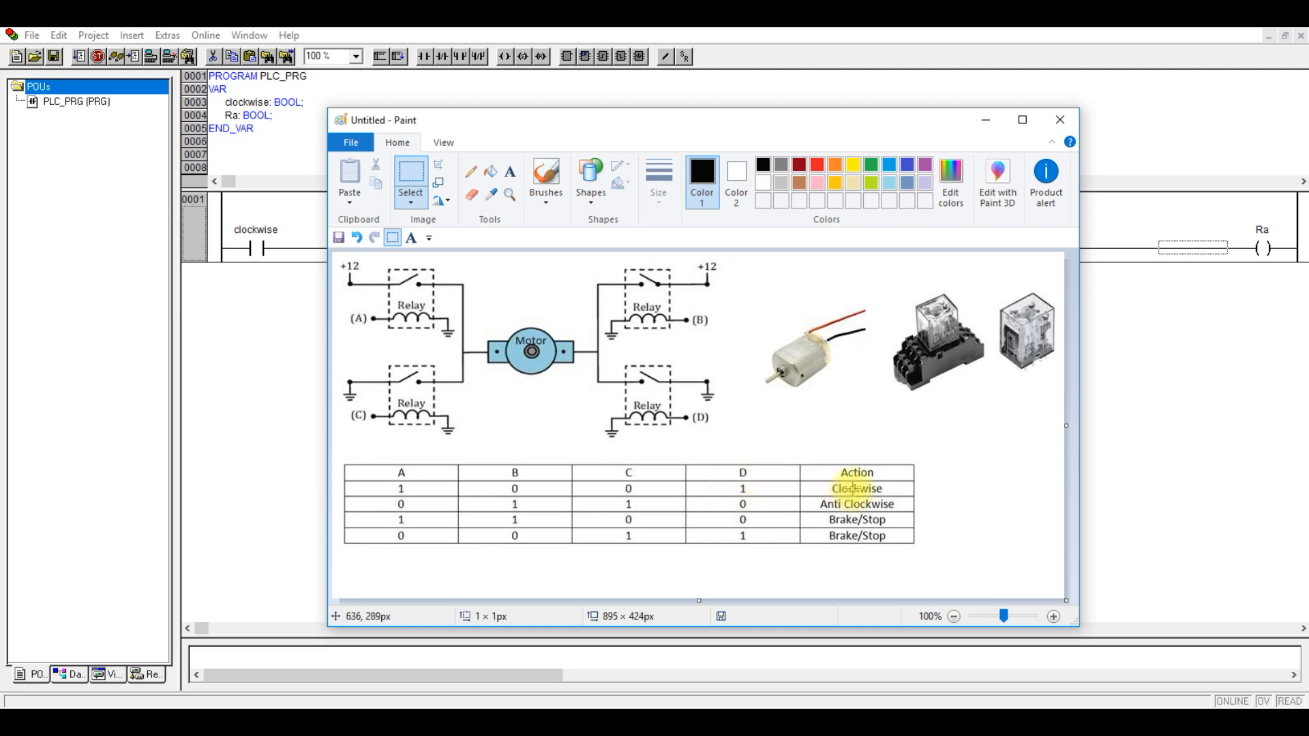
- Add rung 0002 with contact clockwise driving coil Rd, declared as BOOL
{"action": "left_click_drag", "start_coordinate": [382, 120], "coordinate": [750, 120]}
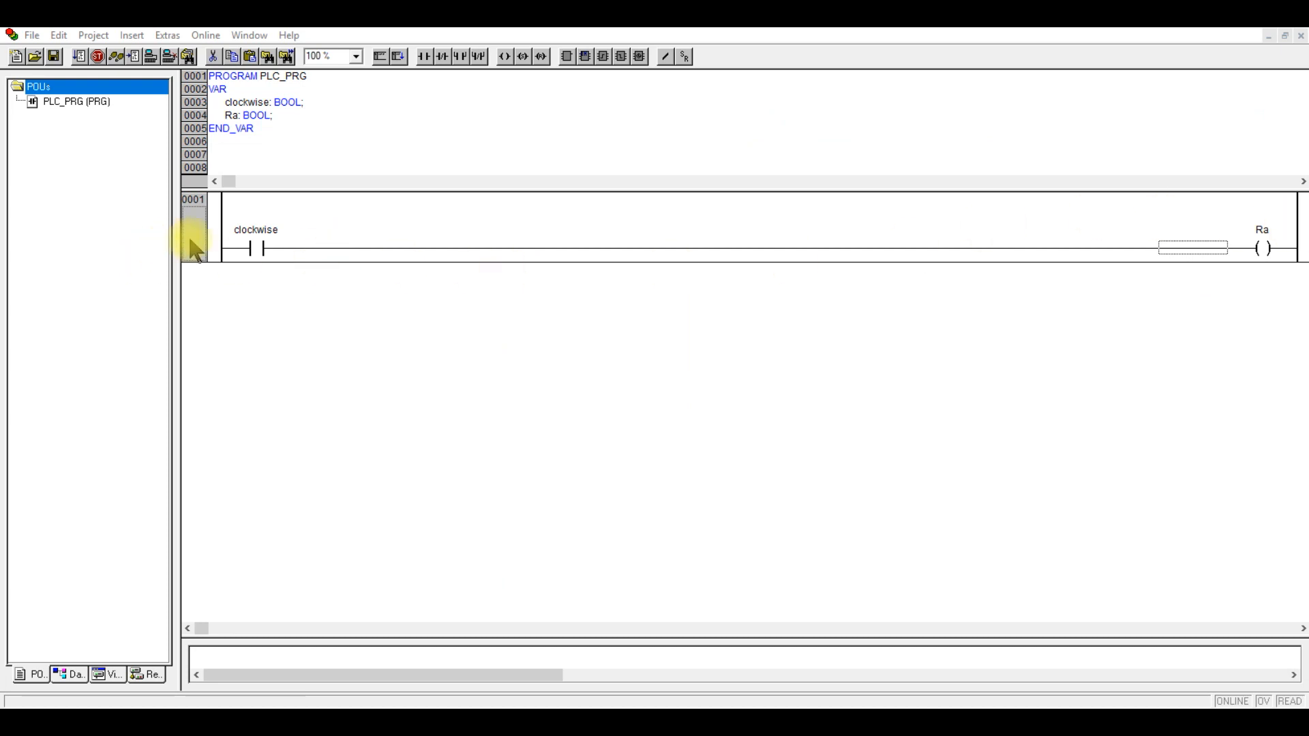
{"action": "left_click", "coordinate": [399, 57]}
{"action": "type", "text": "Rd"}
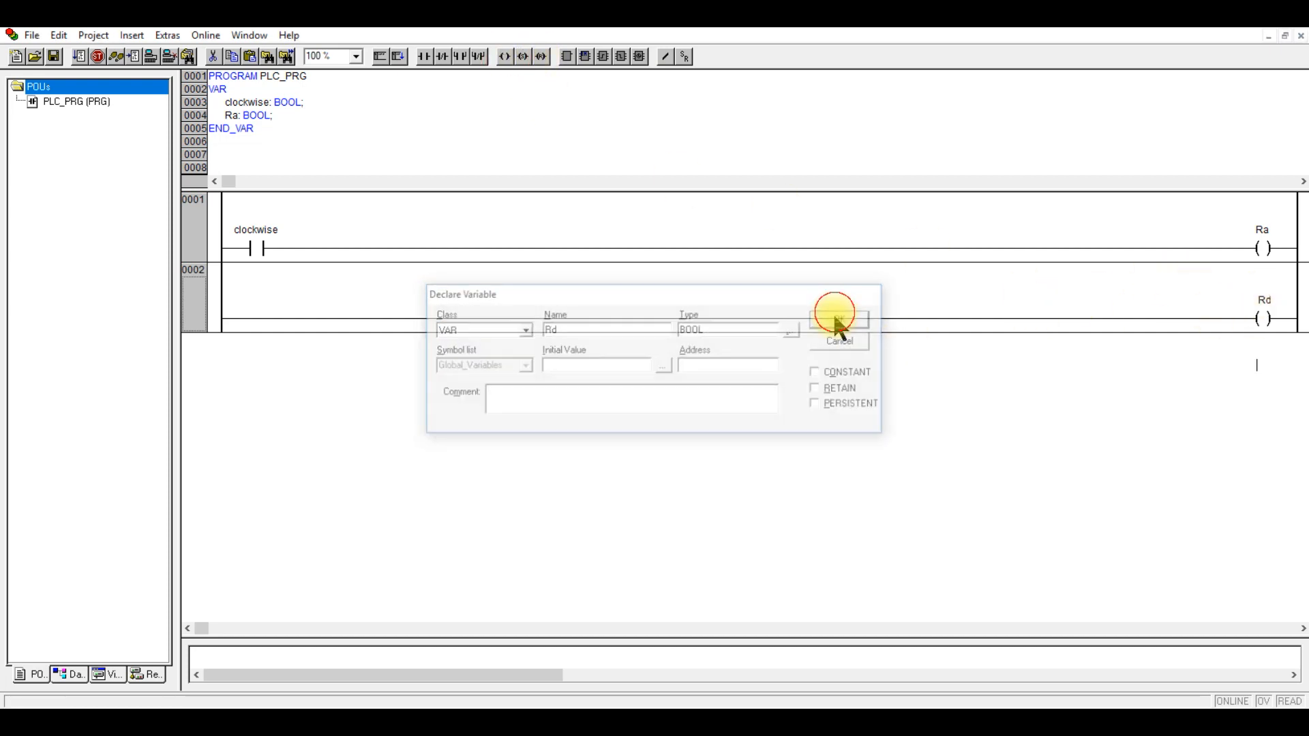
{"action": "left_click", "coordinate": [839, 320]}
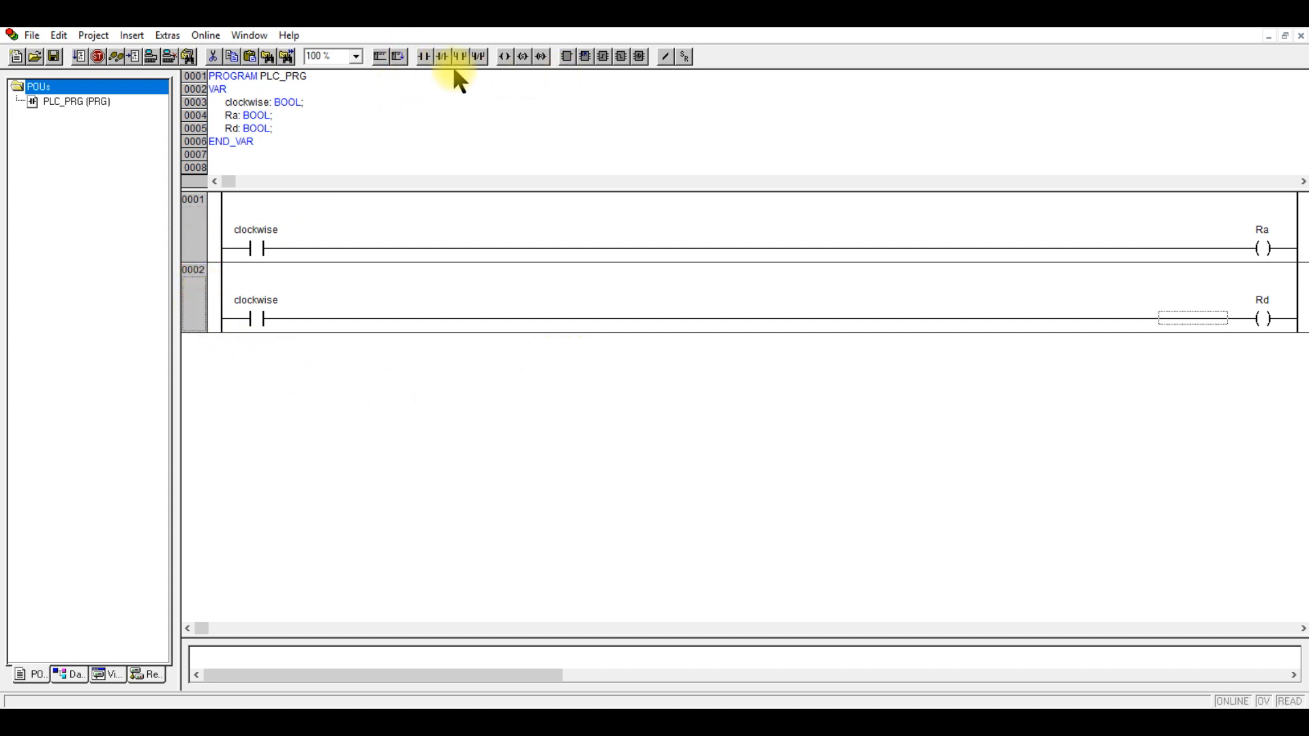
{"action": "mouse_move", "coordinate": [397, 56]}
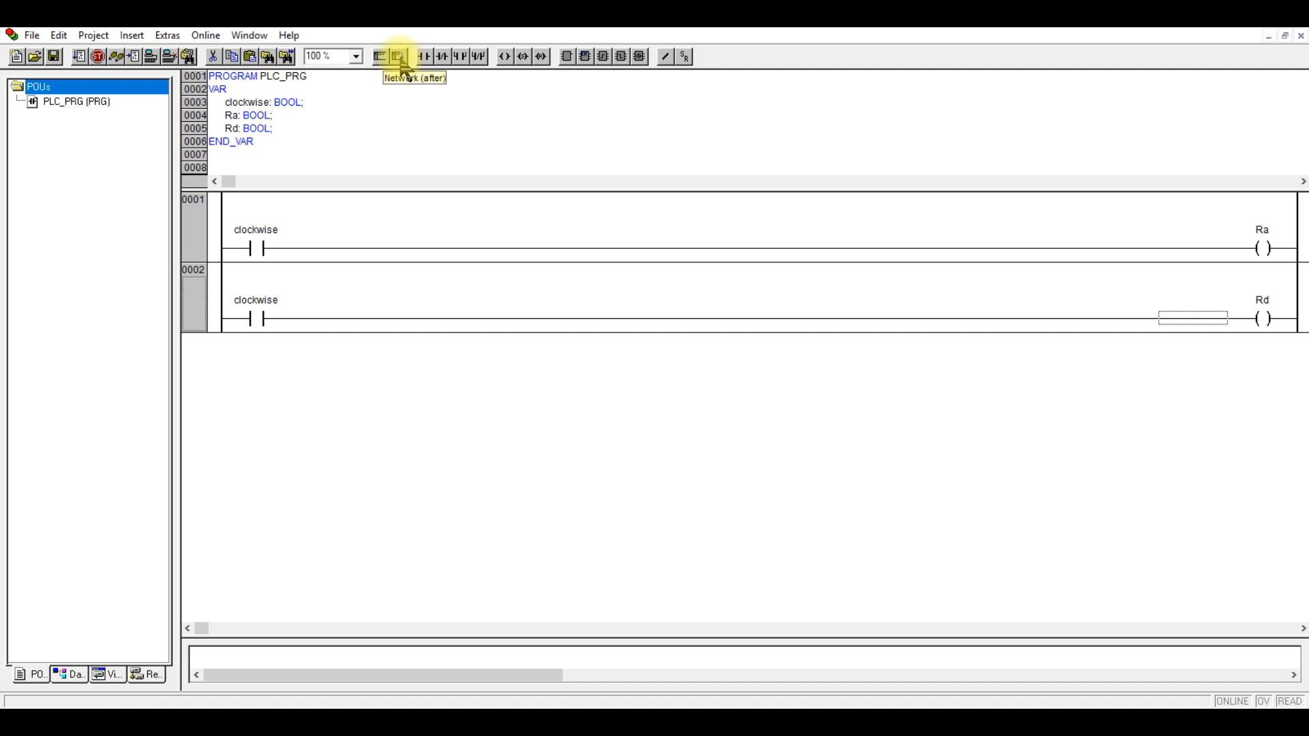
- Add rungs 0003 and 0004 where anticlockwise drives coils Rb and Rc, declared as BOOL
{"action": "left_click", "coordinate": [396, 52]}
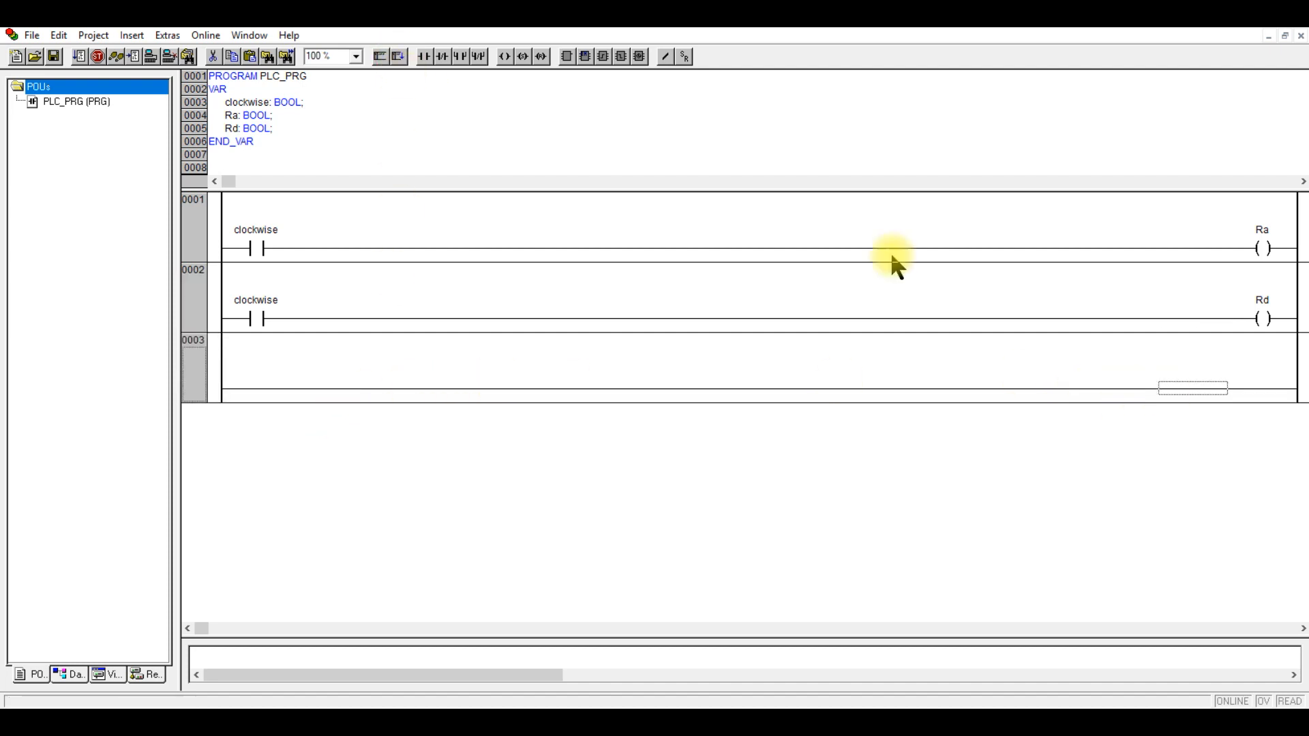
{"action": "mouse_move", "coordinate": [419, 53]}
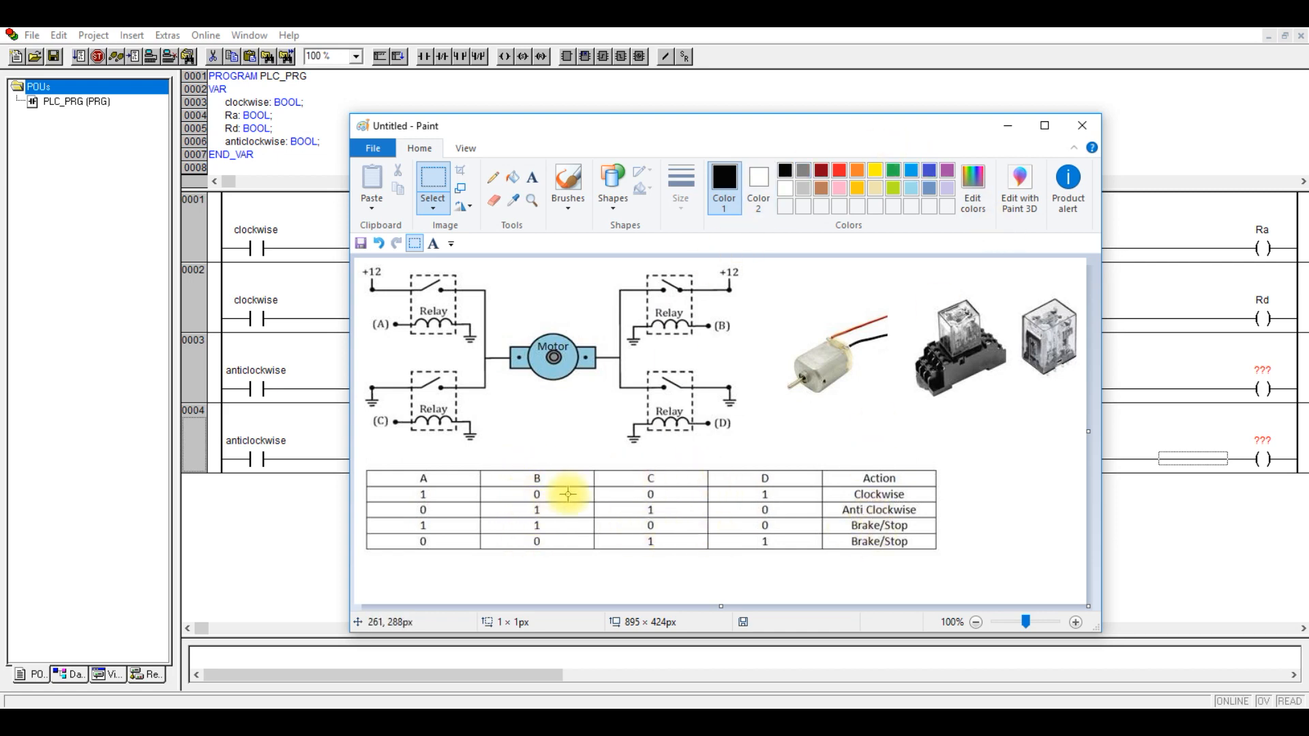
{"action": "left_click", "coordinate": [1082, 127]}
{"action": "type", "text": "rc"}
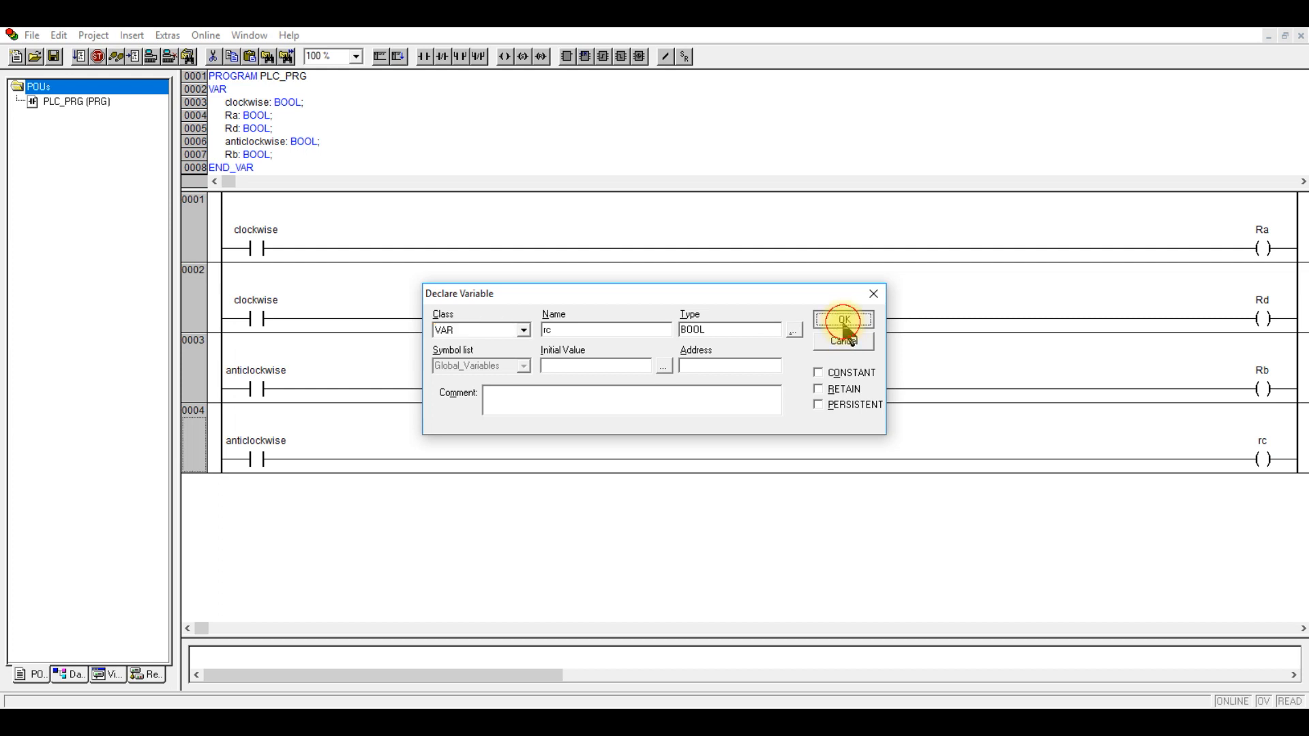
{"action": "left_click", "coordinate": [843, 321]}
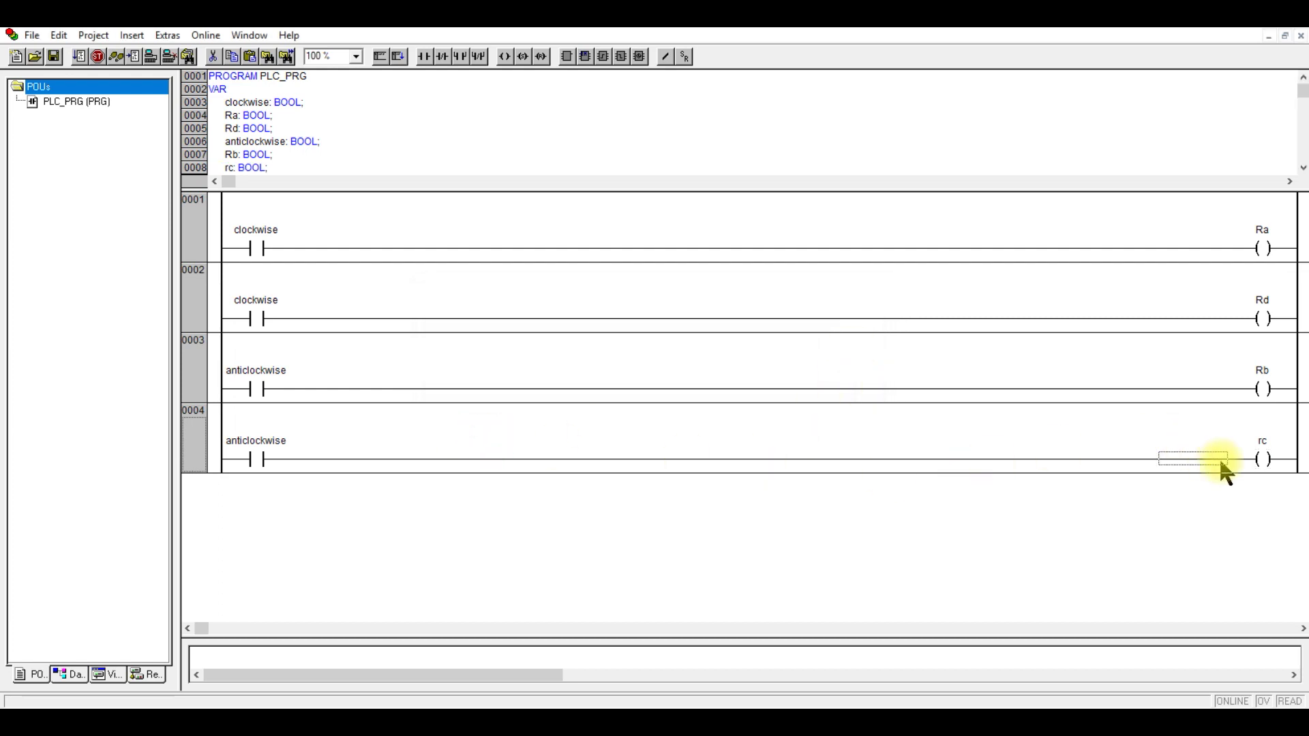
{"action": "mouse_move", "coordinate": [1268, 456]}
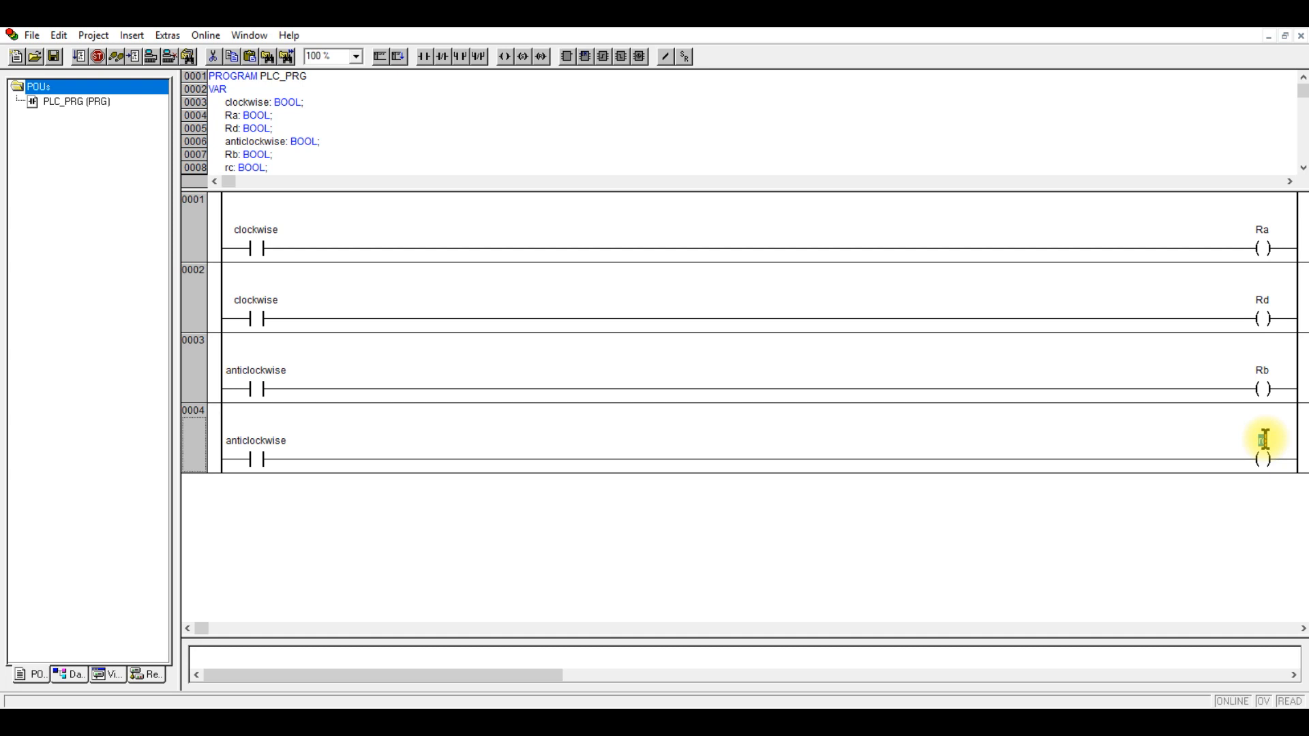
{"action": "type", "text": "Rc"}
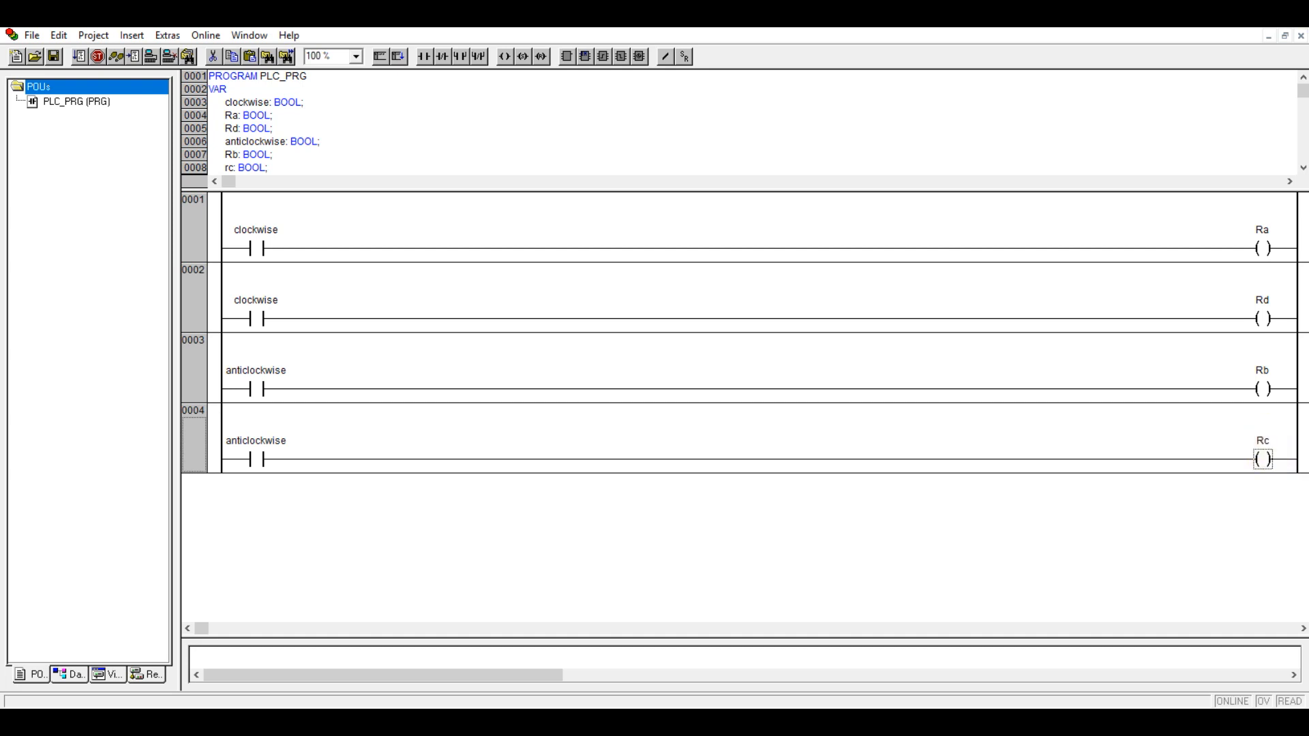
- Switch on simulation mode and log in to the simulated controller
{"action": "left_click", "coordinate": [1260, 458]}
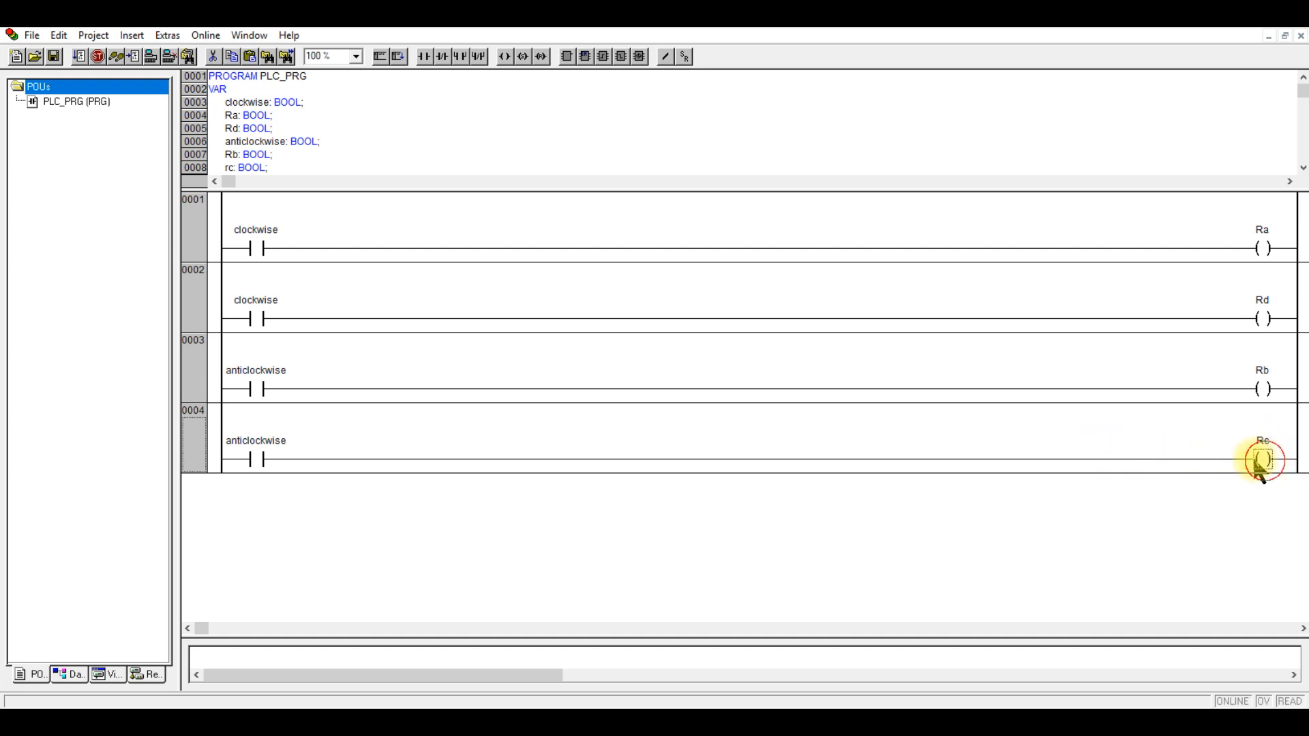
{"action": "left_click", "coordinate": [1262, 460]}
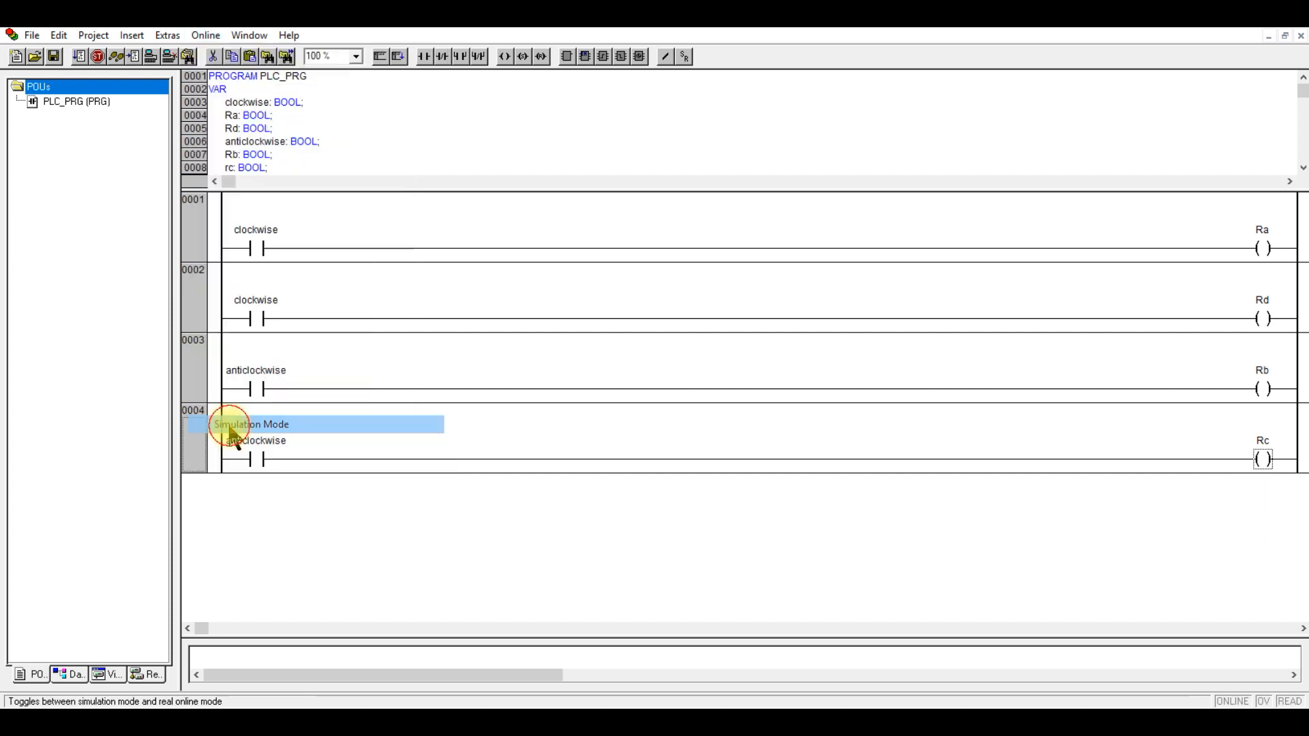
{"action": "left_click", "coordinate": [206, 35]}
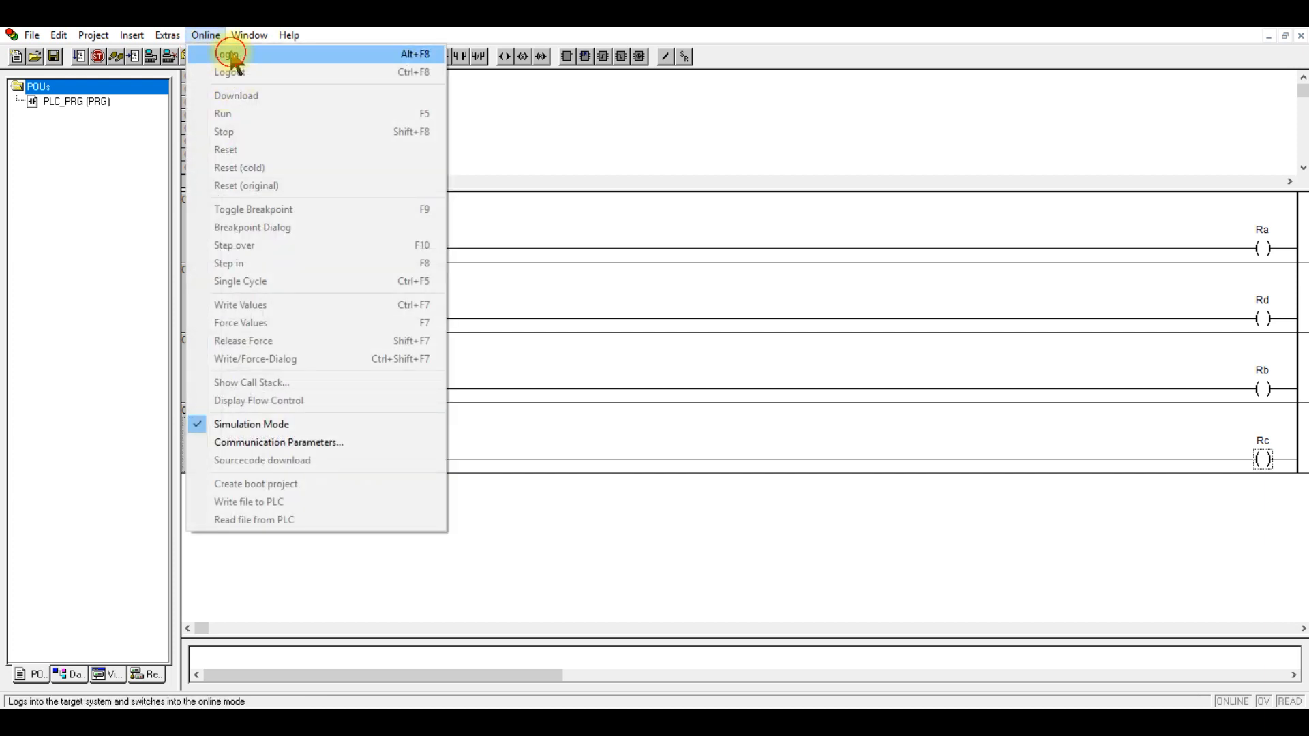
{"action": "left_click", "coordinate": [226, 52]}
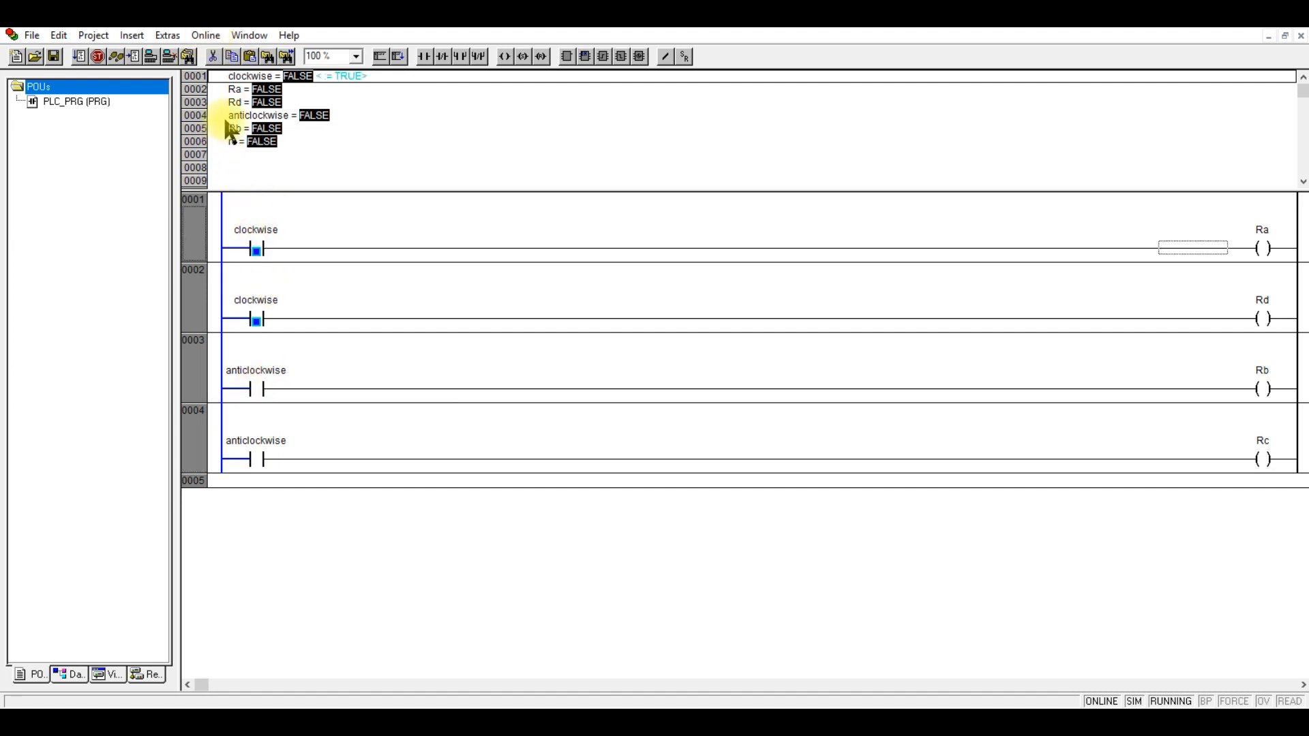
- Write clockwise TRUE then FALSE and anticlockwise TRUE, checking Ra/Rd and Rb/Rc energize
{"action": "left_click", "coordinate": [205, 35]}
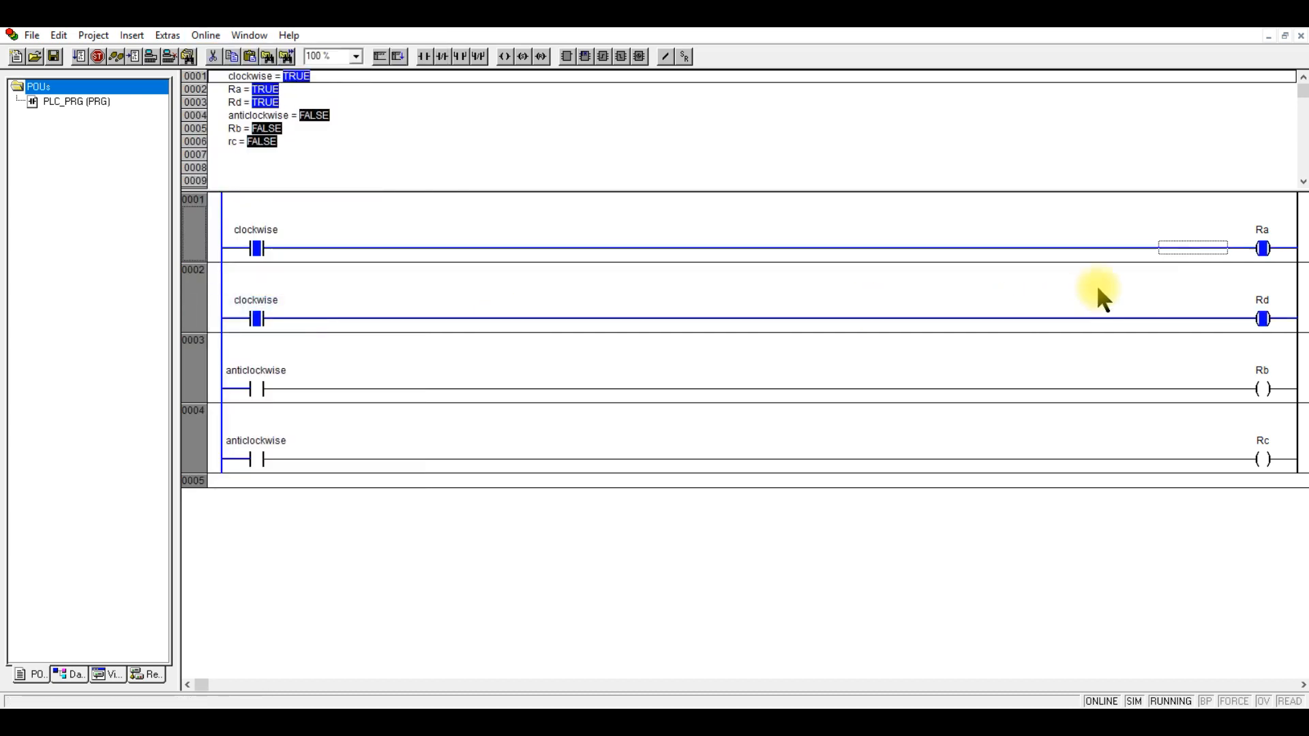
{"action": "left_click", "coordinate": [257, 247]}
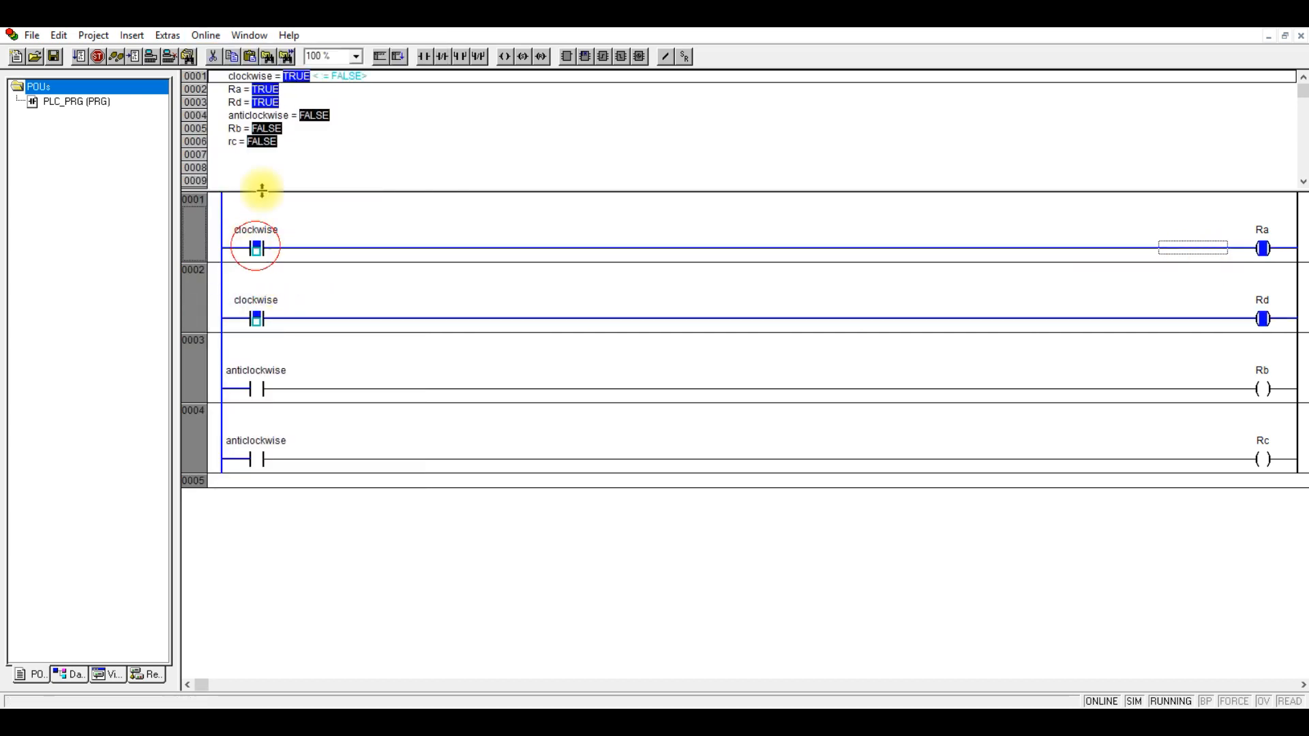
{"action": "left_click", "coordinate": [205, 36]}
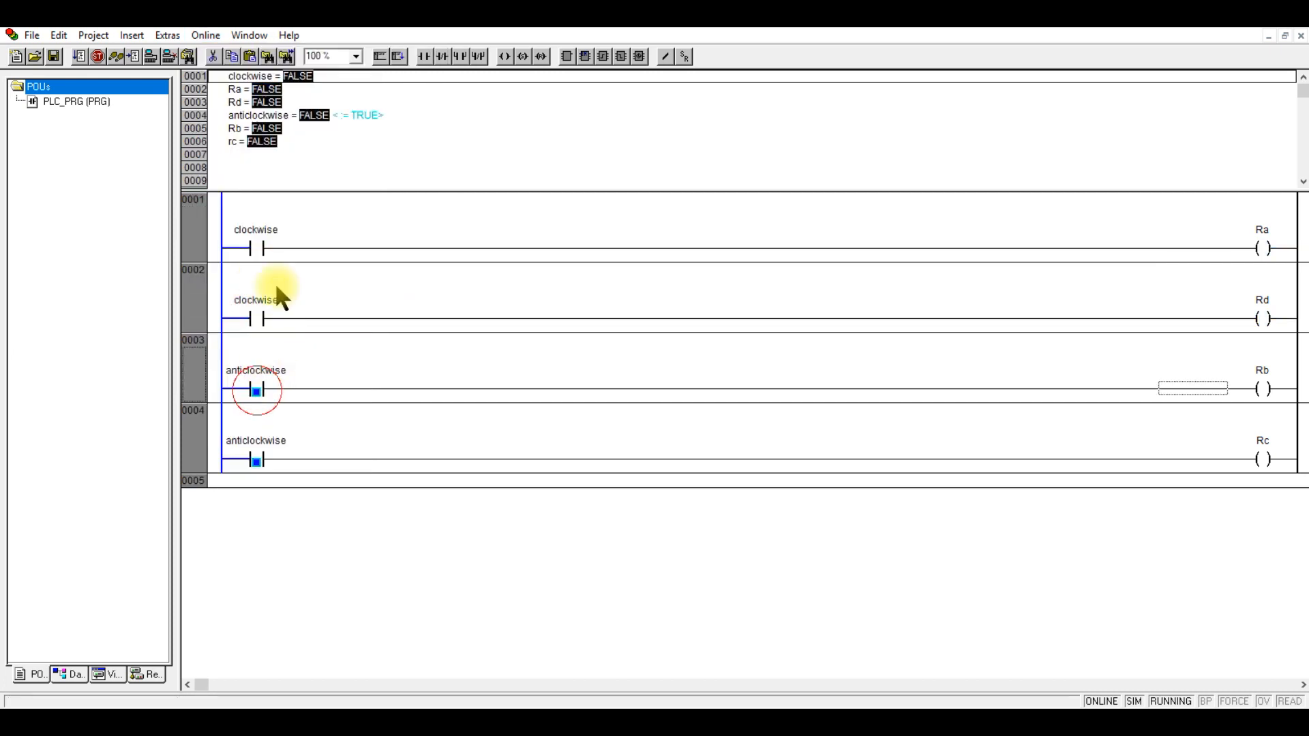
{"action": "left_click", "coordinate": [204, 35]}
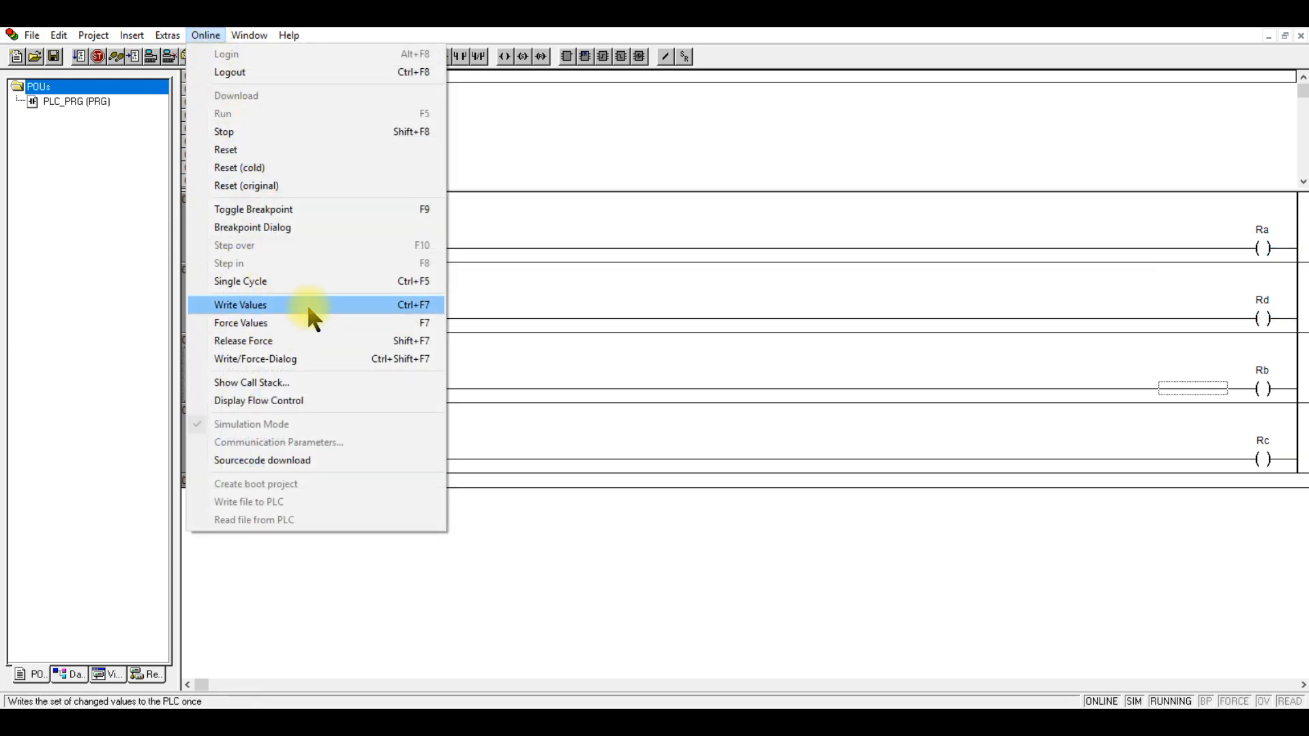
{"action": "left_click", "coordinate": [240, 305]}
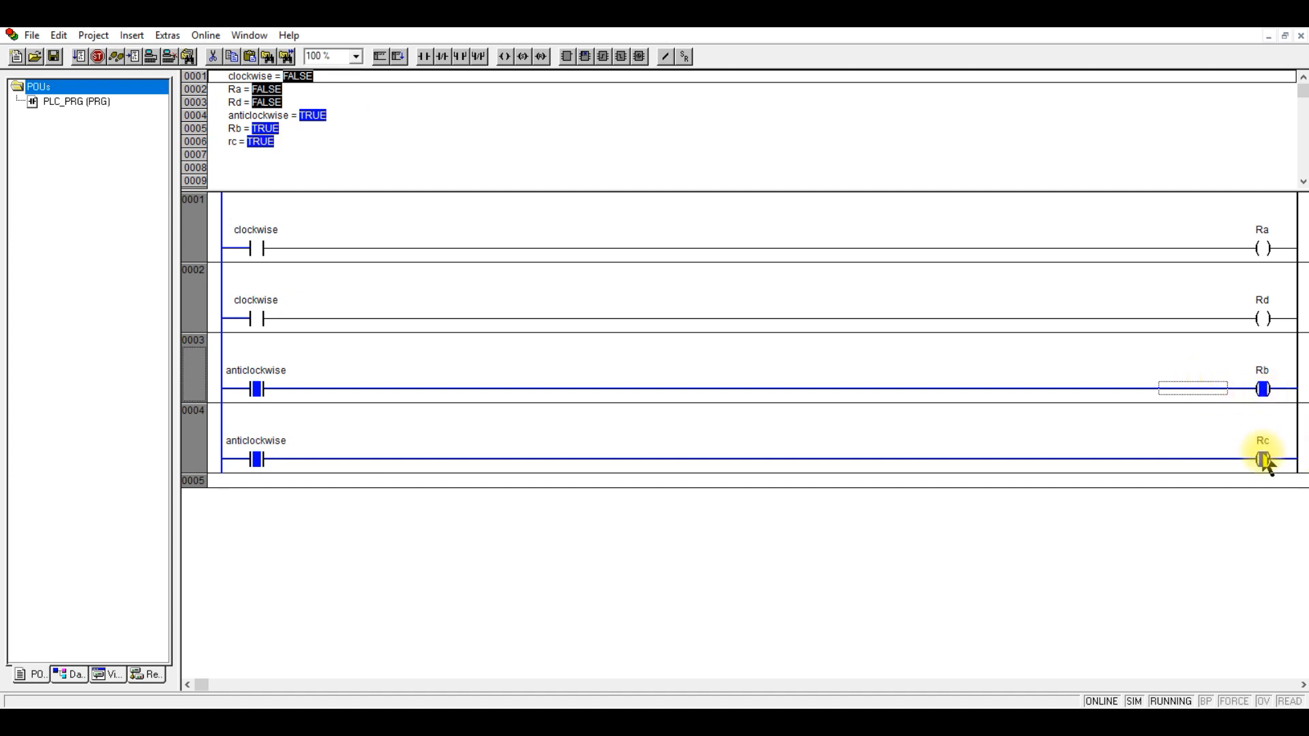
- Write anticlockwise back to FALSE and end the simulation session
{"action": "left_click", "coordinate": [205, 36]}
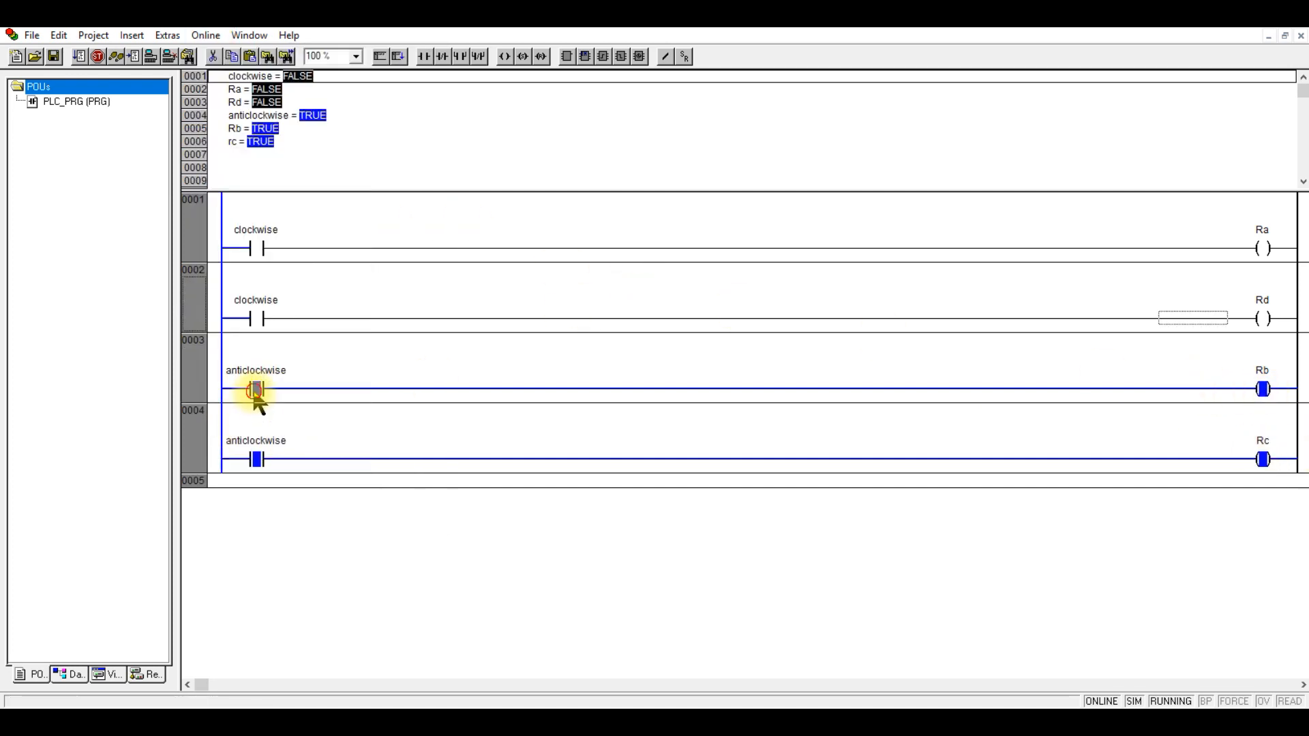
{"action": "left_click", "coordinate": [205, 35]}
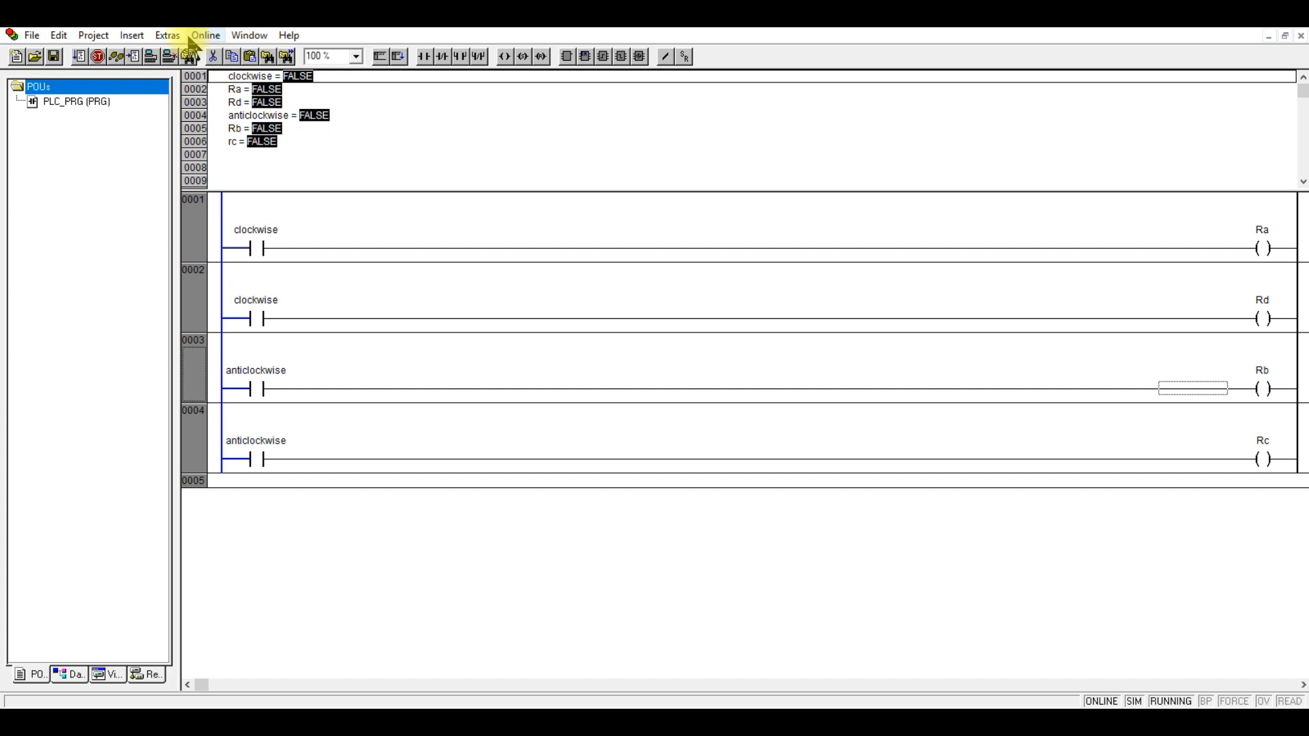
{"action": "left_click", "coordinate": [248, 35]}
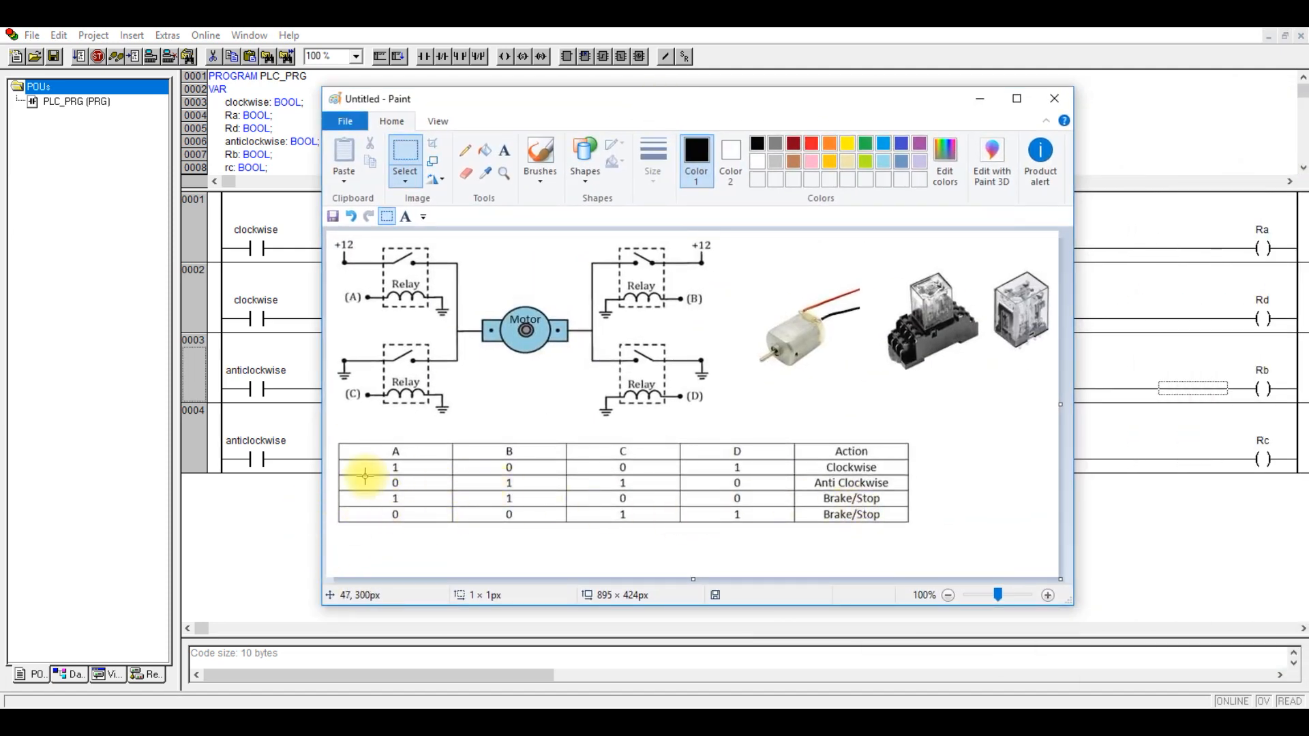
{"action": "mouse_move", "coordinate": [416, 518]}
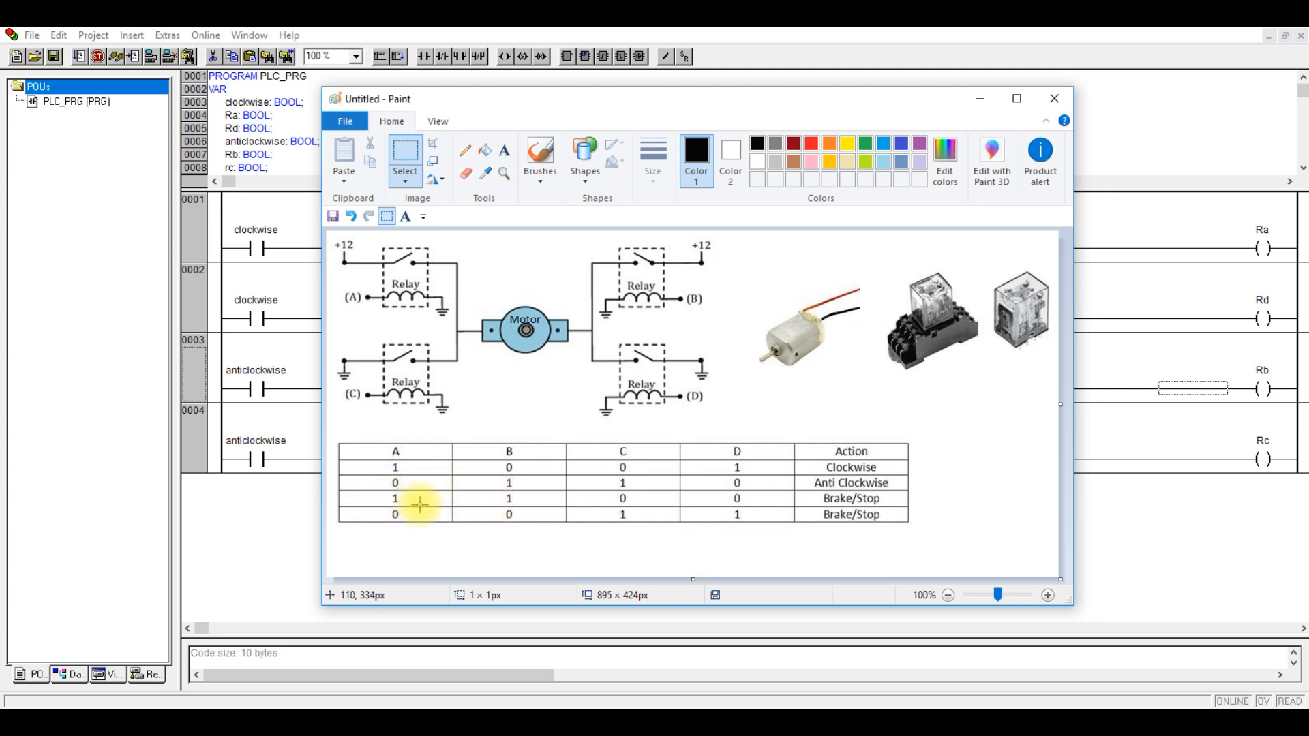
{"action": "mouse_move", "coordinate": [496, 452]}
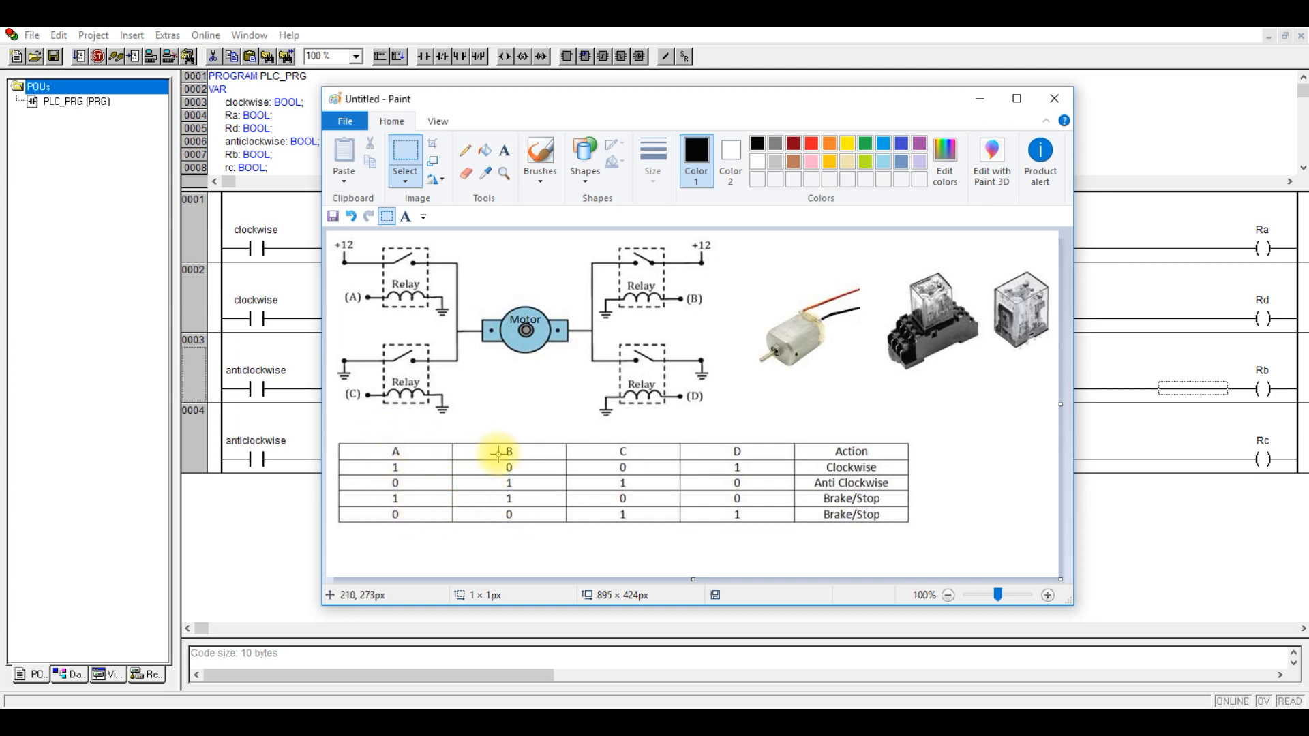
{"action": "mouse_move", "coordinate": [371, 246]}
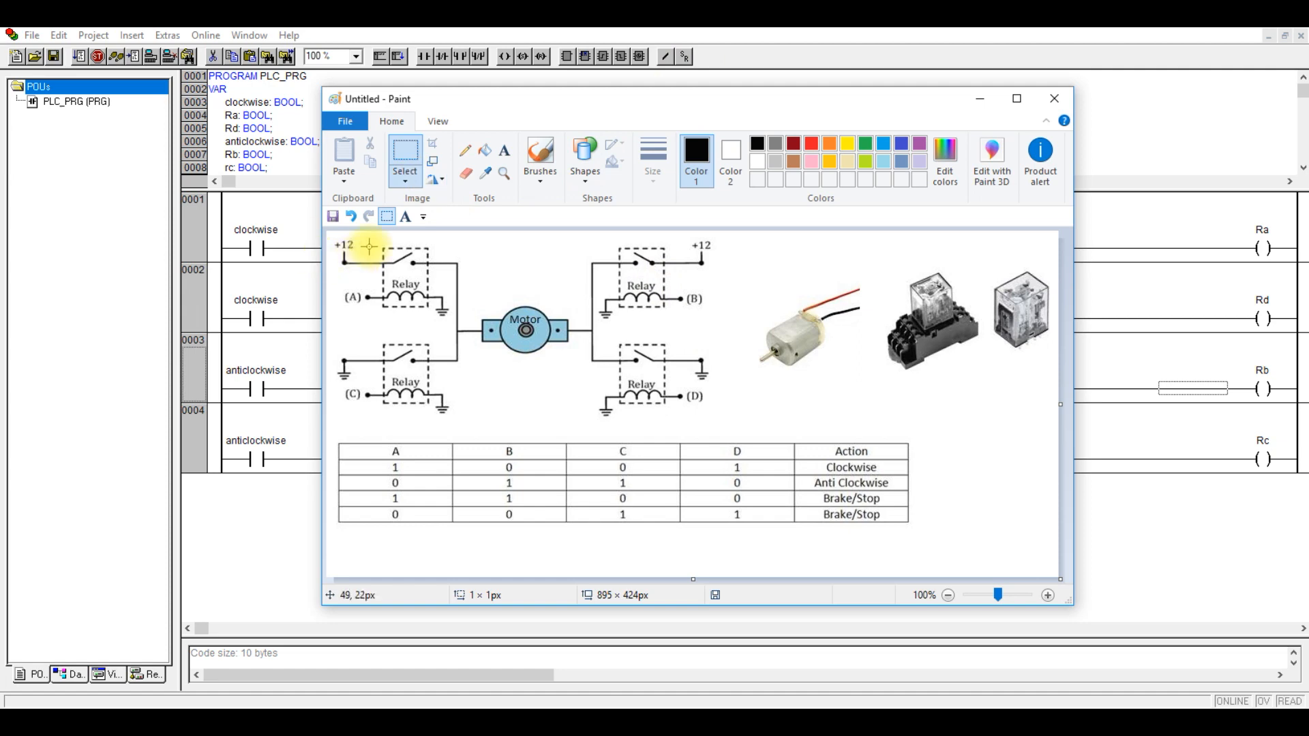
{"action": "mouse_move", "coordinate": [407, 283]}
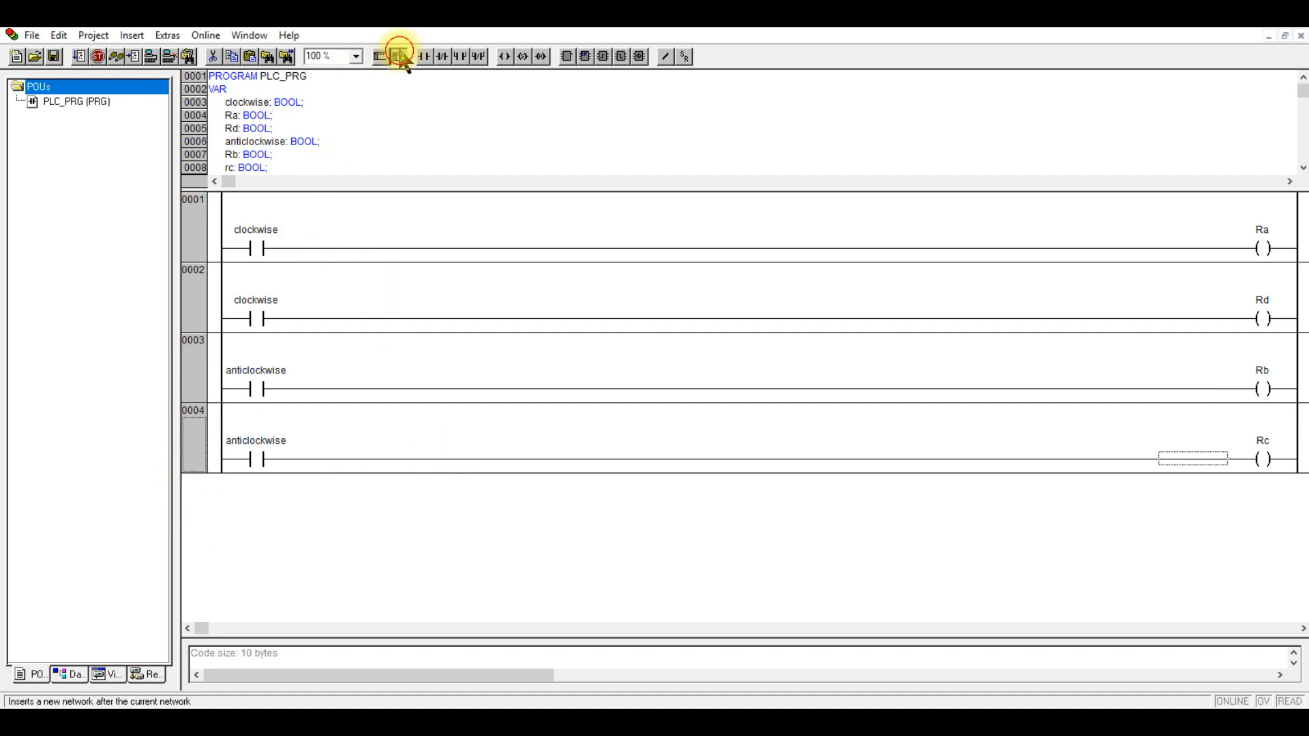
- Add rung 0005 with two parallel contacts feeding a trigger function block
{"action": "left_click", "coordinate": [396, 55]}
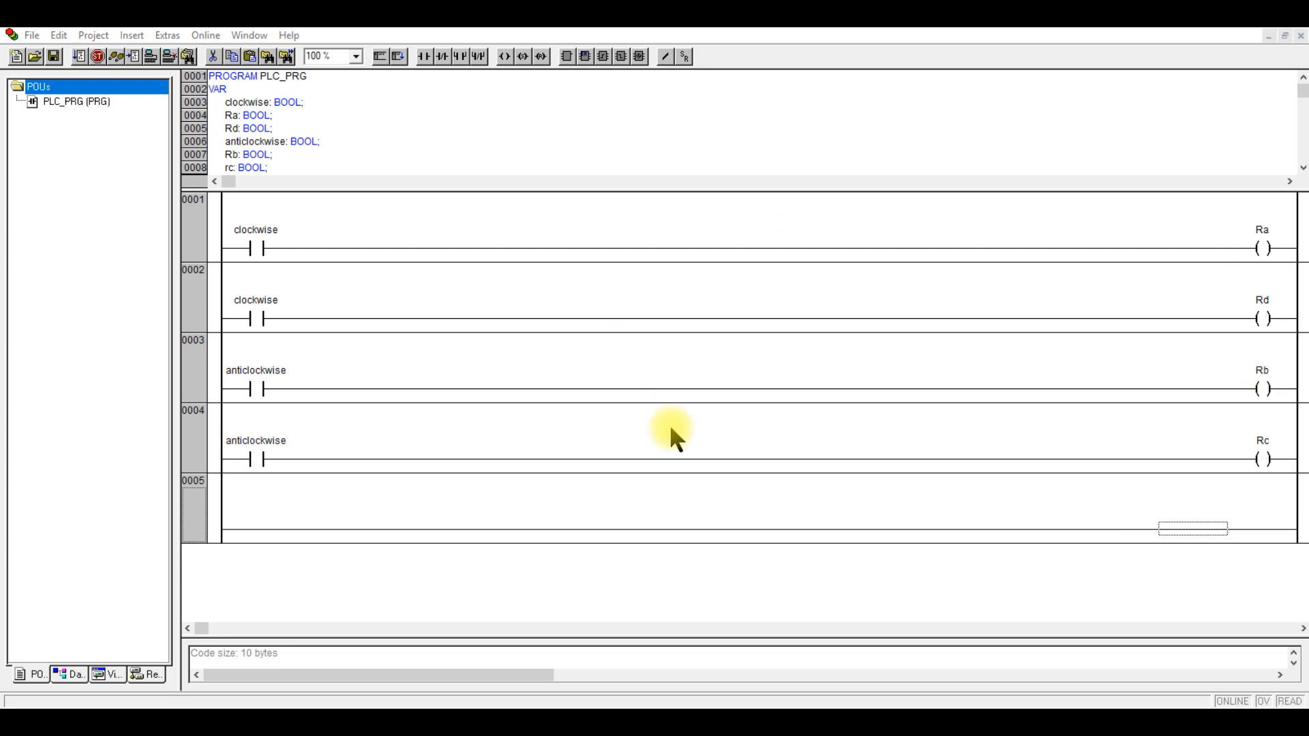
{"action": "mouse_move", "coordinate": [1143, 543]}
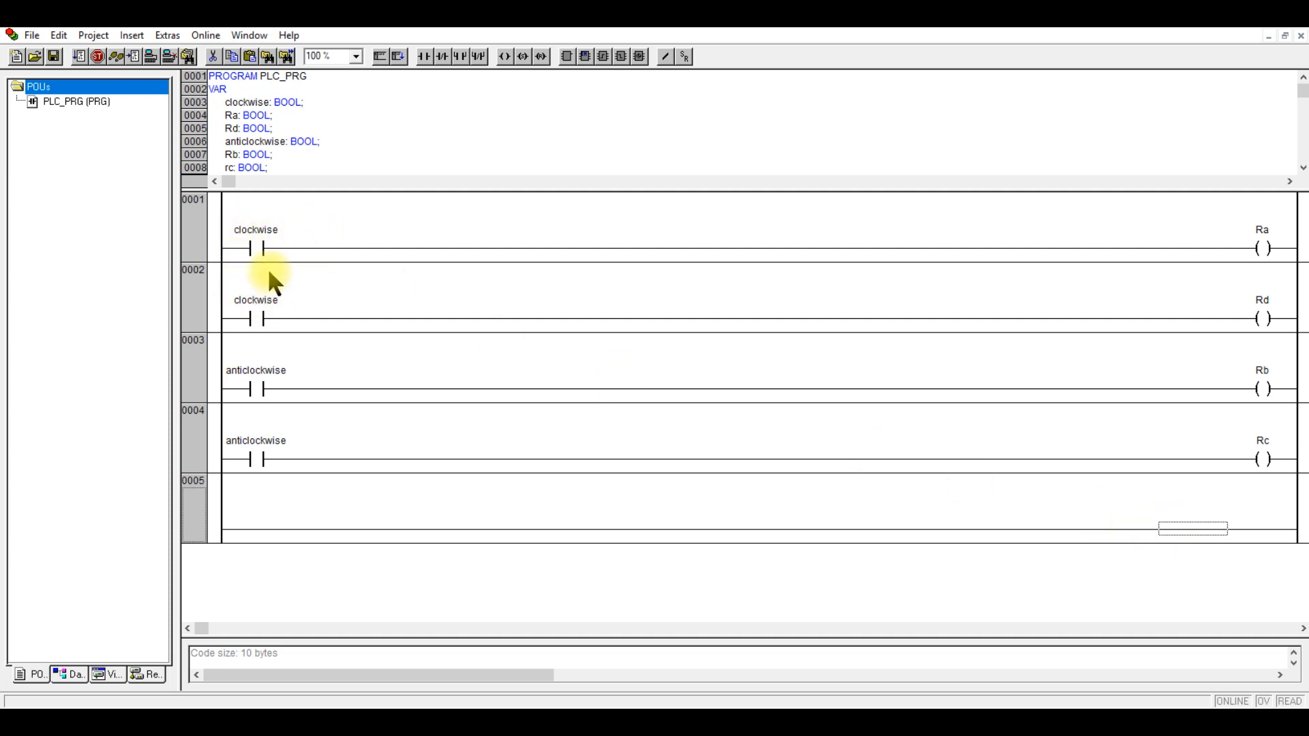
{"action": "mouse_move", "coordinate": [325, 531]}
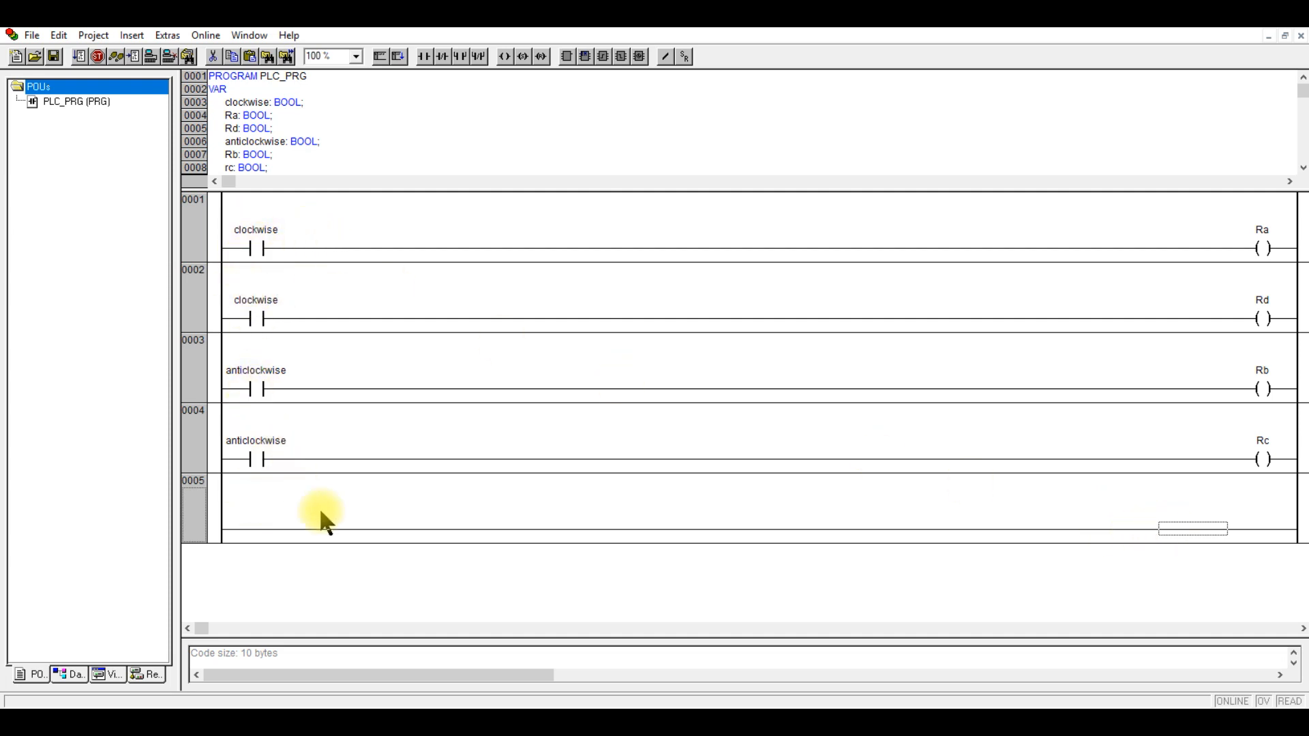
{"action": "mouse_move", "coordinate": [332, 406]}
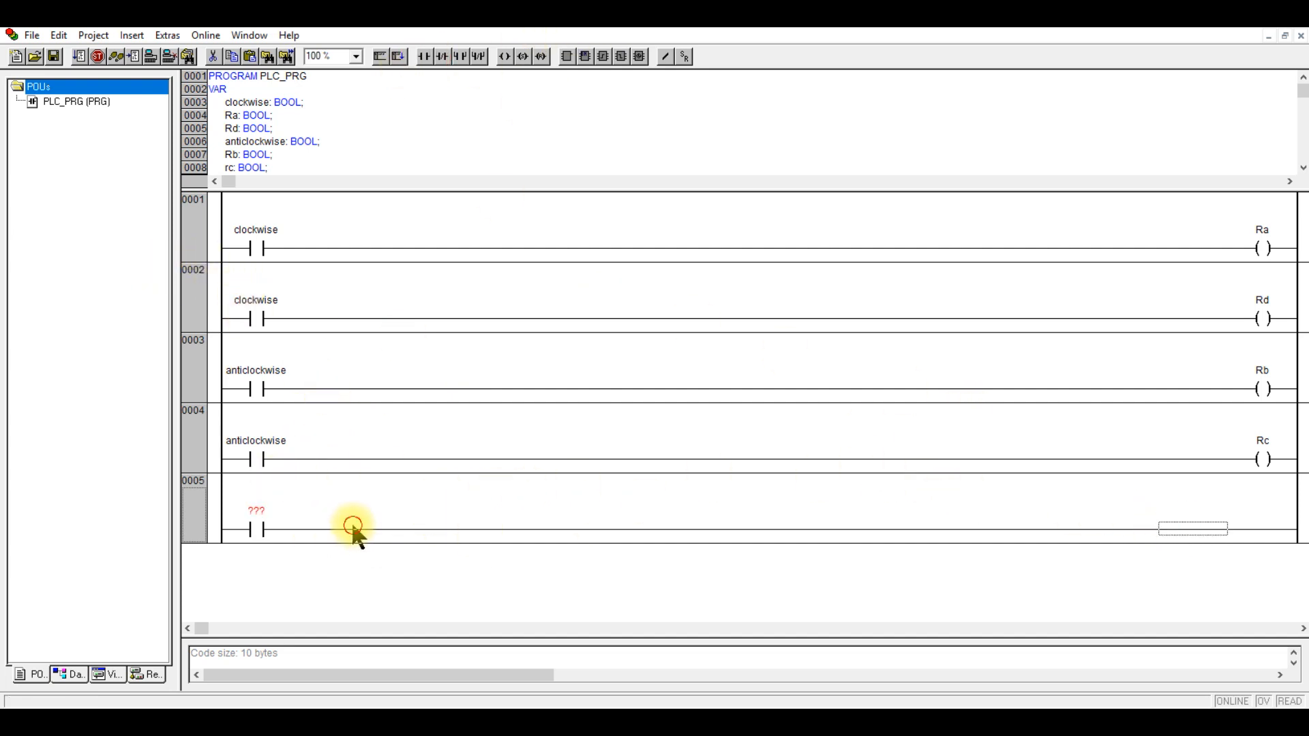
{"action": "left_click", "coordinate": [457, 57]}
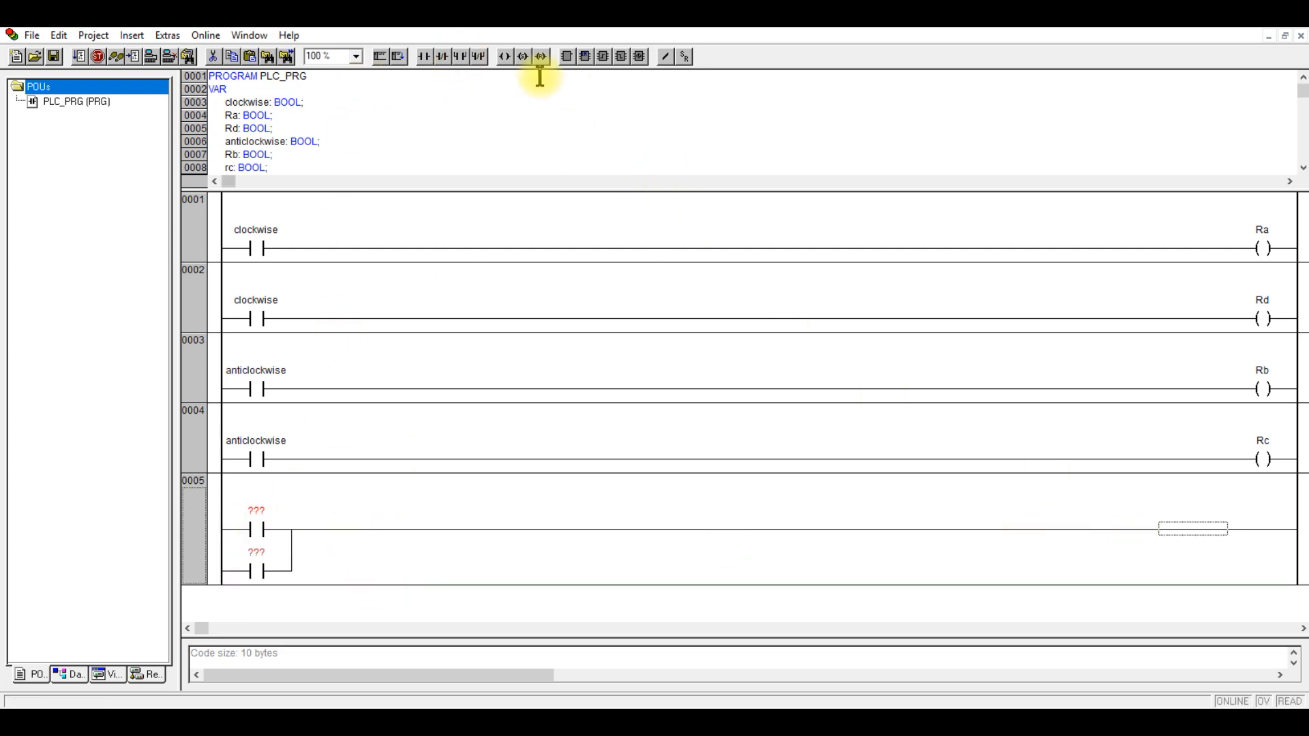
{"action": "mouse_move", "coordinate": [600, 54]}
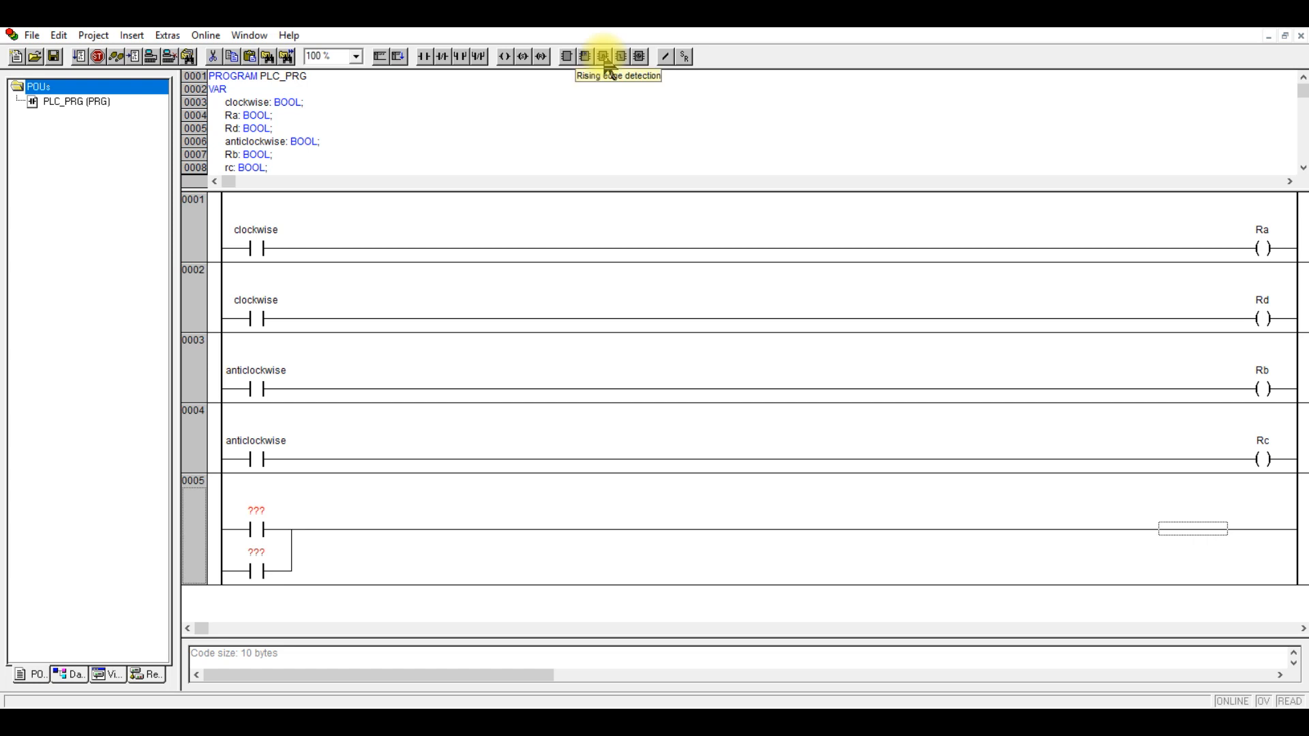
{"action": "left_click", "coordinate": [600, 56]}
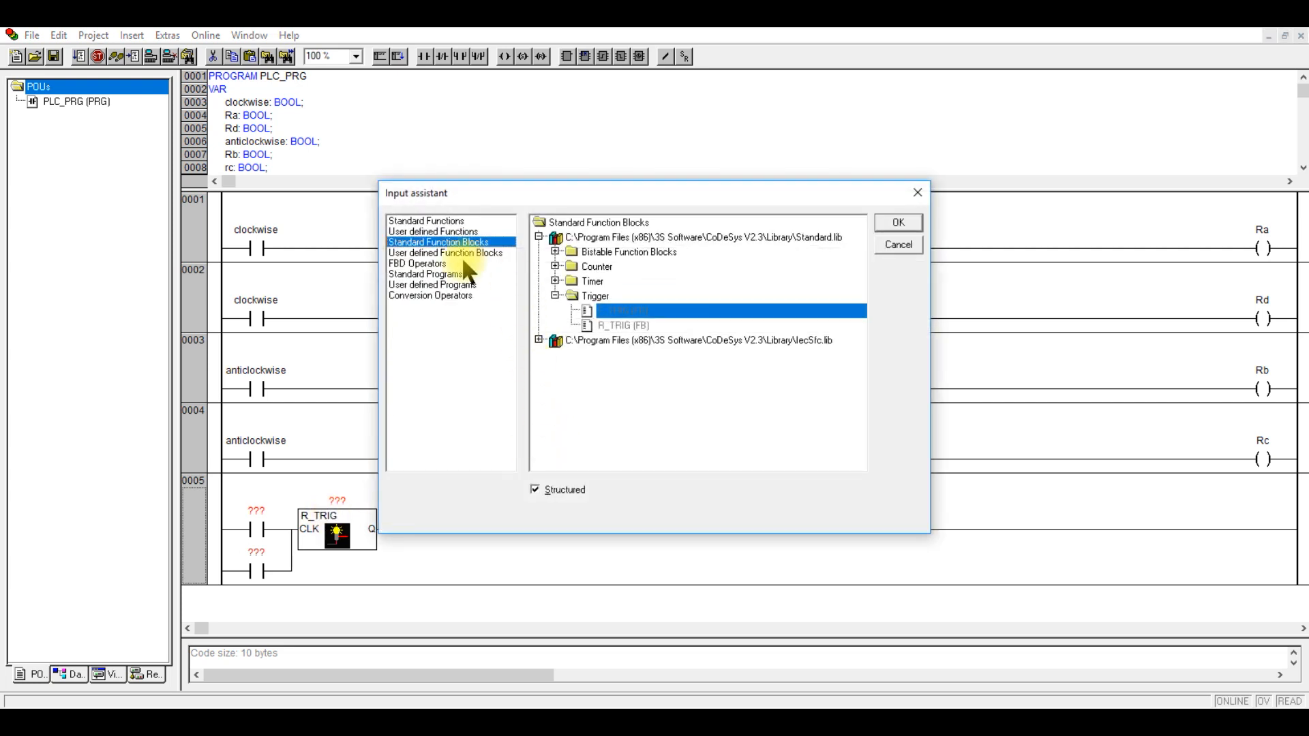
- Make the block an F_TRIG and name the parallel contacts clockwise and anticlockwise
{"action": "left_click", "coordinate": [625, 326]}
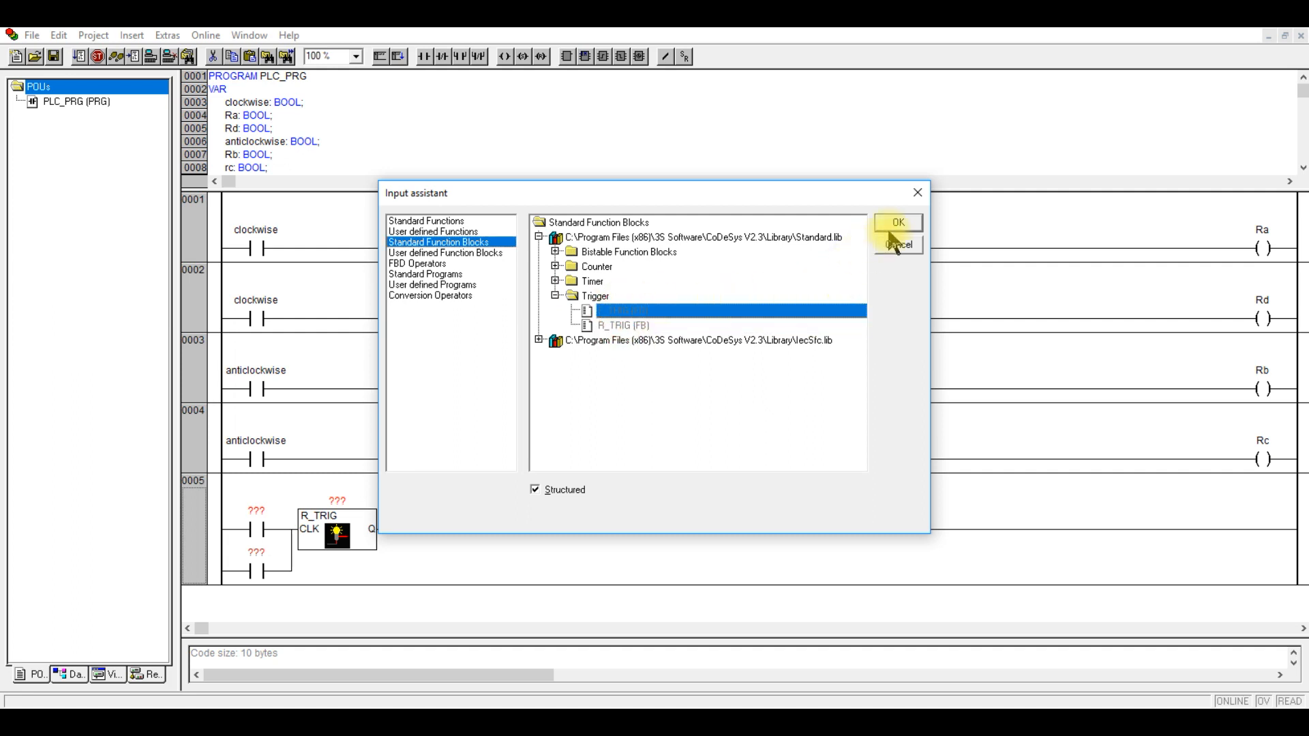
{"action": "left_click", "coordinate": [903, 222]}
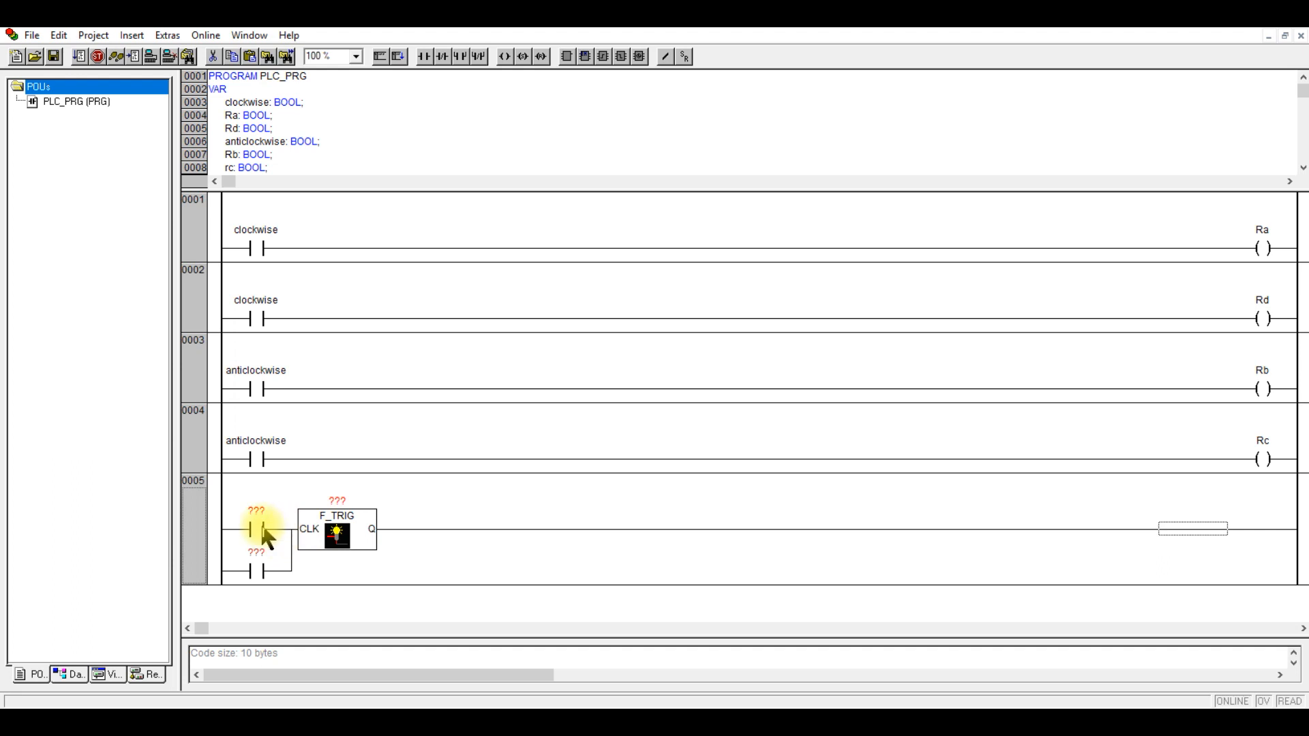
{"action": "right_click", "coordinate": [255, 229]}
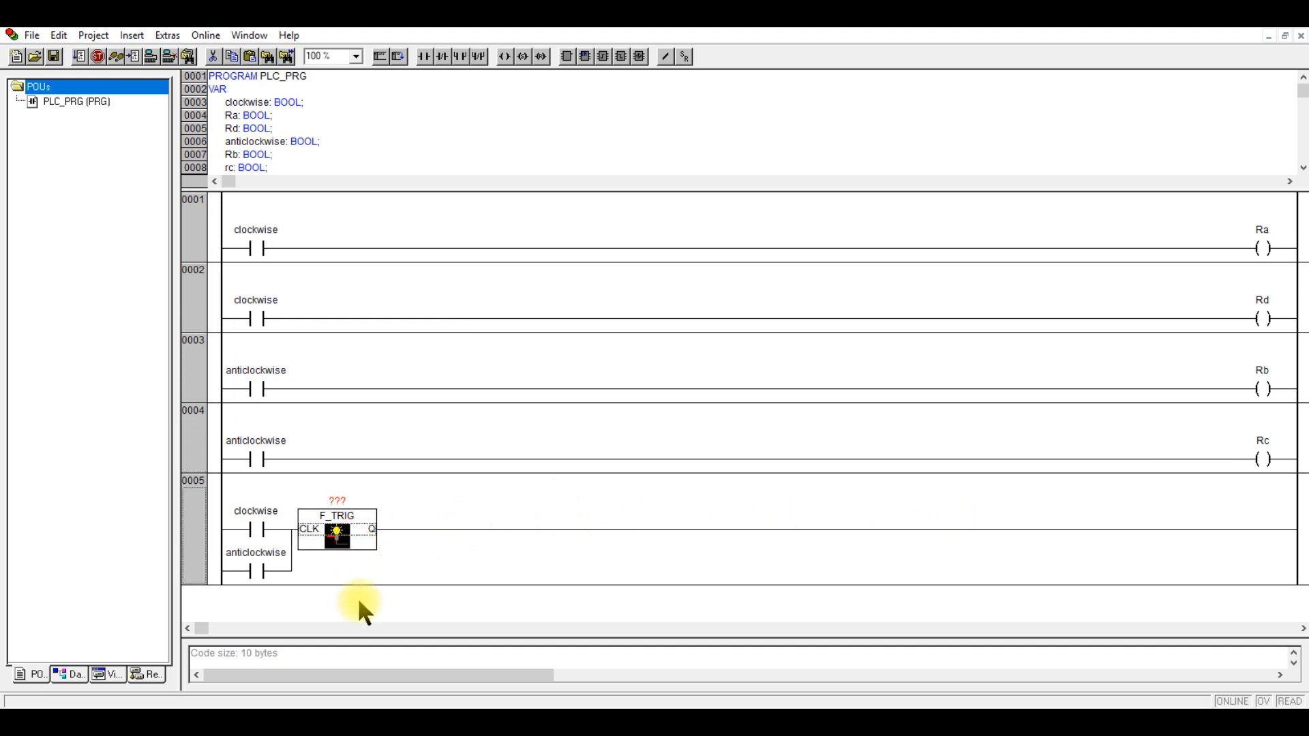
{"action": "mouse_move", "coordinate": [1020, 533]}
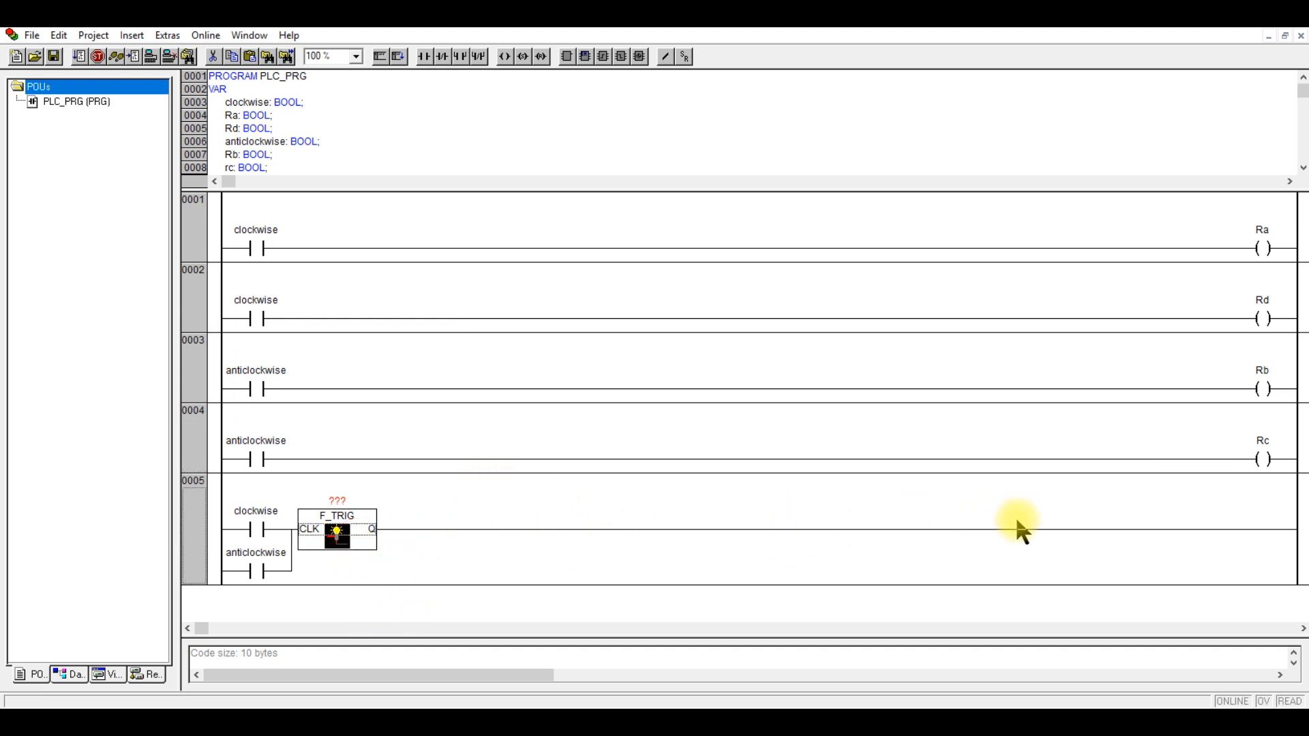
- Add coil brake at the end of rung 0005, declared as BOOL
{"action": "left_click", "coordinate": [506, 56]}
{"action": "type", "text": "brake"}
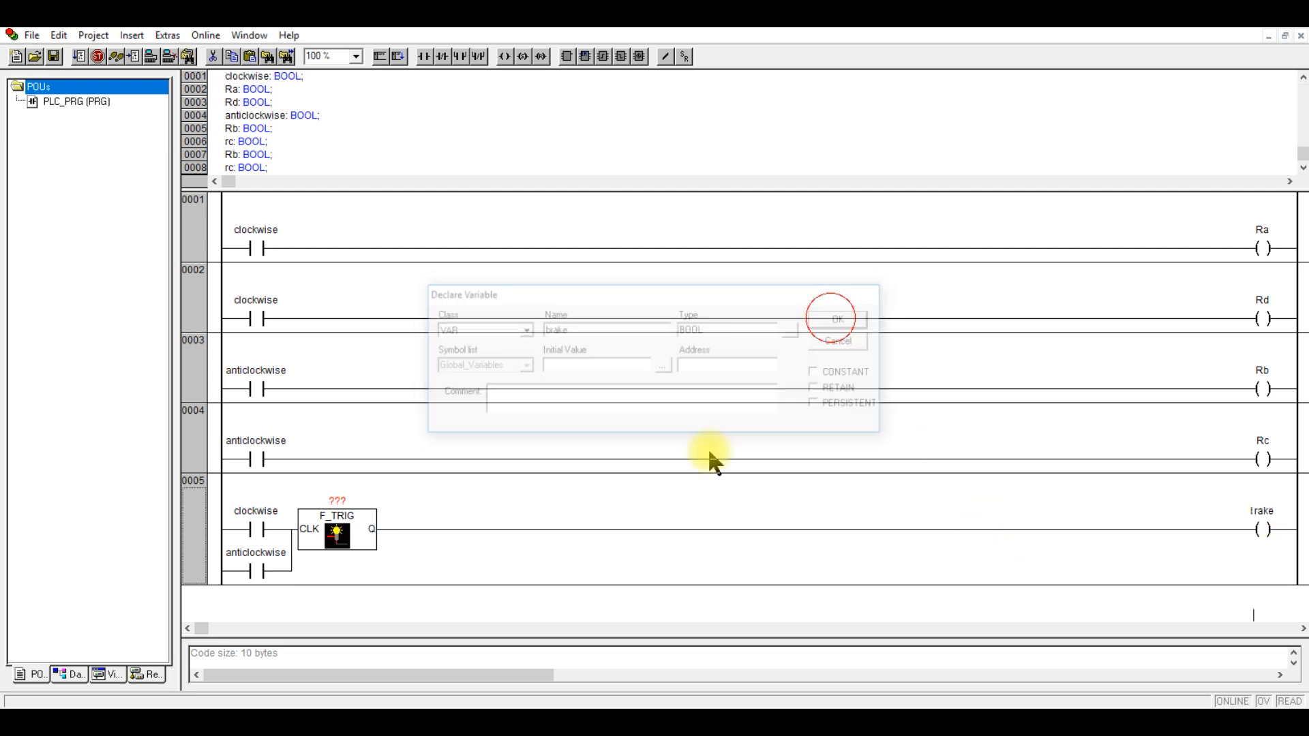
{"action": "left_click", "coordinate": [838, 319]}
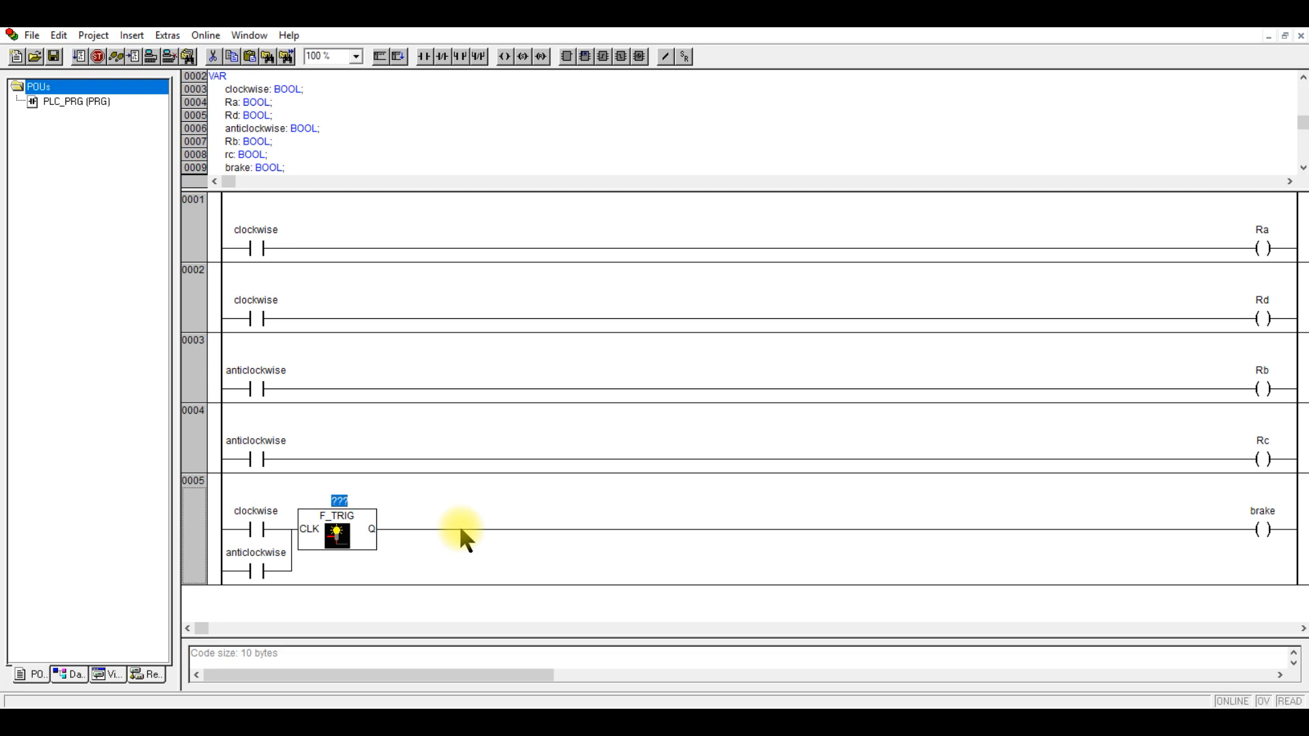
- Name the F_TRIG instance brake_trigger and declare it
{"action": "type", "text": "br"}
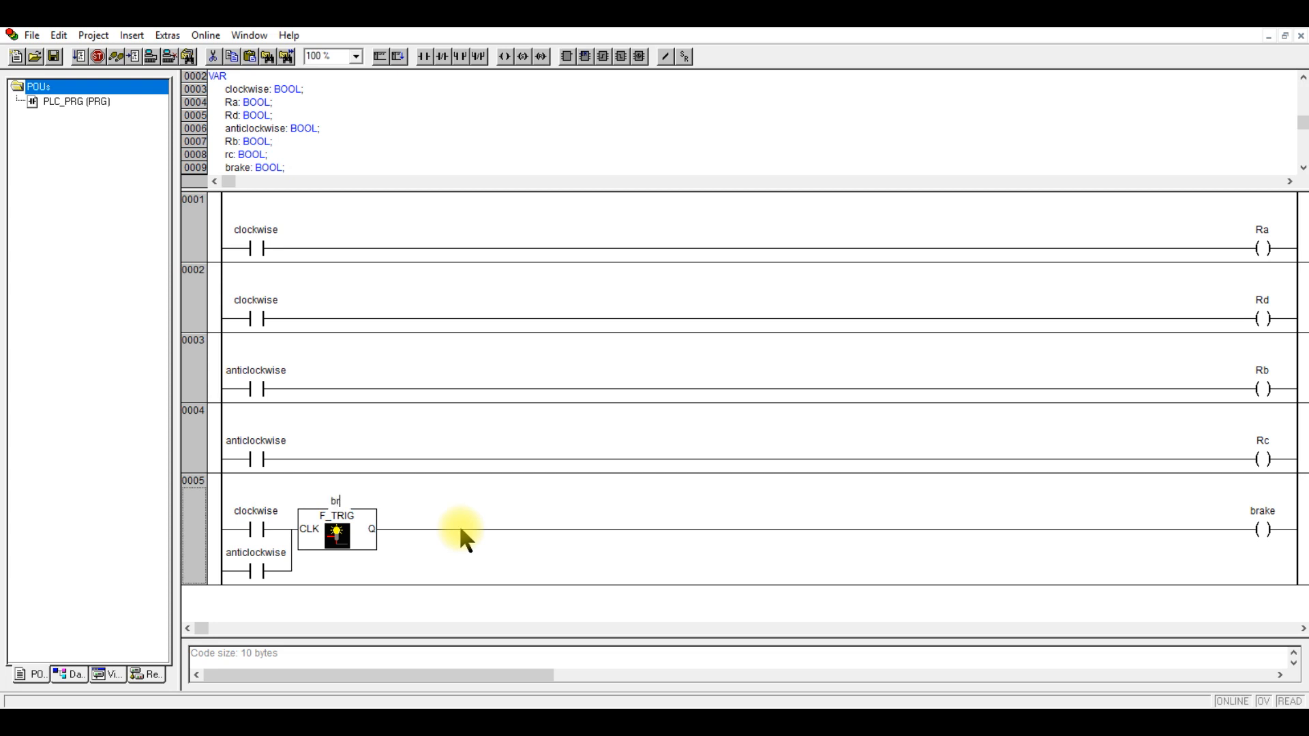
{"action": "type", "text": "rake_"}
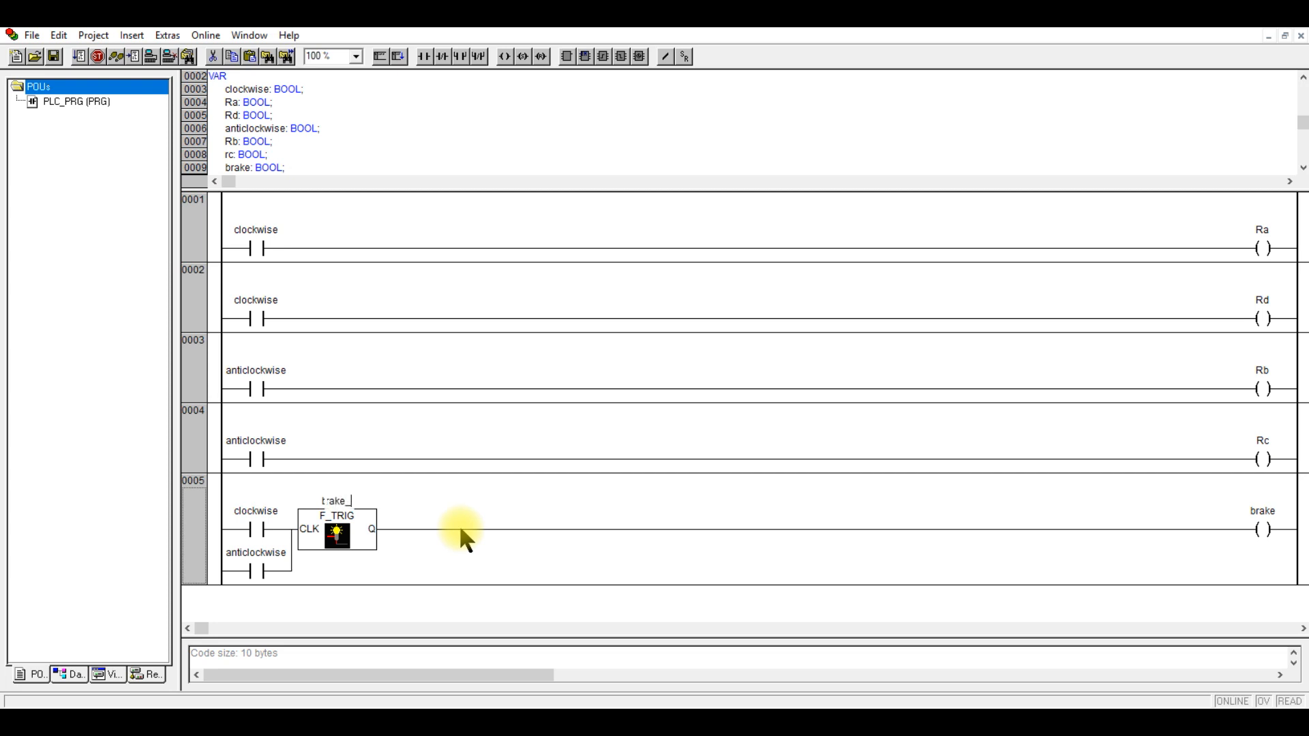
{"action": "type", "text": "rigger"}
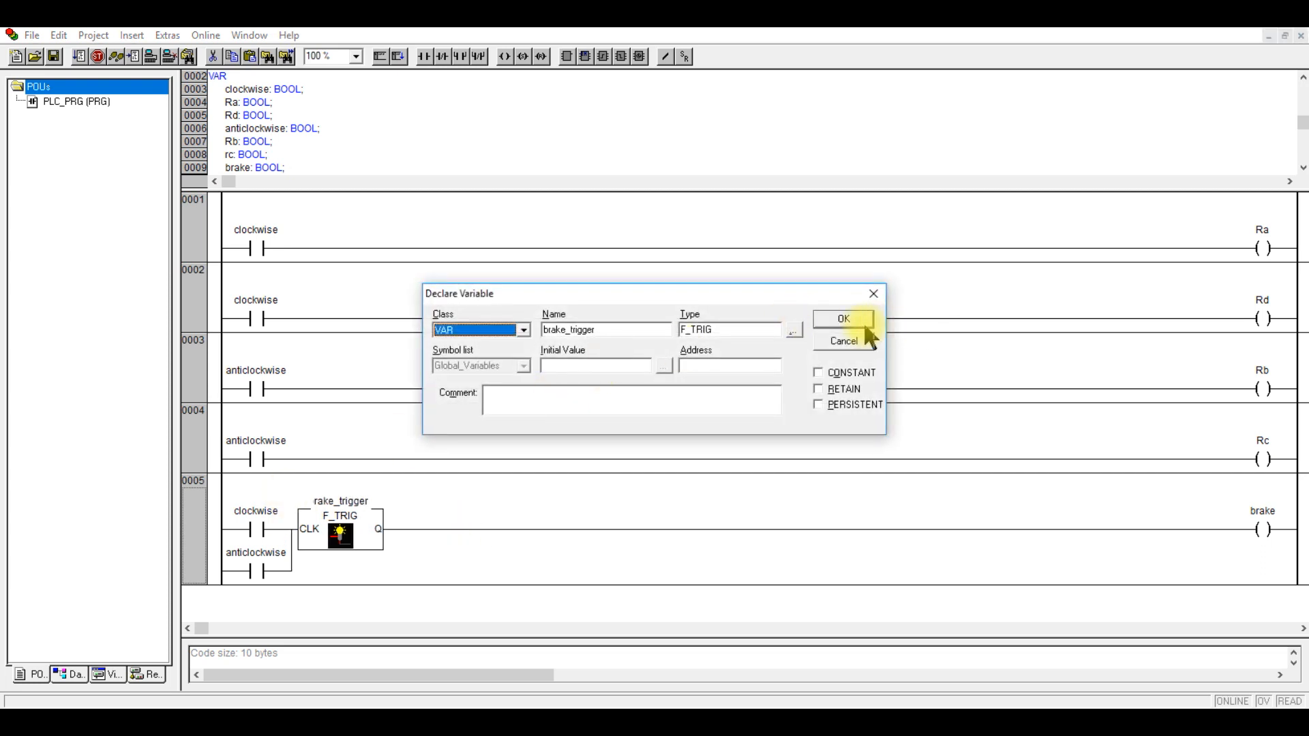
{"action": "left_click", "coordinate": [843, 319]}
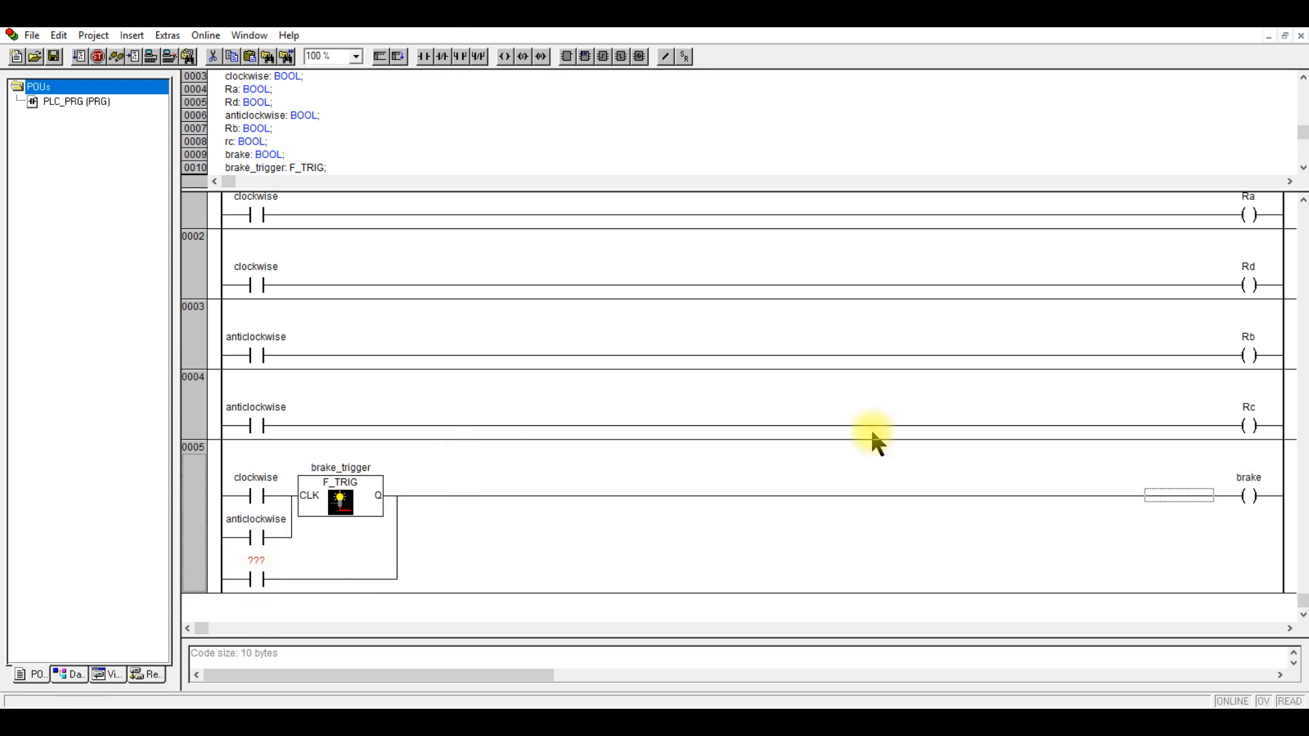
- Add a parallel contact named brake around the F_TRIG output to latch the coil
{"action": "right_click", "coordinate": [1181, 496]}
{"action": "type", "text": "brake"}
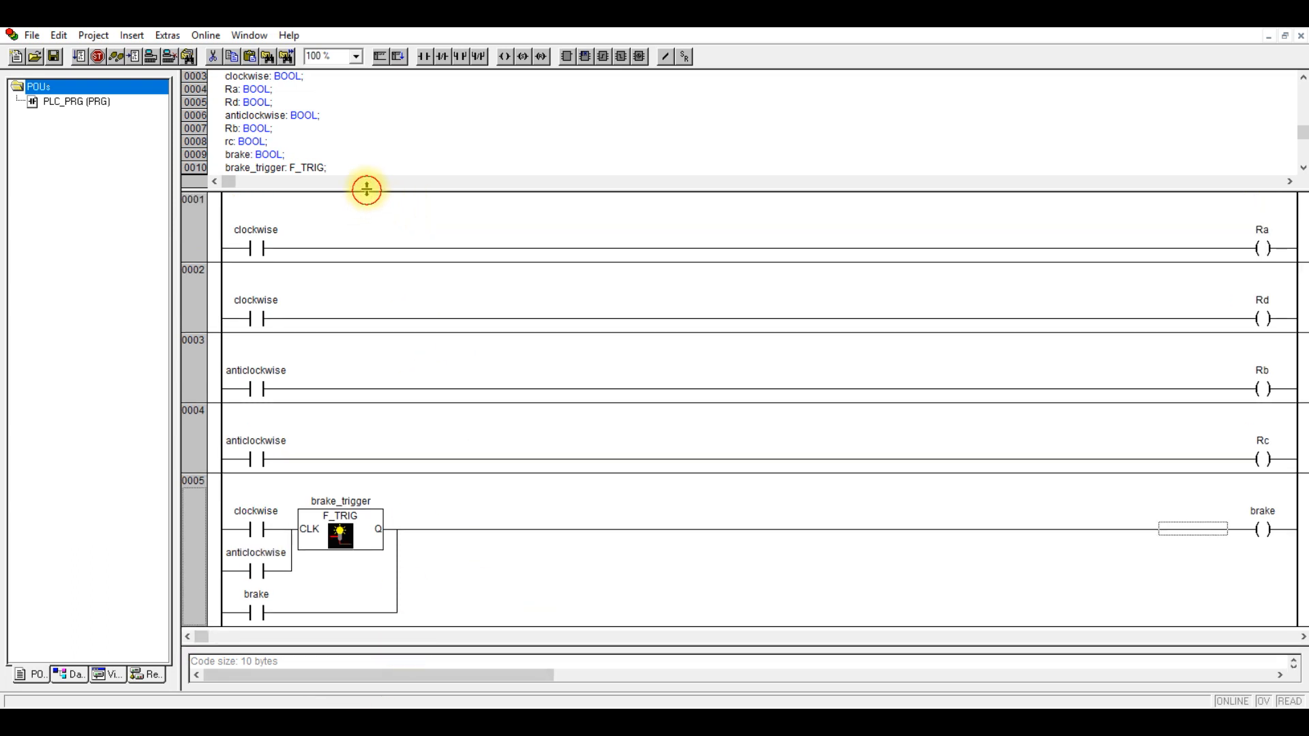
- Log in to the simulated controller, run, and switch clockwise to FALSE so brake latches on
{"action": "left_click", "coordinate": [206, 35]}
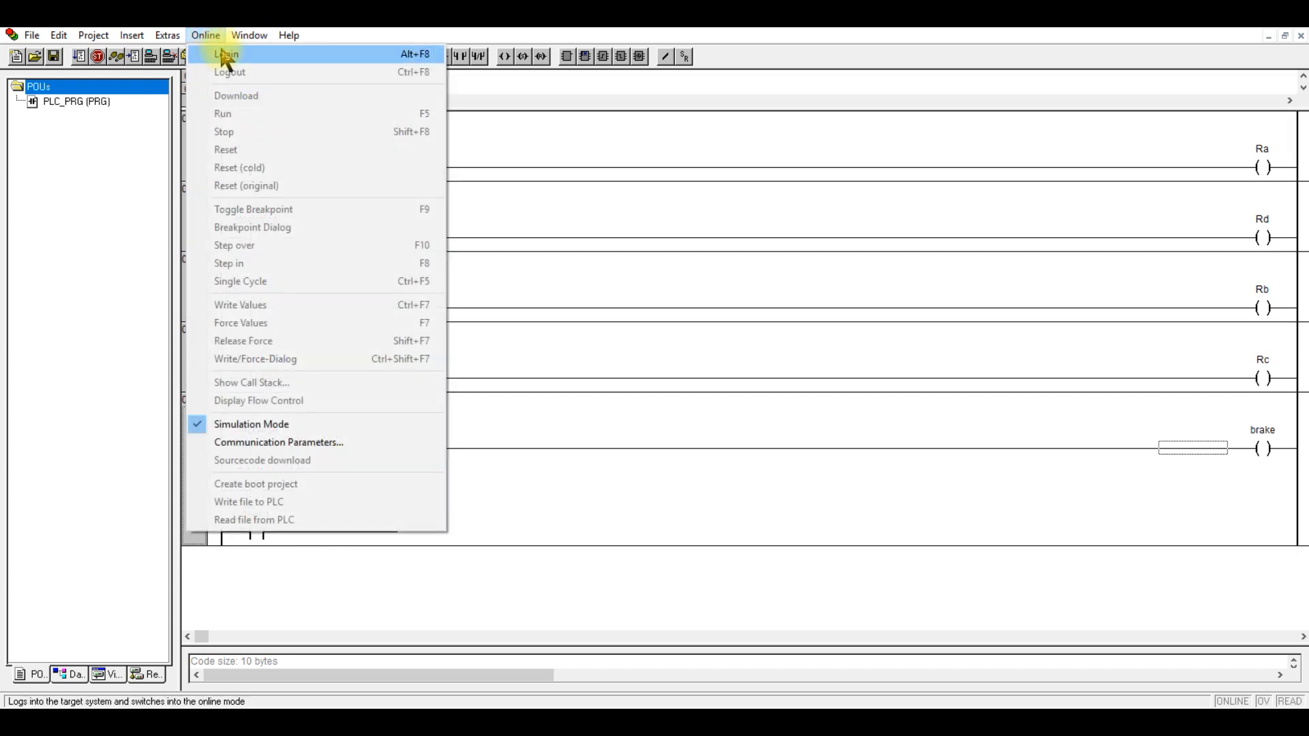
{"action": "left_click", "coordinate": [231, 53]}
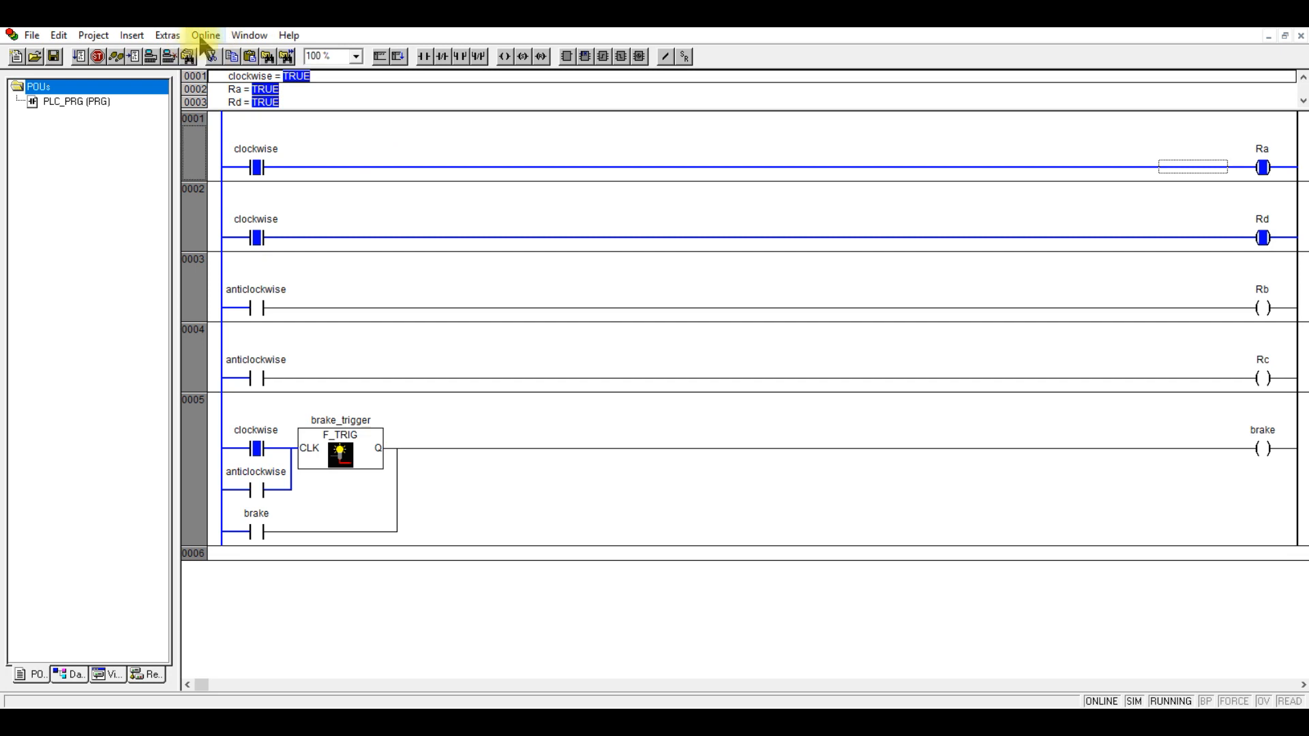
{"action": "left_click", "coordinate": [205, 36]}
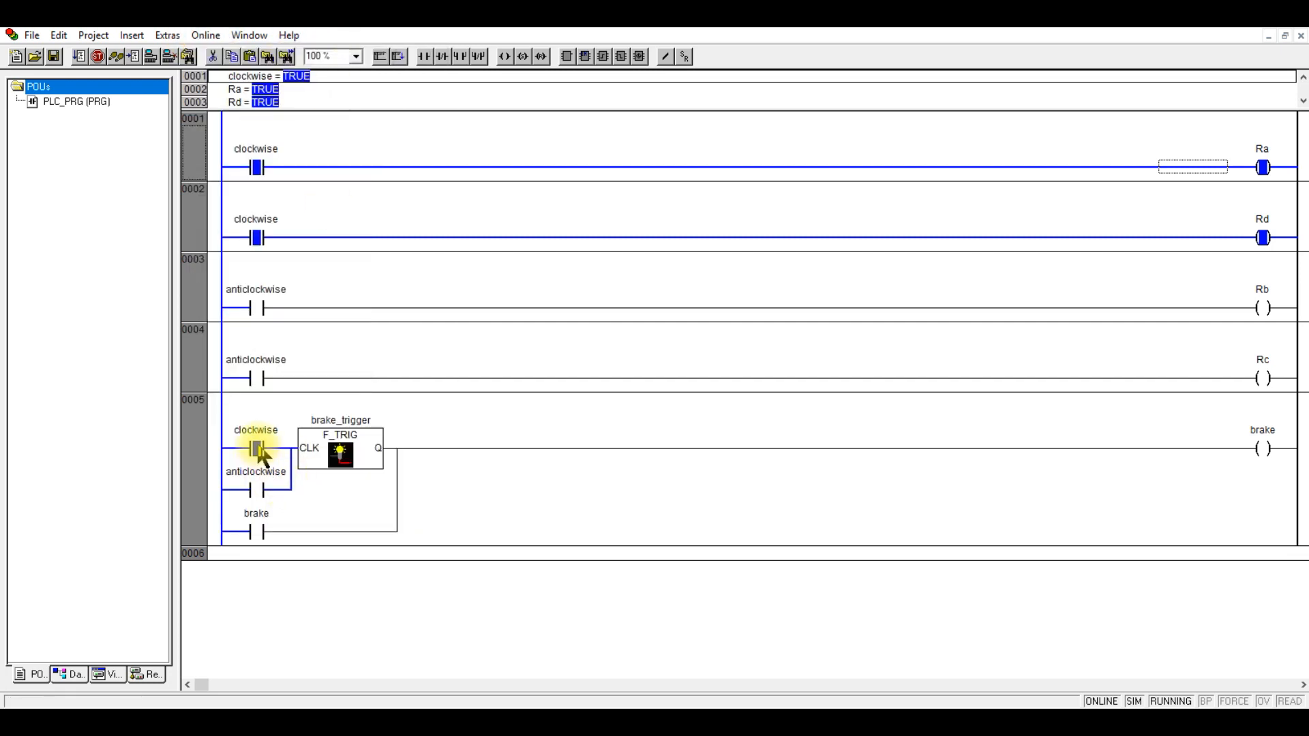
{"action": "left_click", "coordinate": [204, 35]}
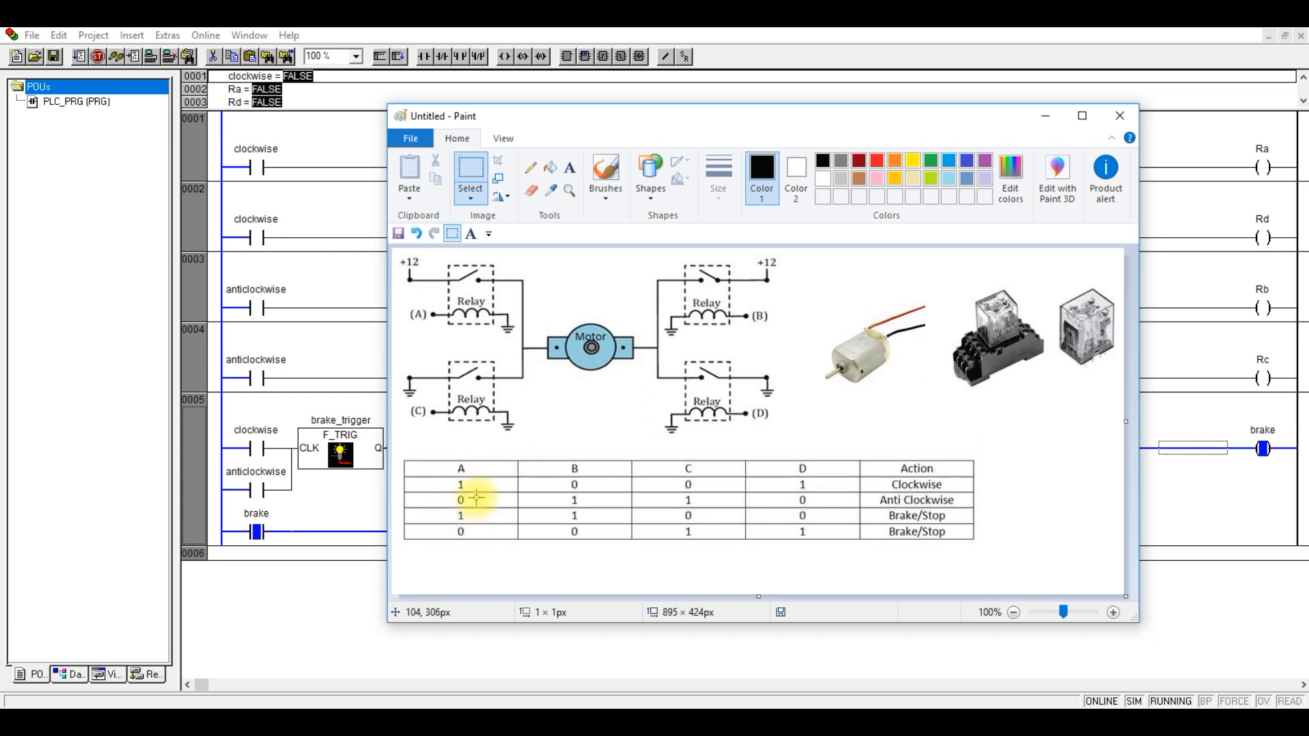
{"action": "mouse_move", "coordinate": [595, 483]}
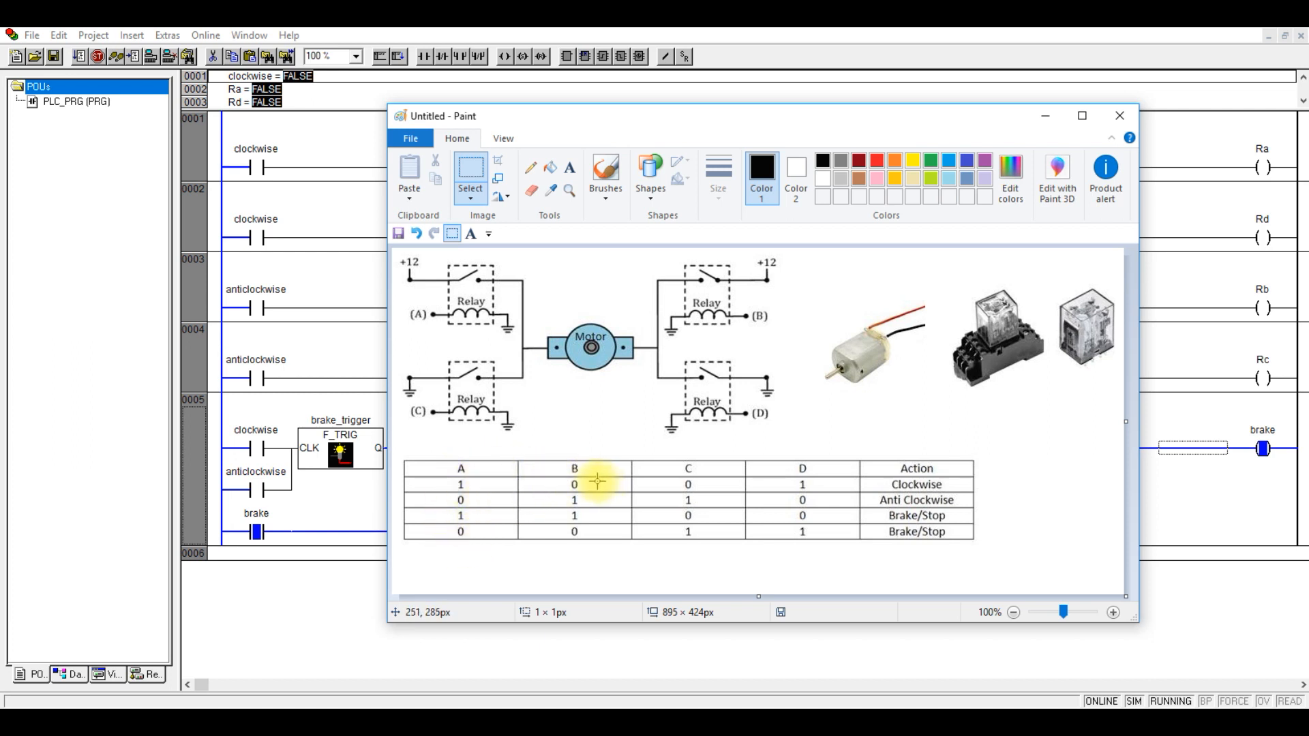
{"action": "mouse_move", "coordinate": [459, 470]}
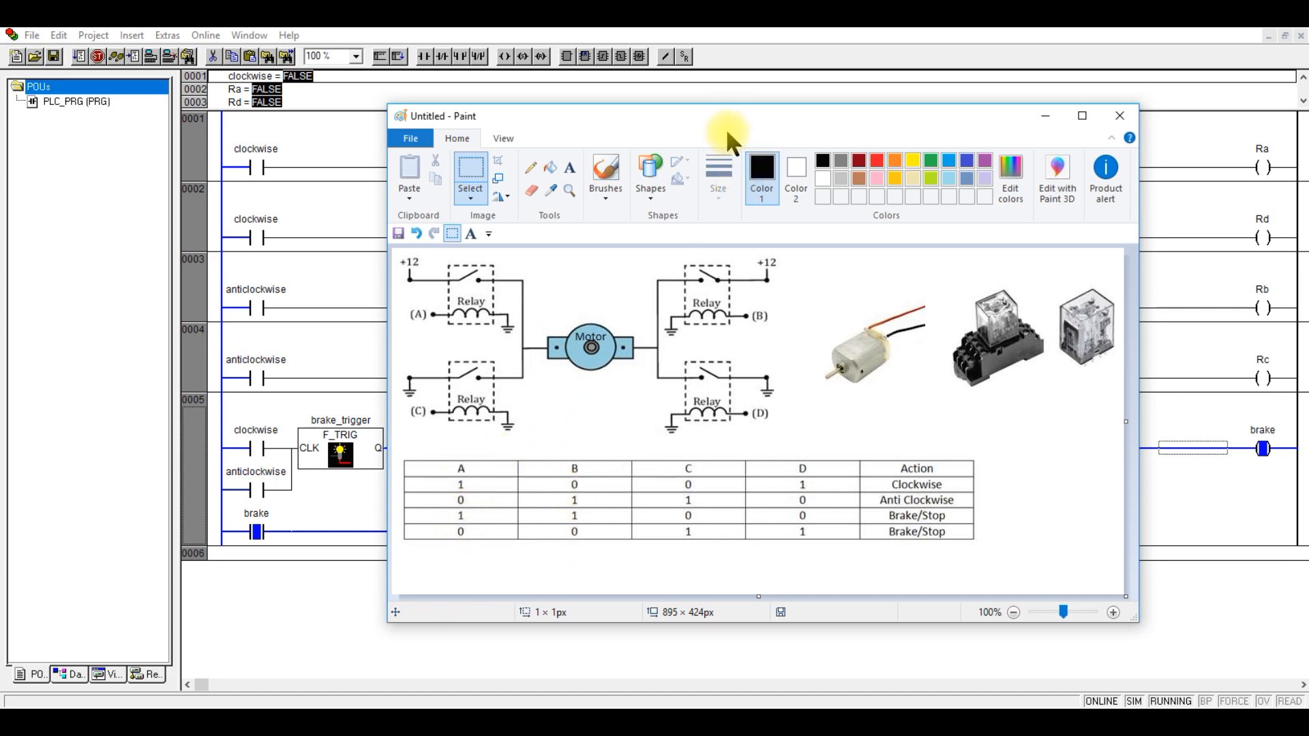
- Return to the ladder window and log out of the simulation to edit offline
{"action": "left_click", "coordinate": [1120, 114]}
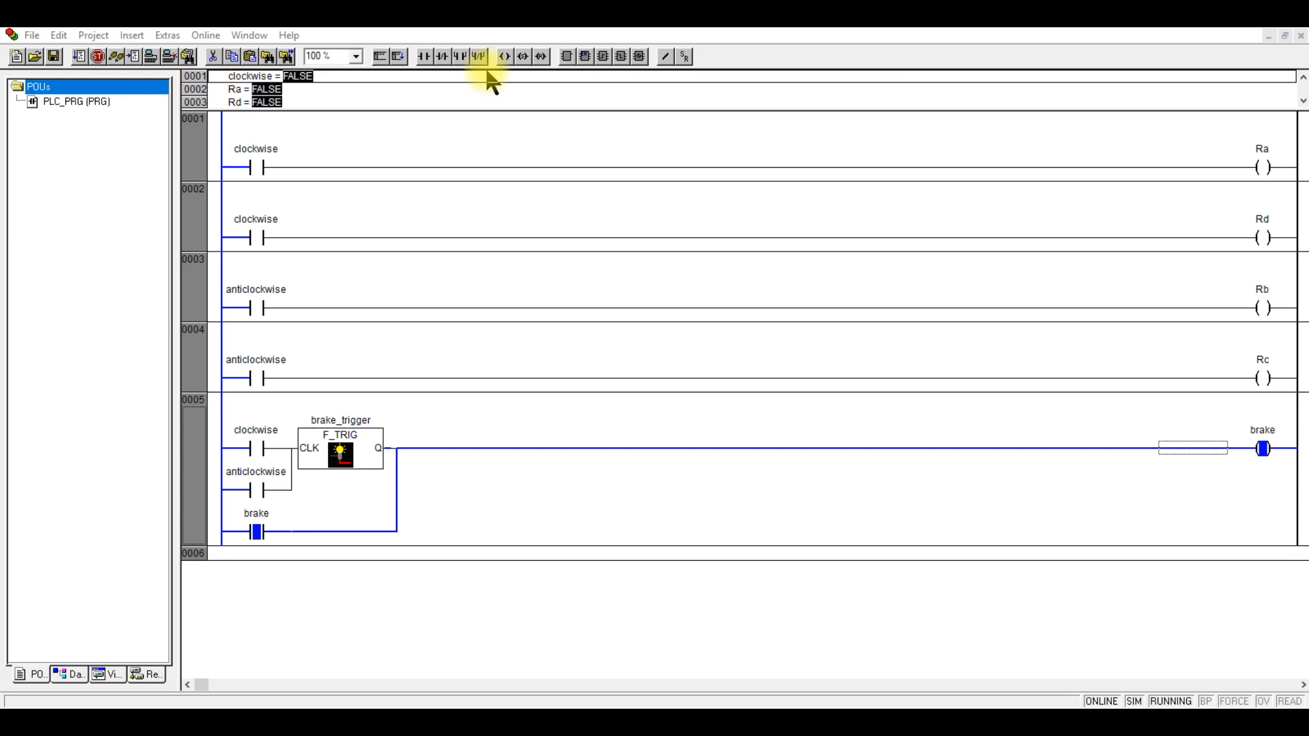
{"action": "mouse_move", "coordinate": [249, 34]}
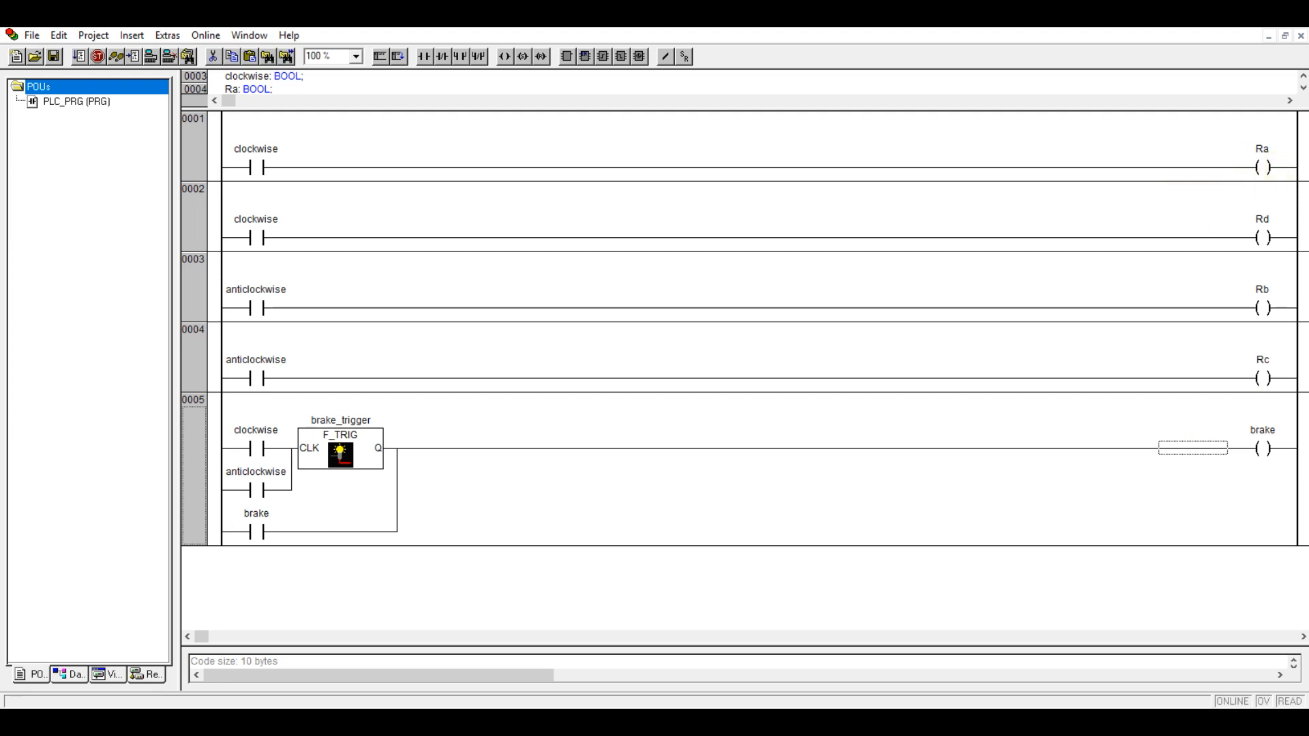
{"action": "left_click", "coordinate": [1260, 319]}
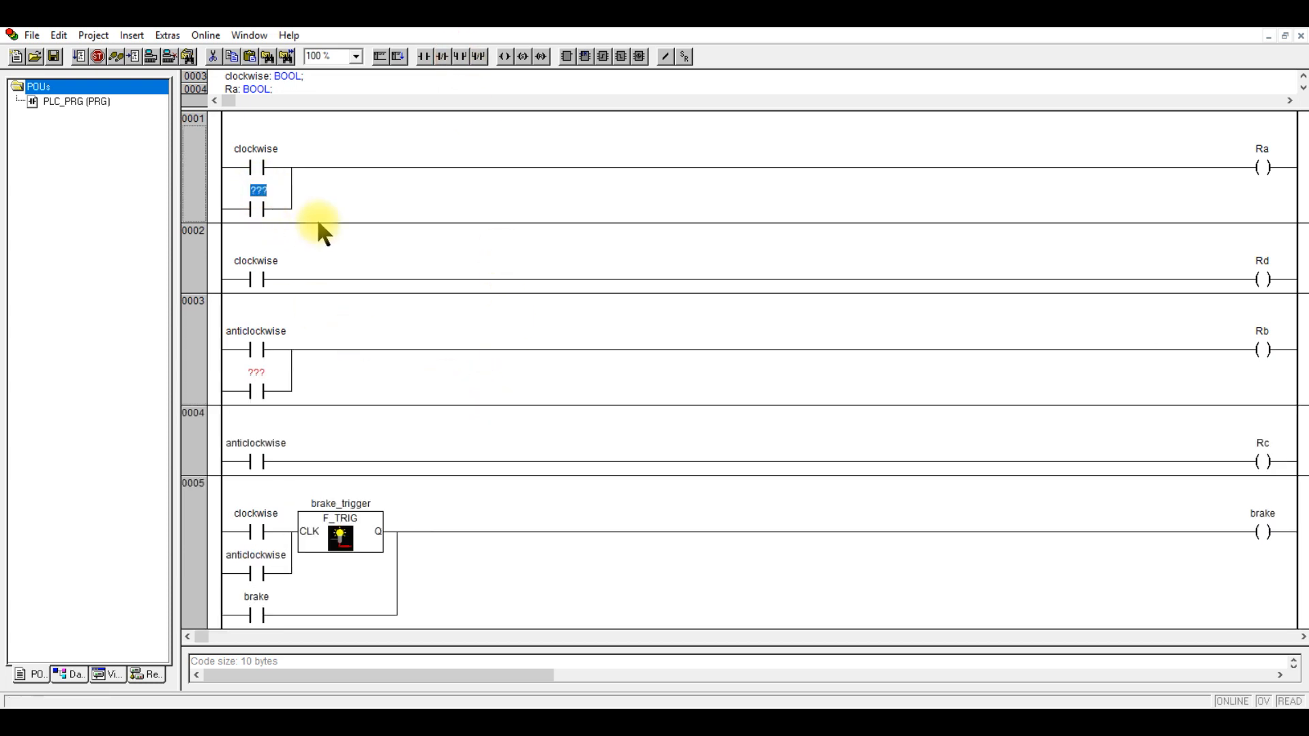
- Name the new parallel contacts 'brake' beside clockwise in rung 1 and anticlockwise in rung 3
{"action": "type", "text": "brake"}
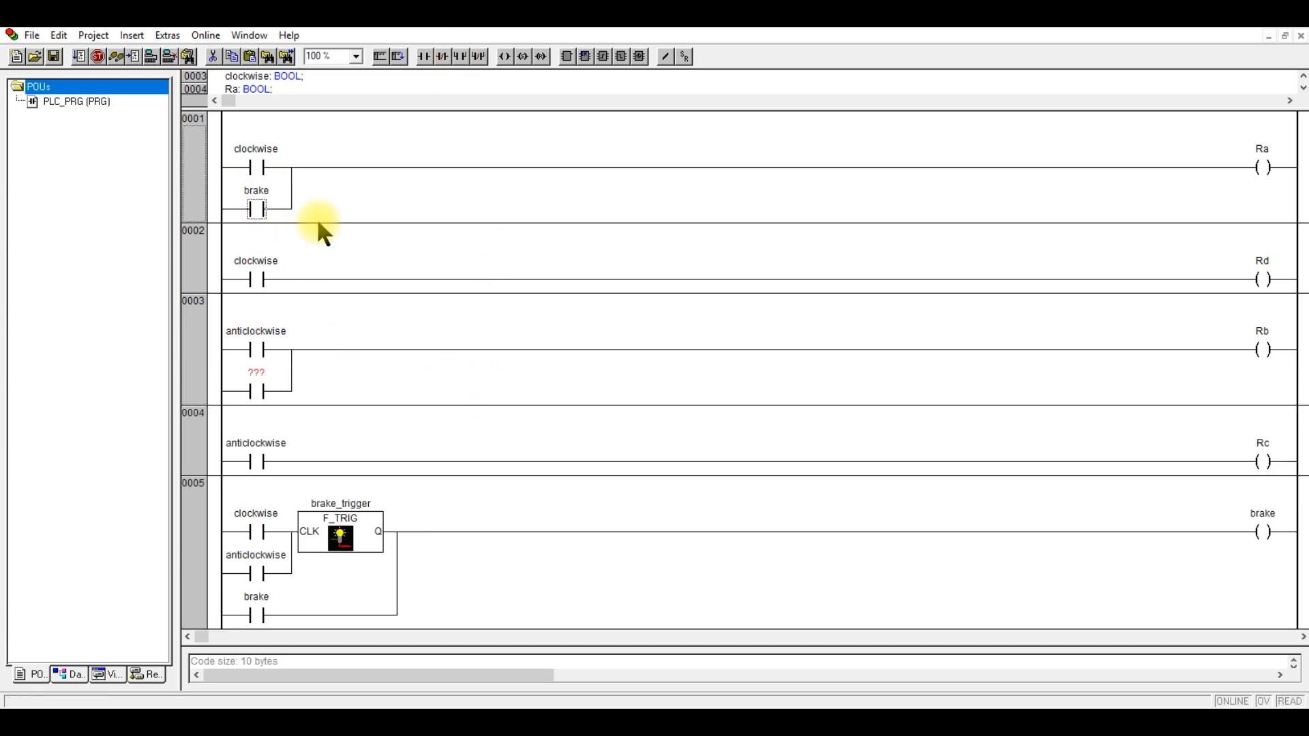
{"action": "left_click", "coordinate": [256, 190]}
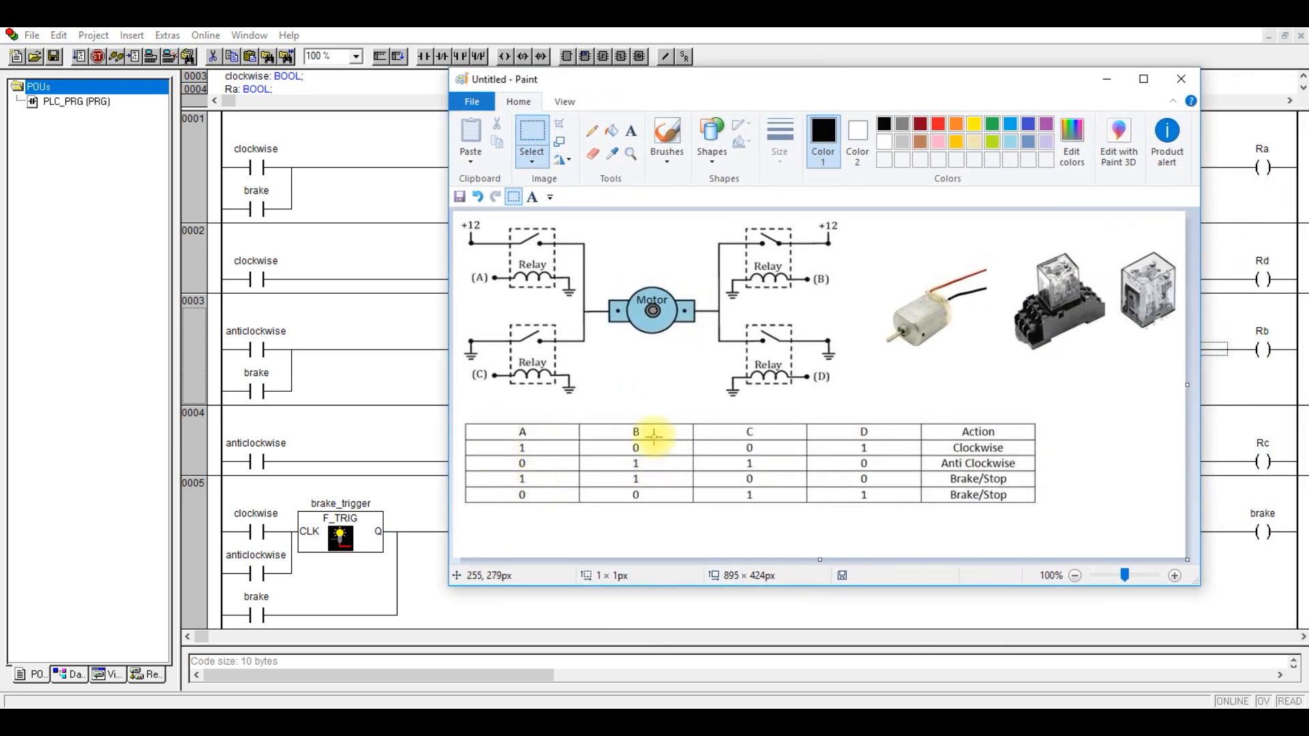
{"action": "mouse_move", "coordinate": [622, 435]}
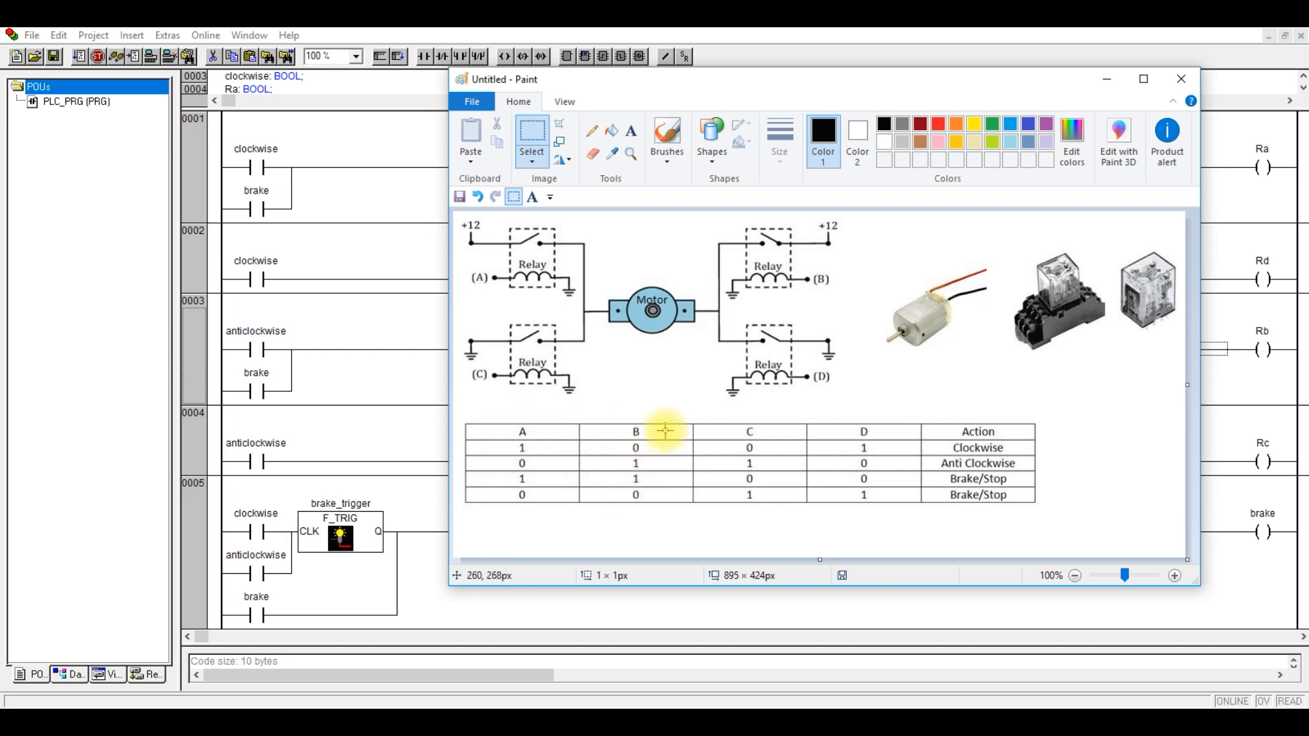
{"action": "left_click", "coordinate": [1180, 79]}
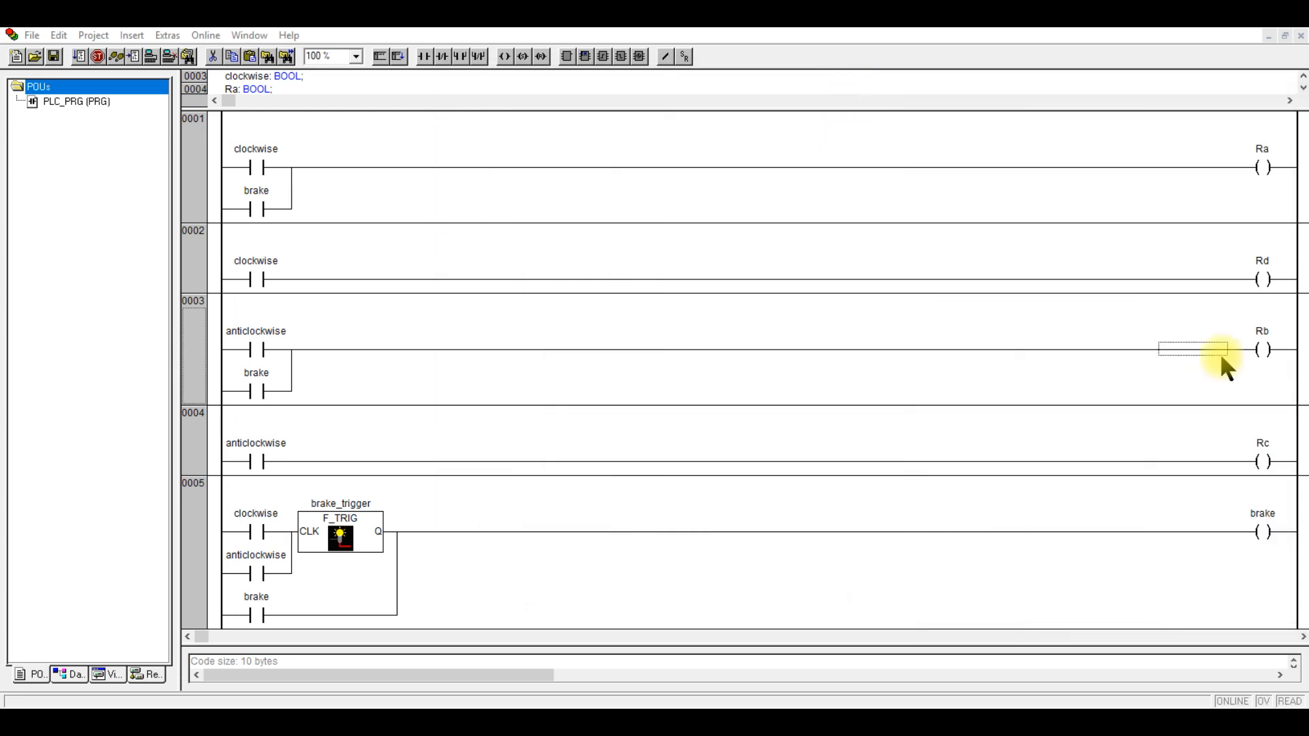
{"action": "mouse_move", "coordinate": [547, 543]}
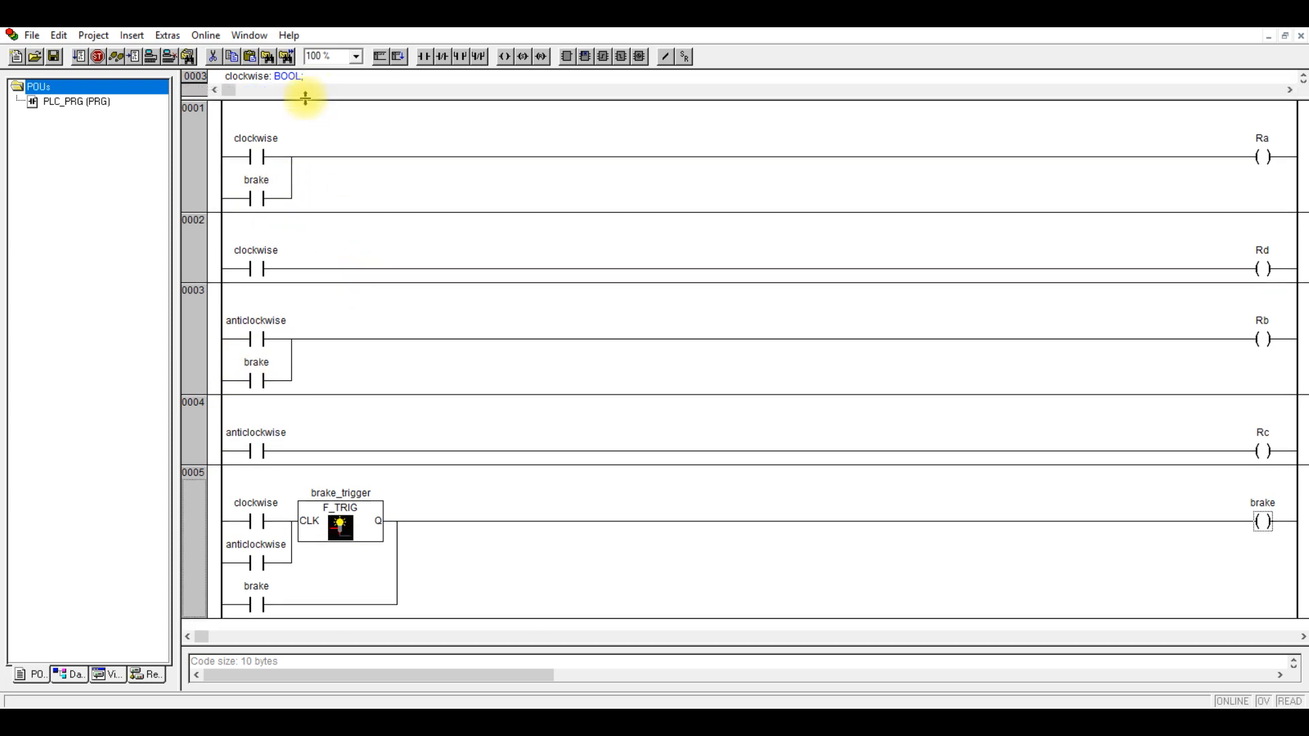
{"action": "mouse_move", "coordinate": [190, 538]}
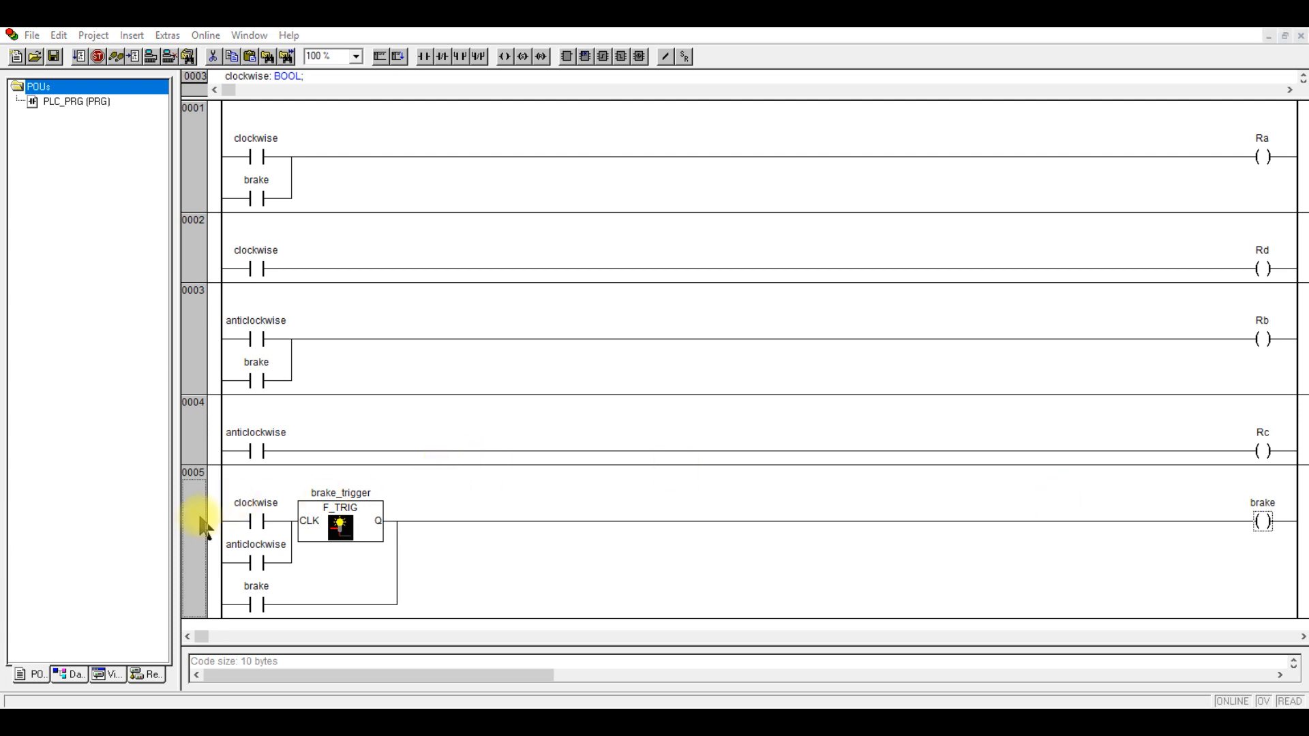
- Insert a new empty rung 0005 before the brake rung and add its clockwise contact
{"action": "right_click", "coordinate": [199, 532]}
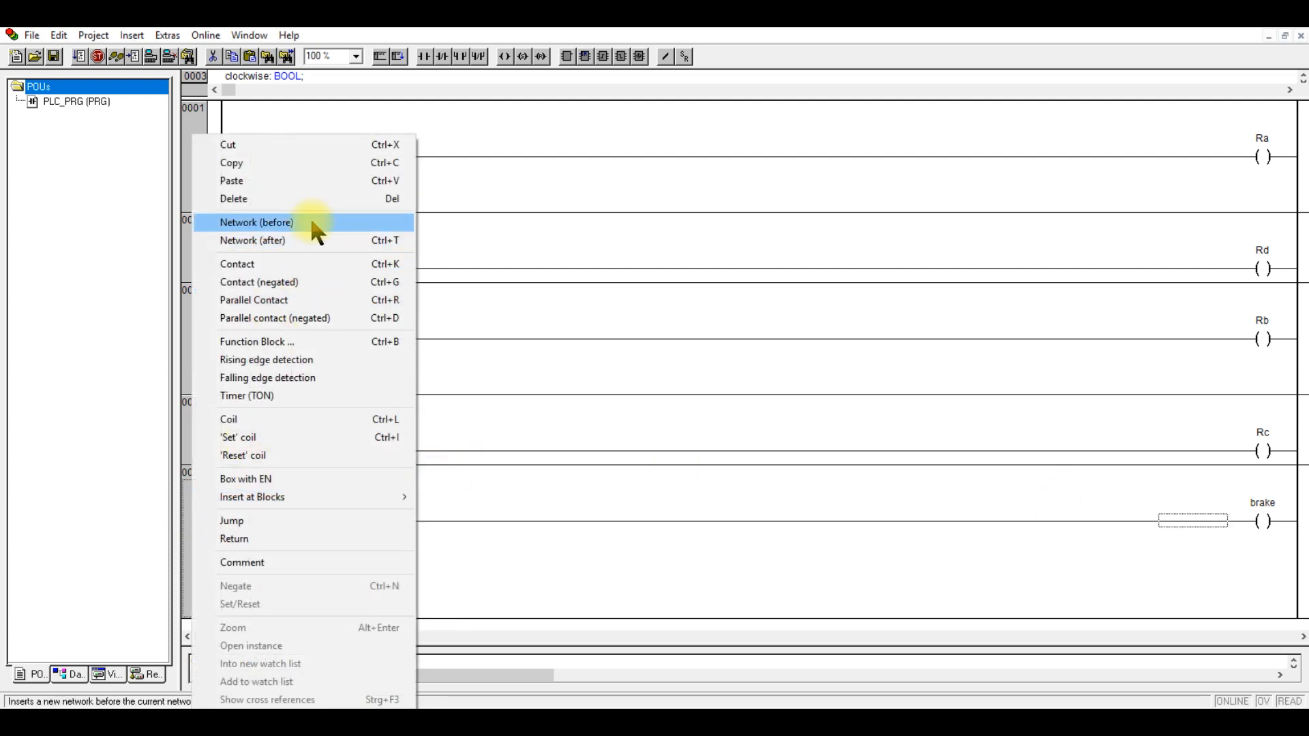
{"action": "left_click", "coordinate": [257, 222]}
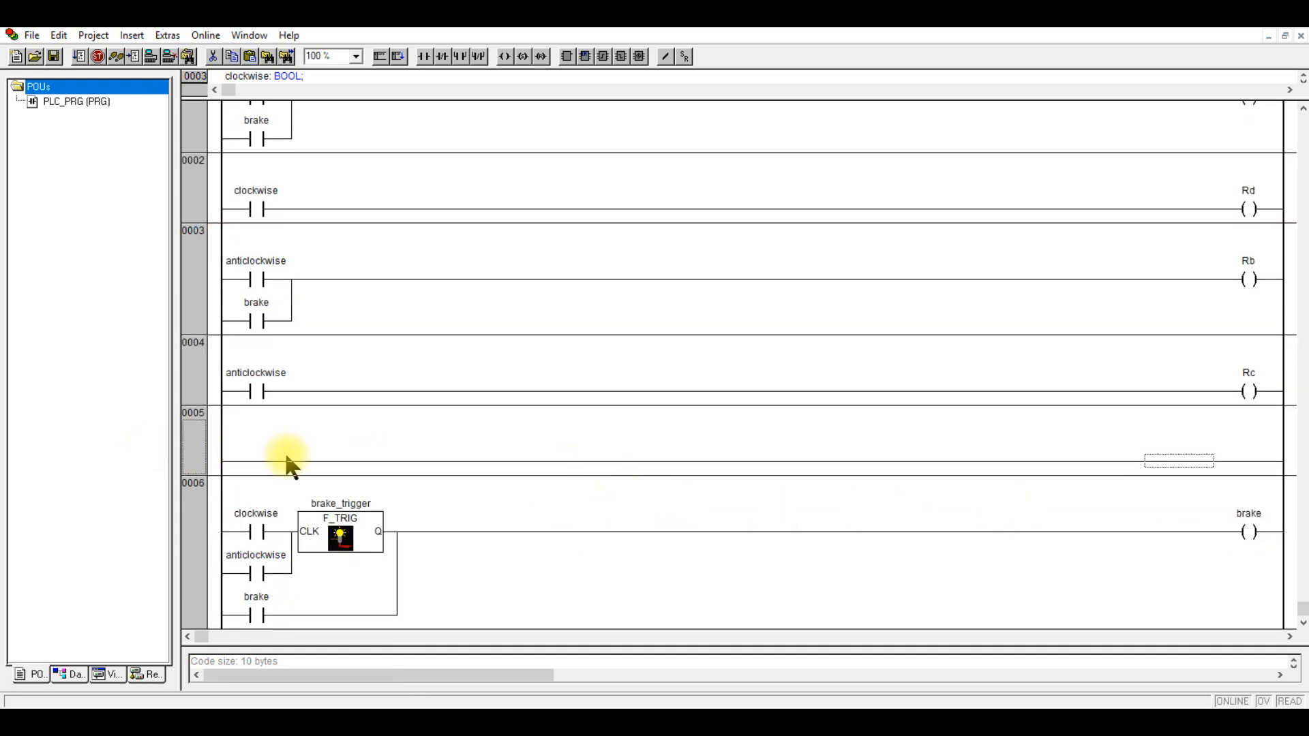
{"action": "mouse_move", "coordinate": [870, 409]}
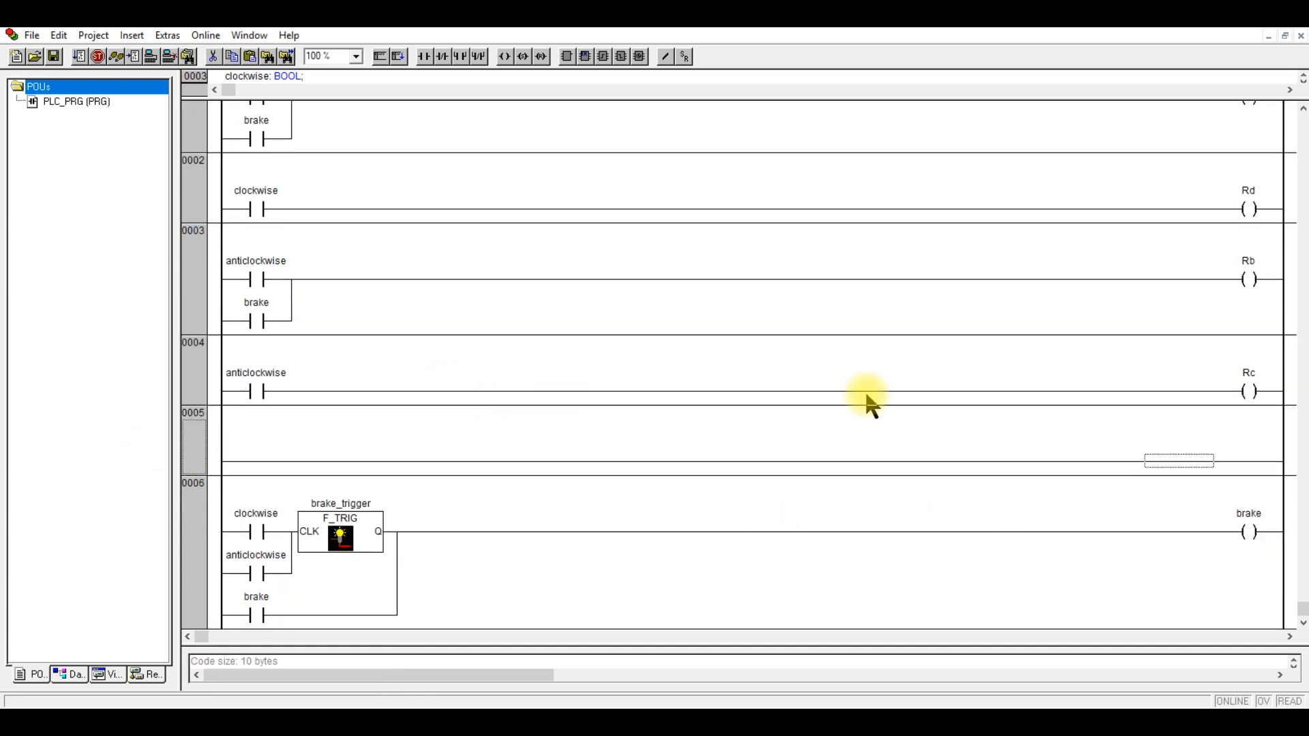
{"action": "mouse_move", "coordinate": [461, 38]}
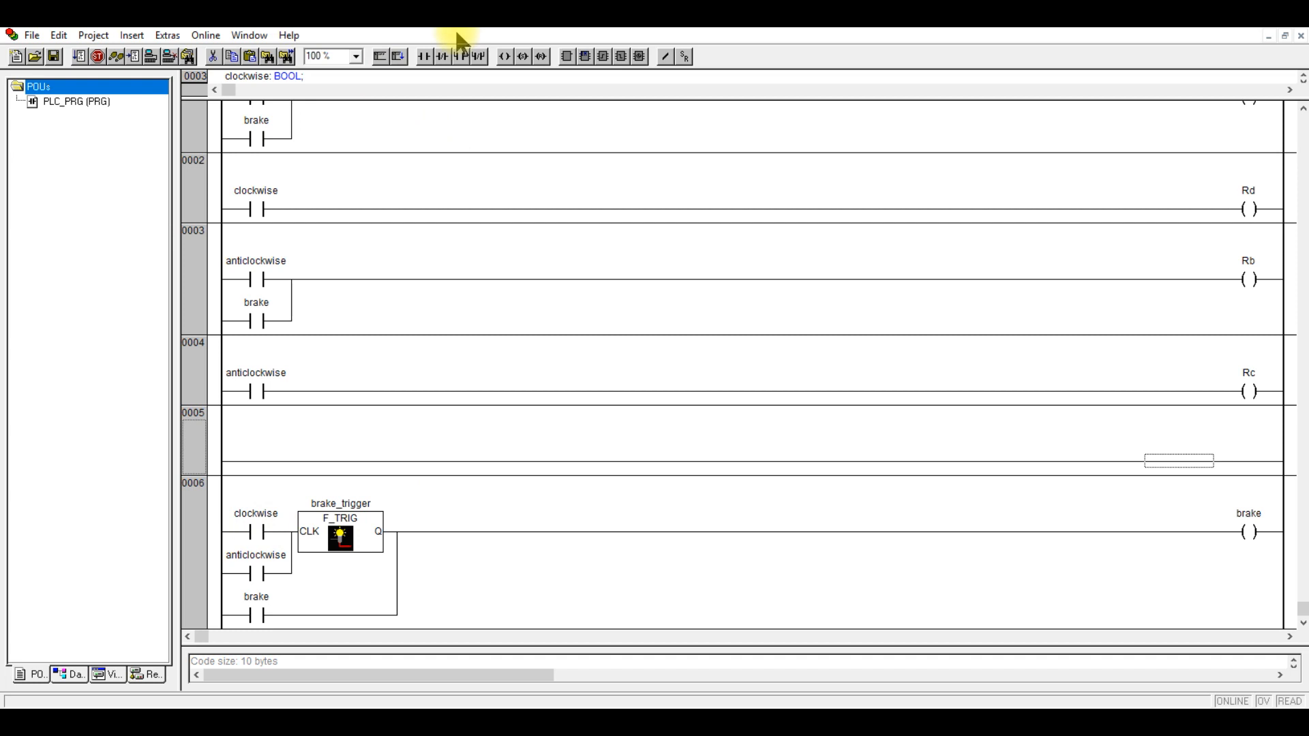
{"action": "mouse_move", "coordinate": [284, 475]}
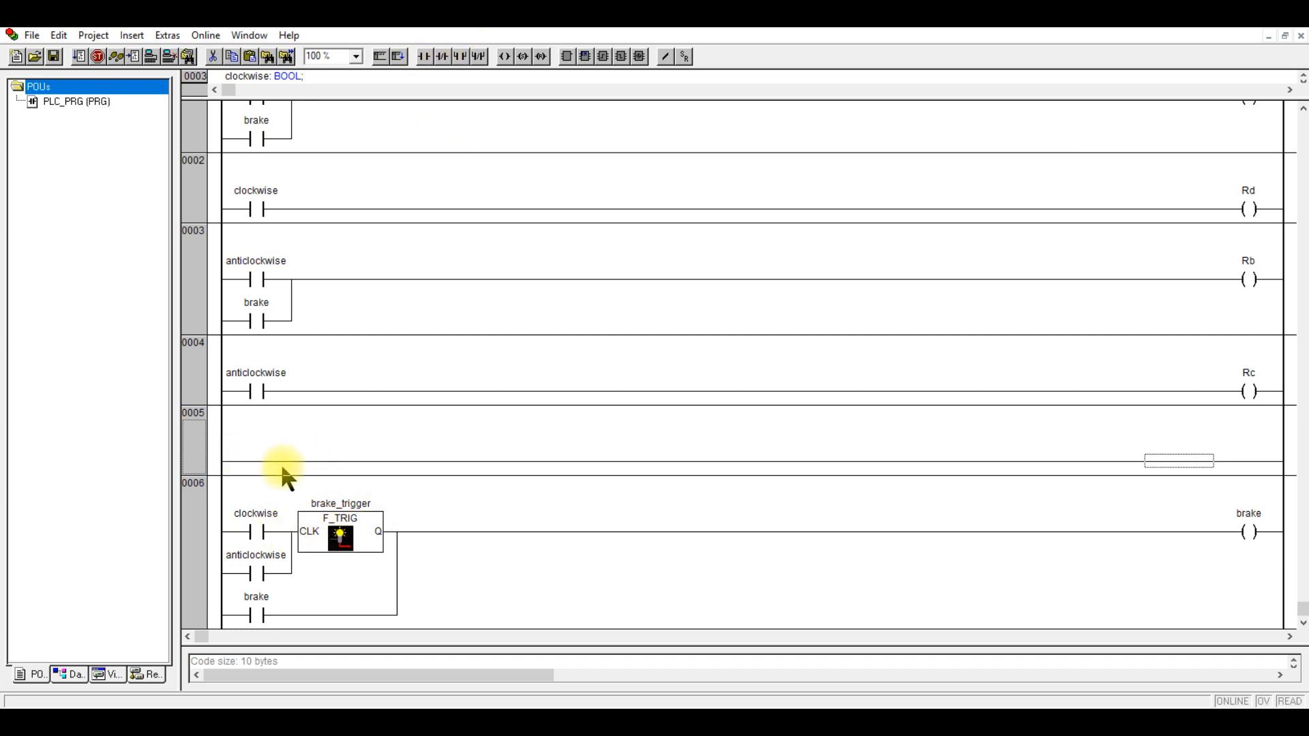
{"action": "mouse_move", "coordinate": [423, 56]}
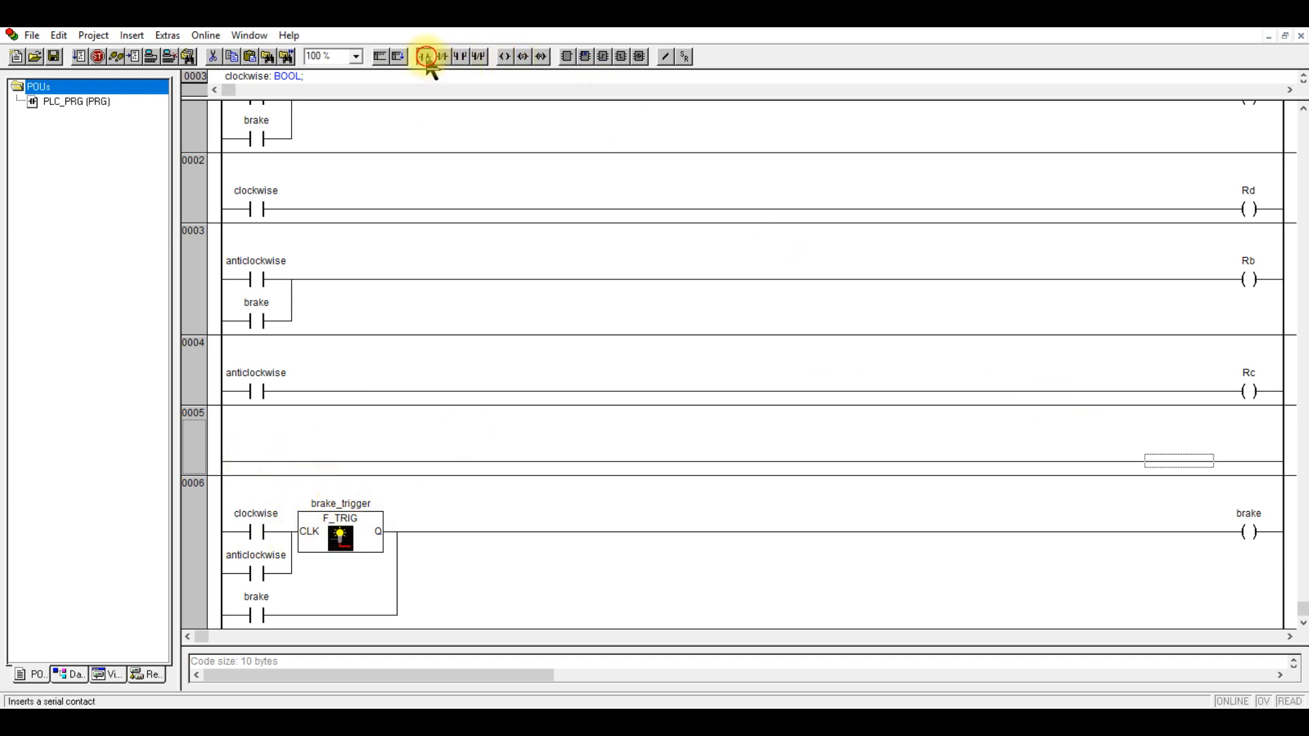
{"action": "left_click", "coordinate": [427, 57]}
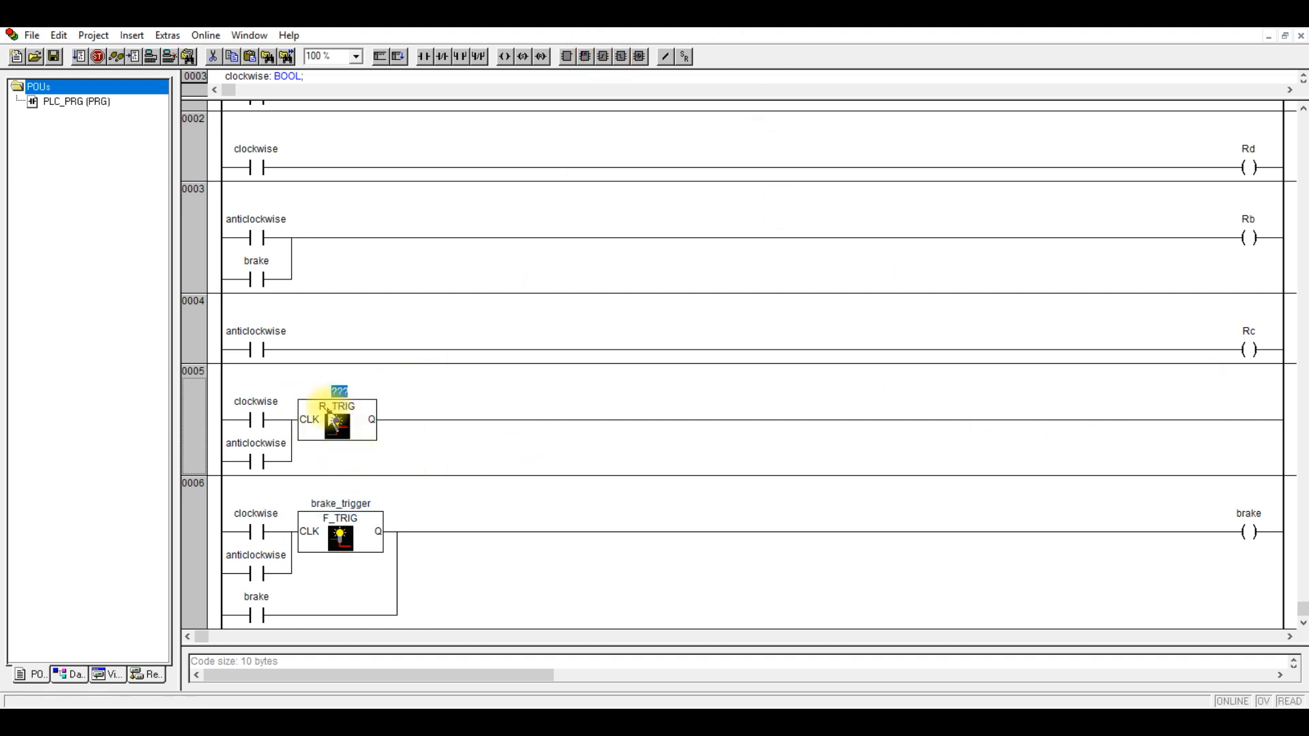
- Make the rung's function block an R_TRIG and start naming its instance motor_start
{"action": "left_click", "coordinate": [333, 406]}
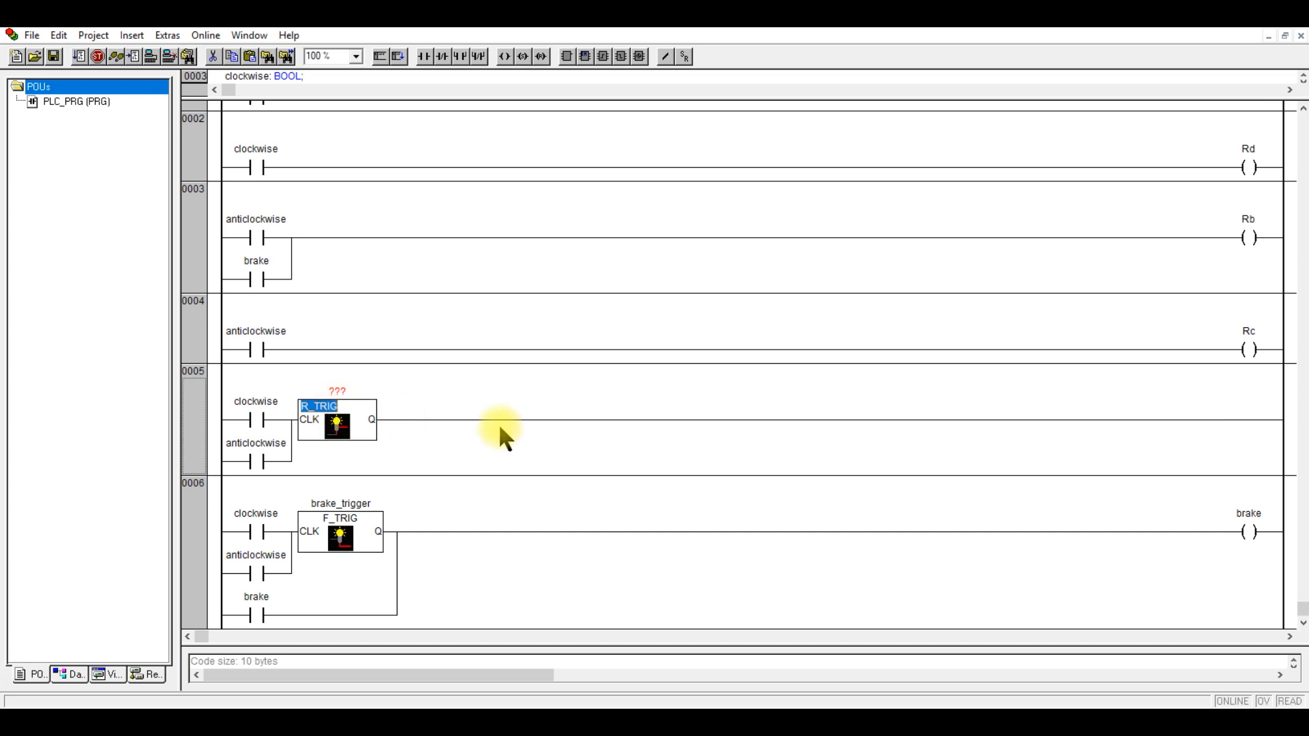
{"action": "left_click", "coordinate": [1178, 419]}
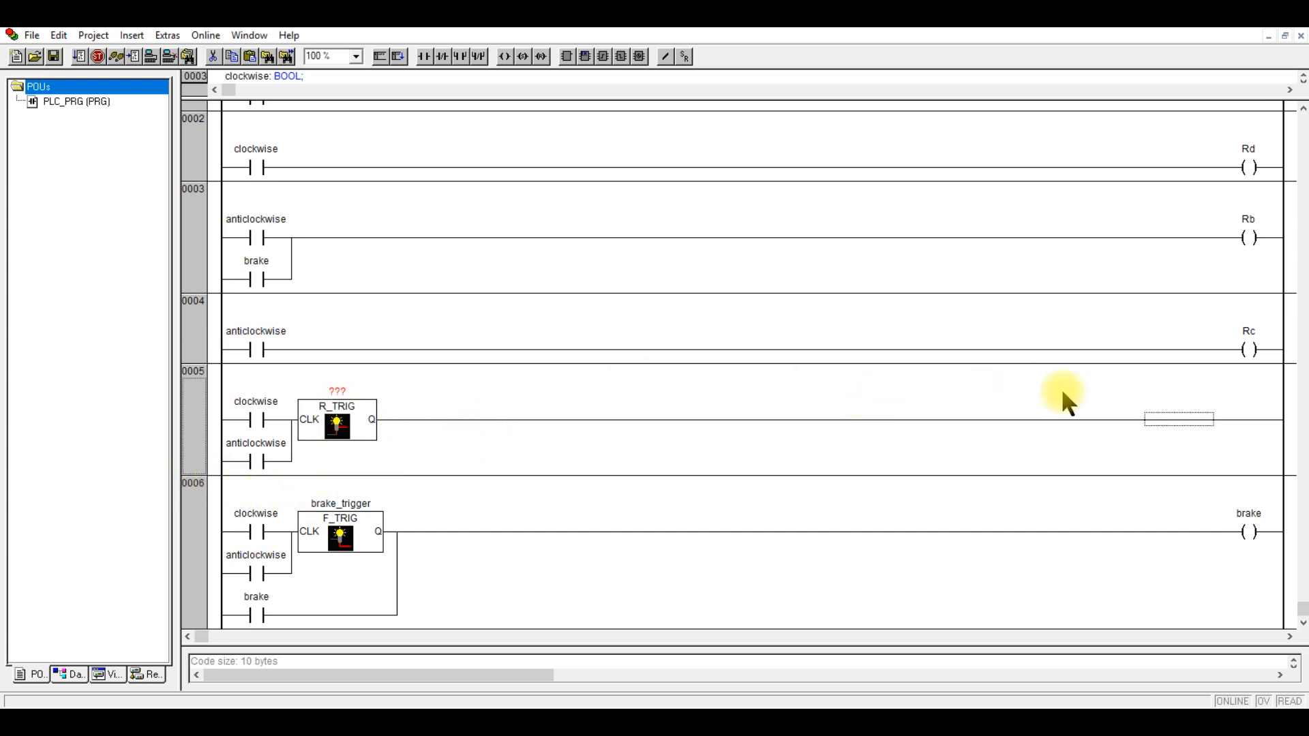
{"action": "mouse_move", "coordinate": [1246, 502]}
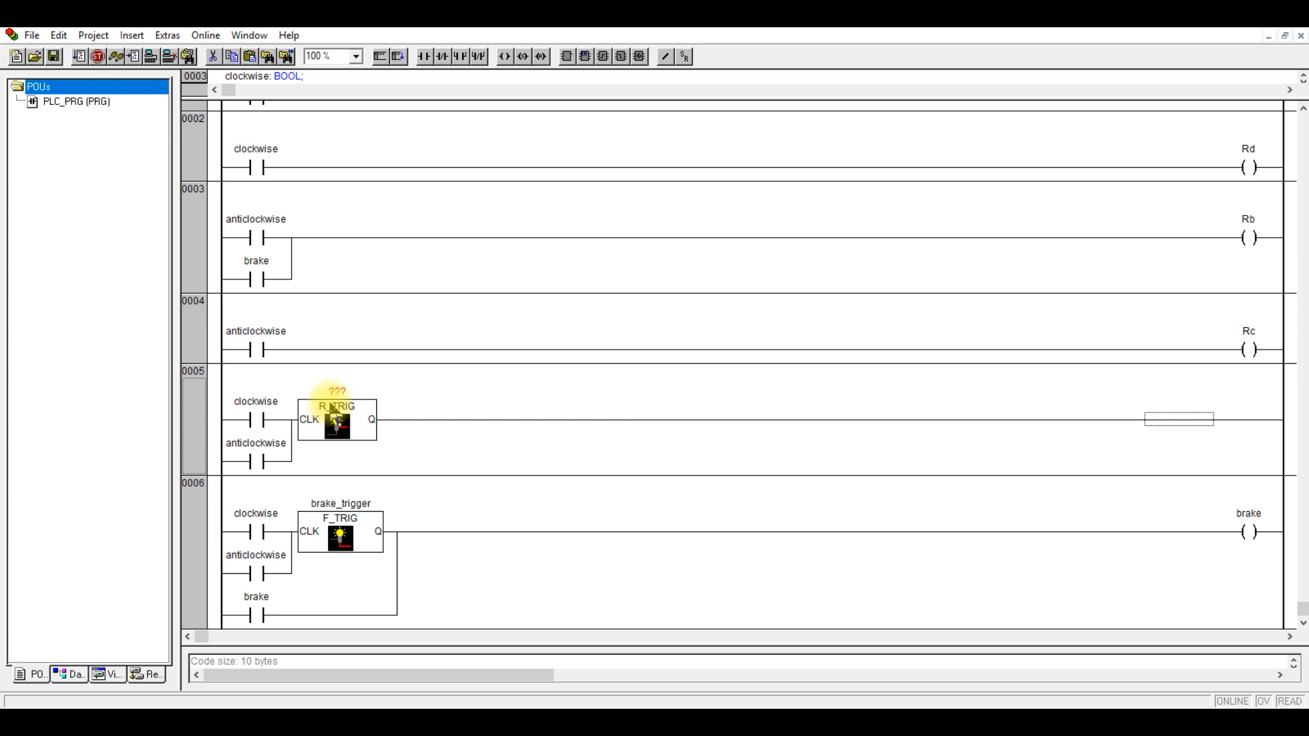
{"action": "mouse_move", "coordinate": [261, 472]}
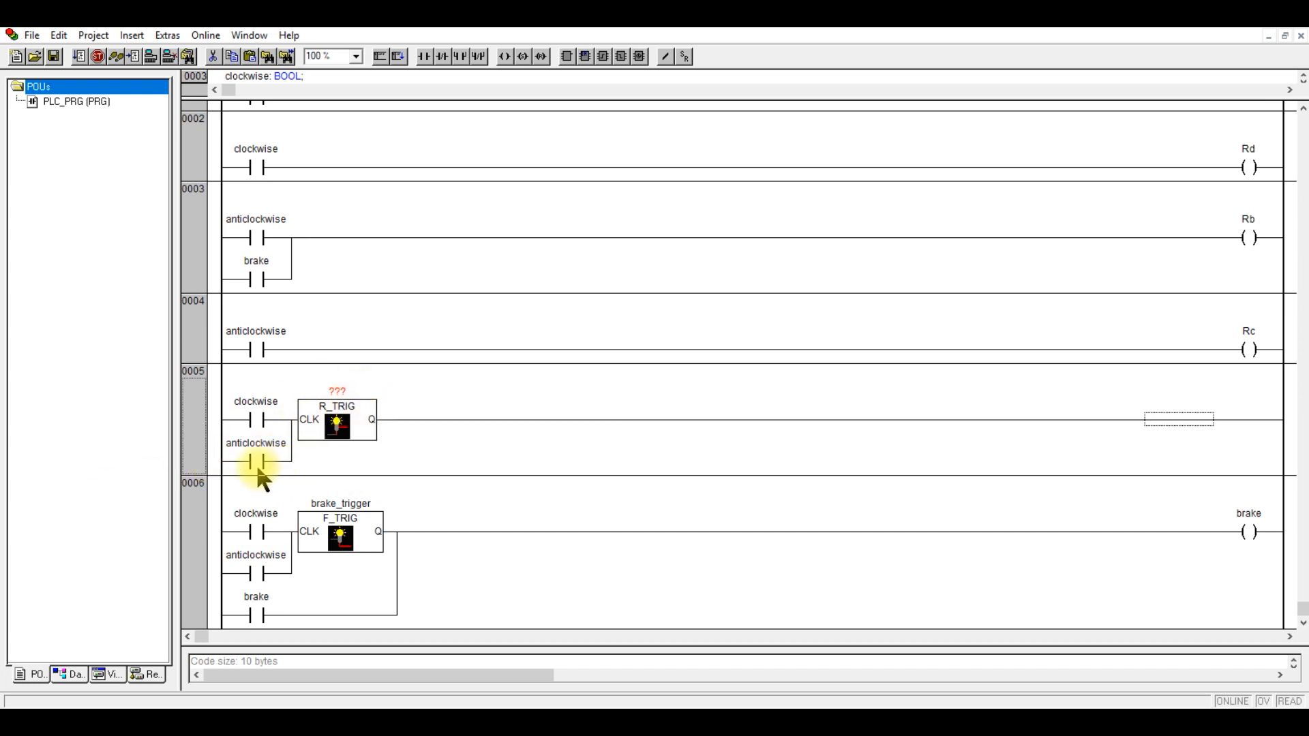
{"action": "mouse_move", "coordinate": [342, 442]}
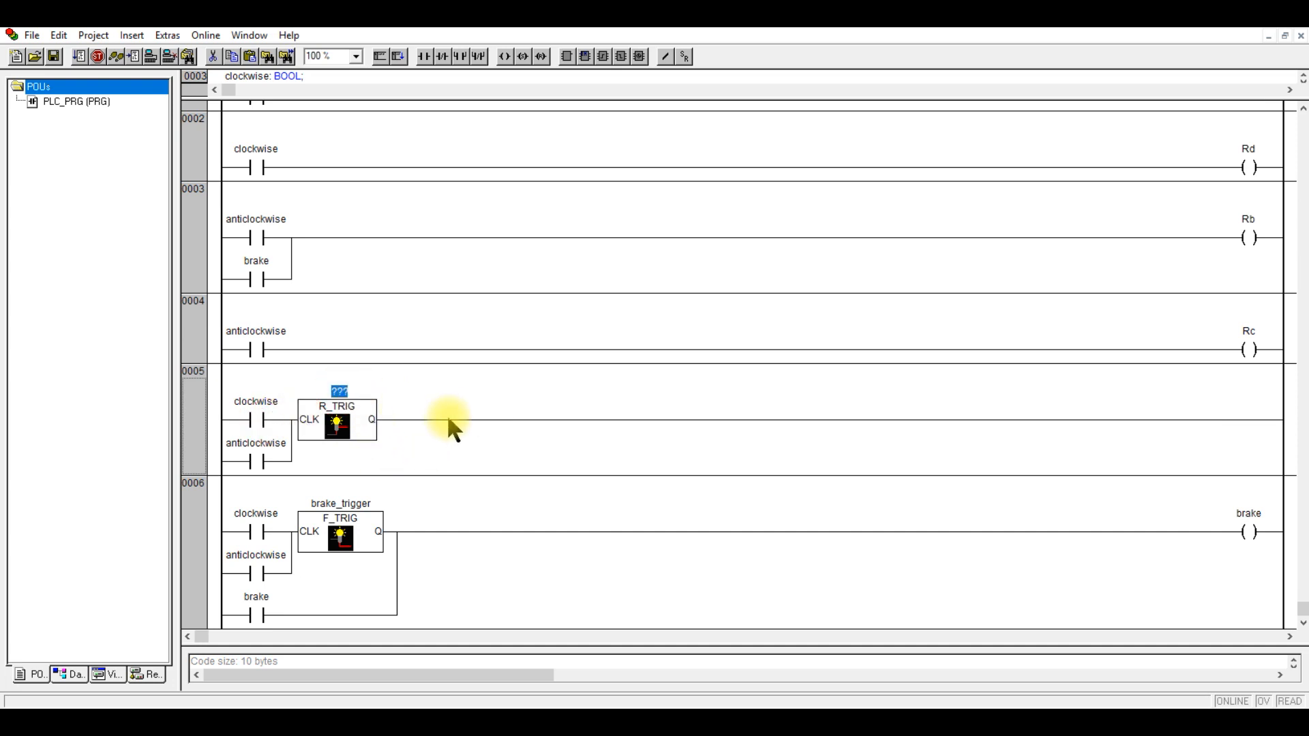
{"action": "type", "text": "motor_start"}
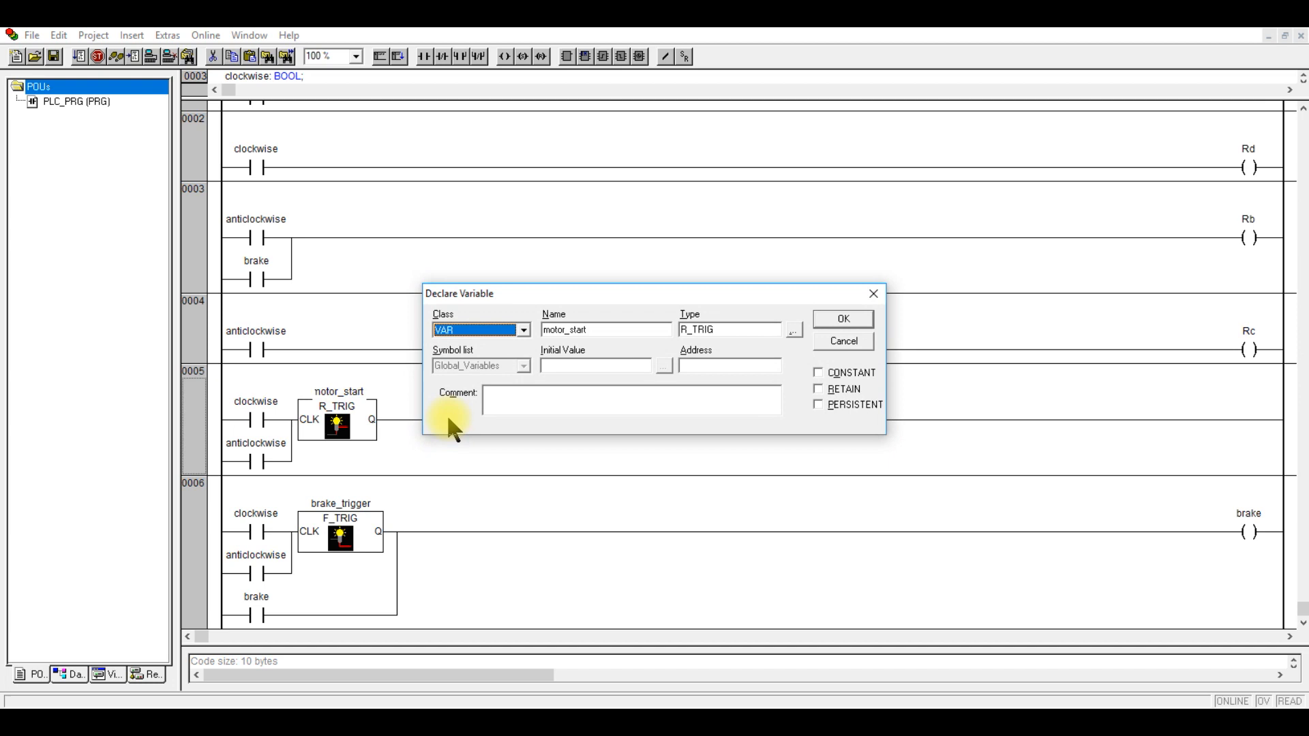
- Declare motor_start as R_TRIG and add a negated motor_start.Q contact before brake in rung 0006
{"action": "left_click", "coordinate": [843, 320]}
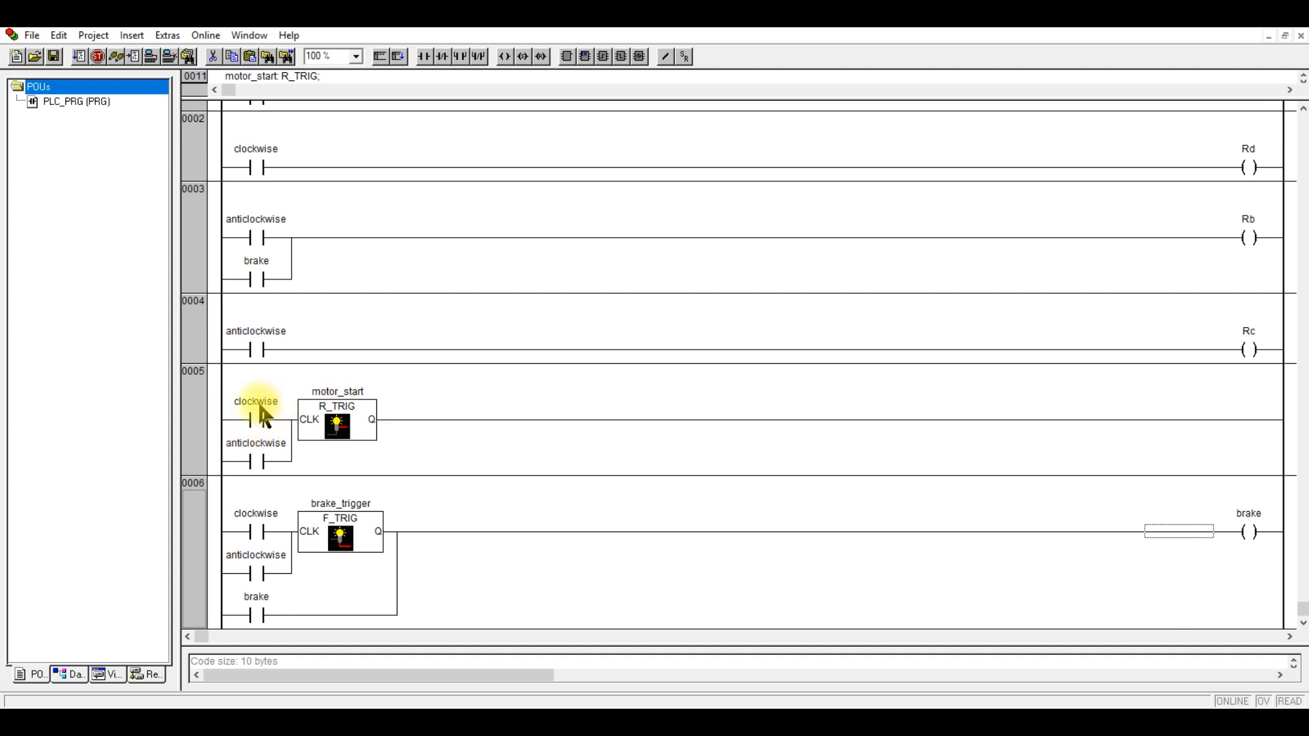
{"action": "mouse_move", "coordinate": [259, 627]}
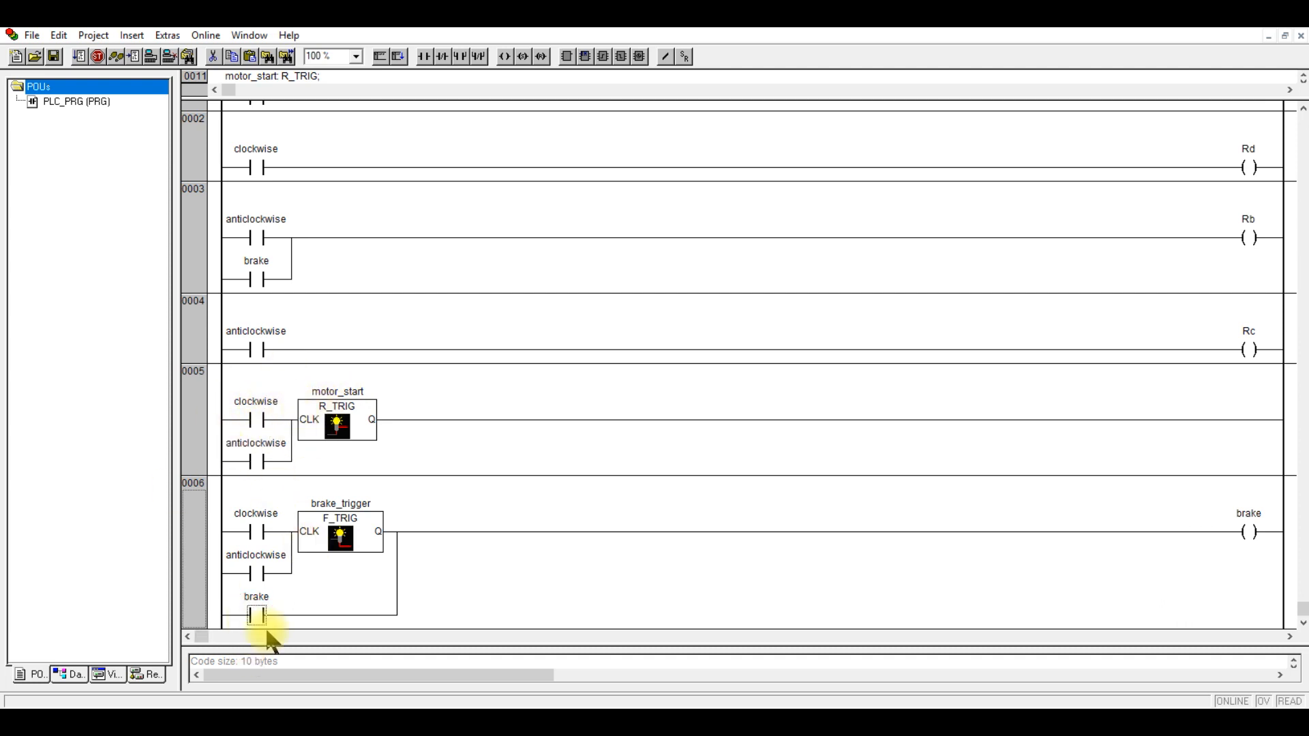
{"action": "mouse_move", "coordinate": [498, 134]}
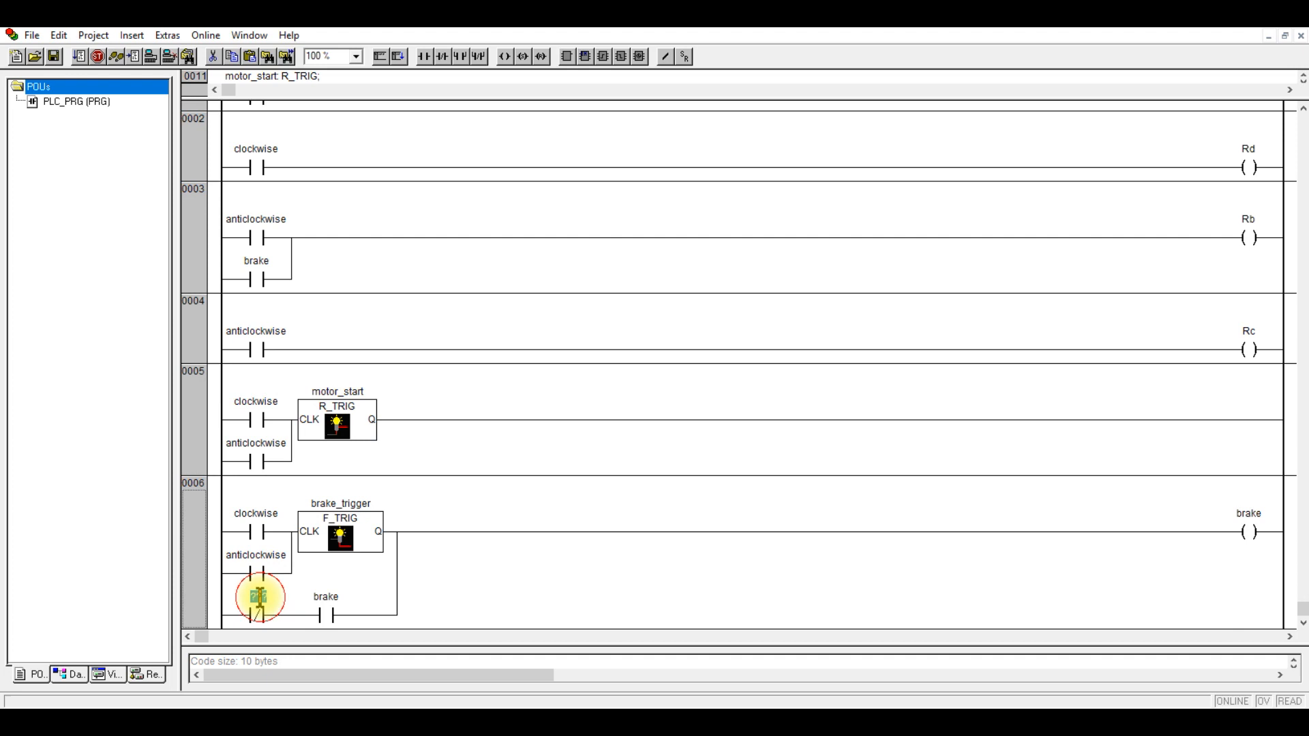
{"action": "left_click", "coordinate": [256, 601]}
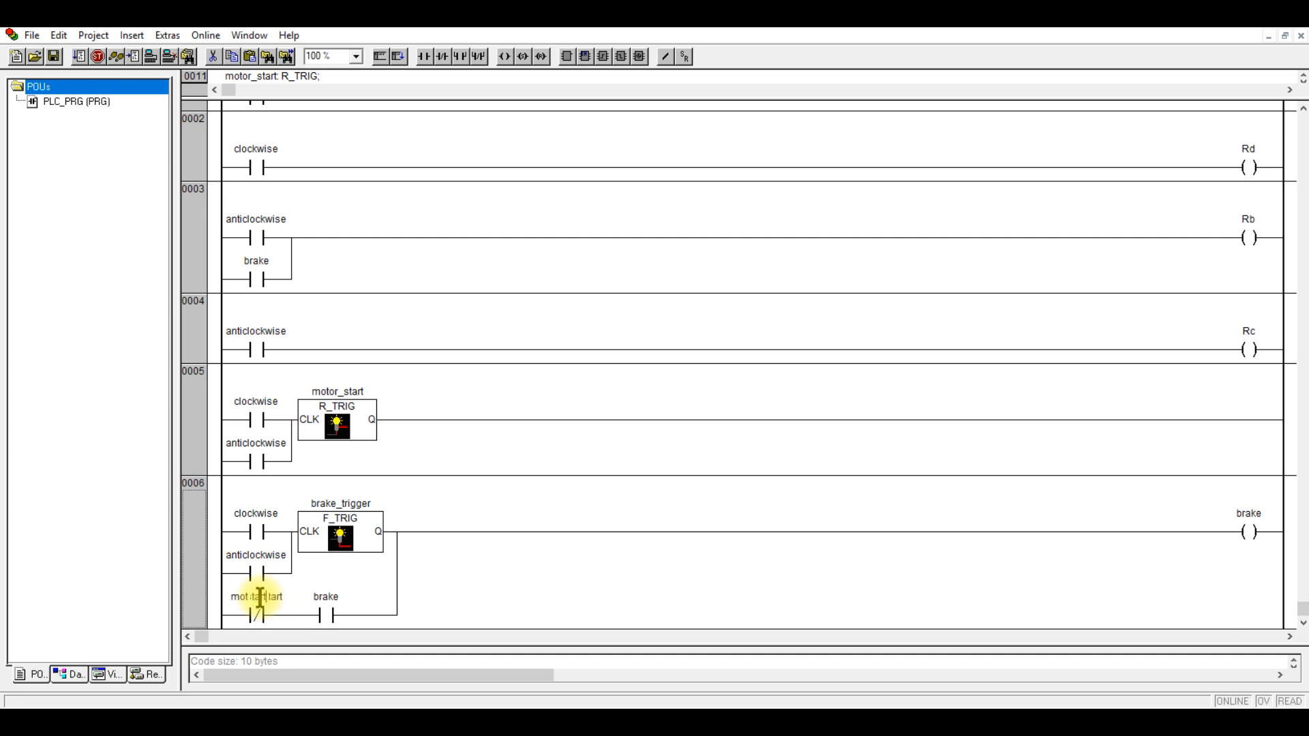
{"action": "left_click", "coordinate": [259, 614]}
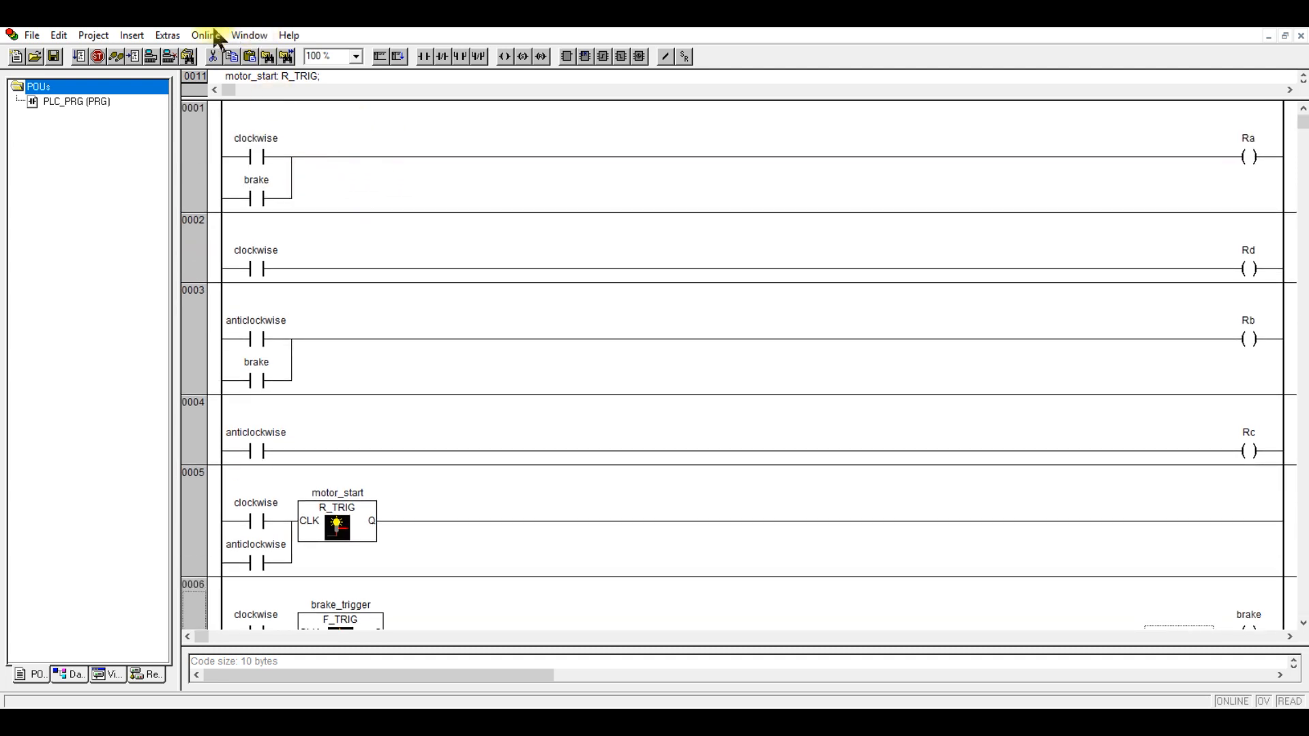
{"action": "mouse_move", "coordinate": [356, 57]}
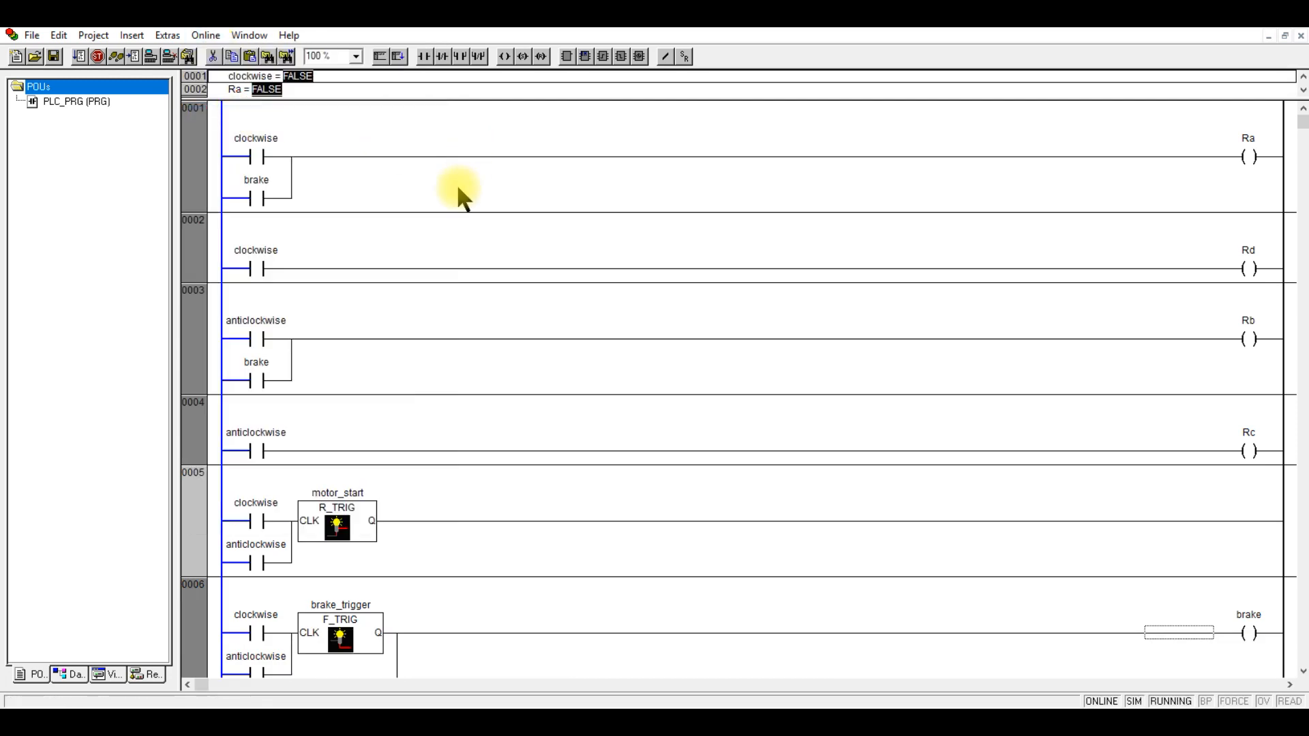
- Write clockwise off to the running simulation so the brake coil latches
{"action": "scroll", "scroll_direction": "down", "scroll_amount": 3}
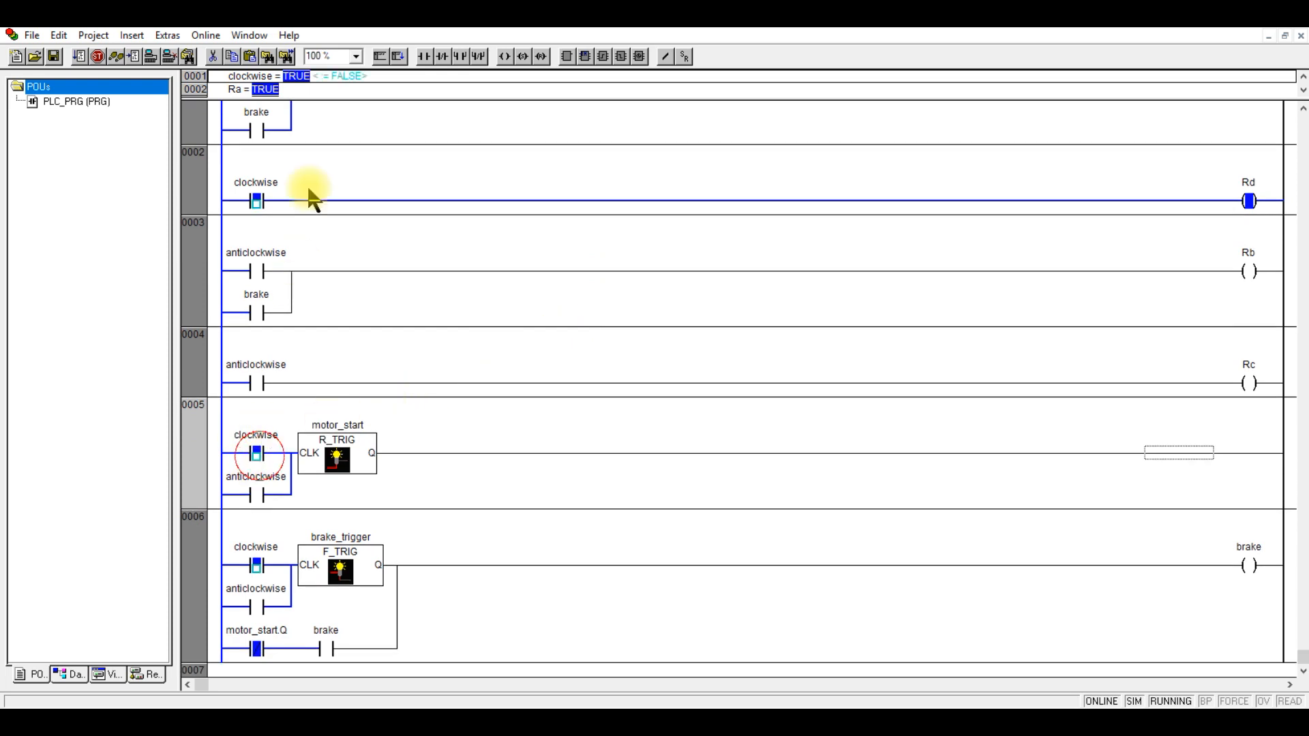
{"action": "left_click", "coordinate": [204, 36]}
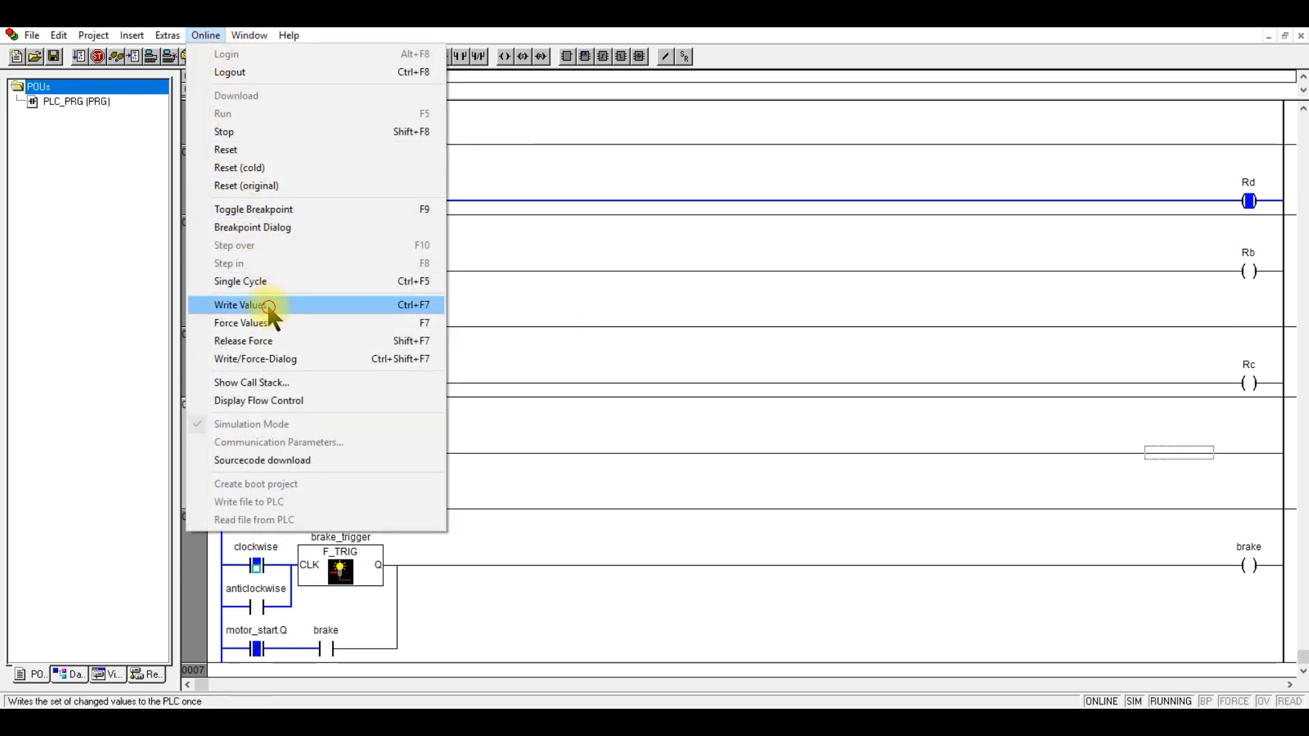
{"action": "left_click", "coordinate": [237, 305]}
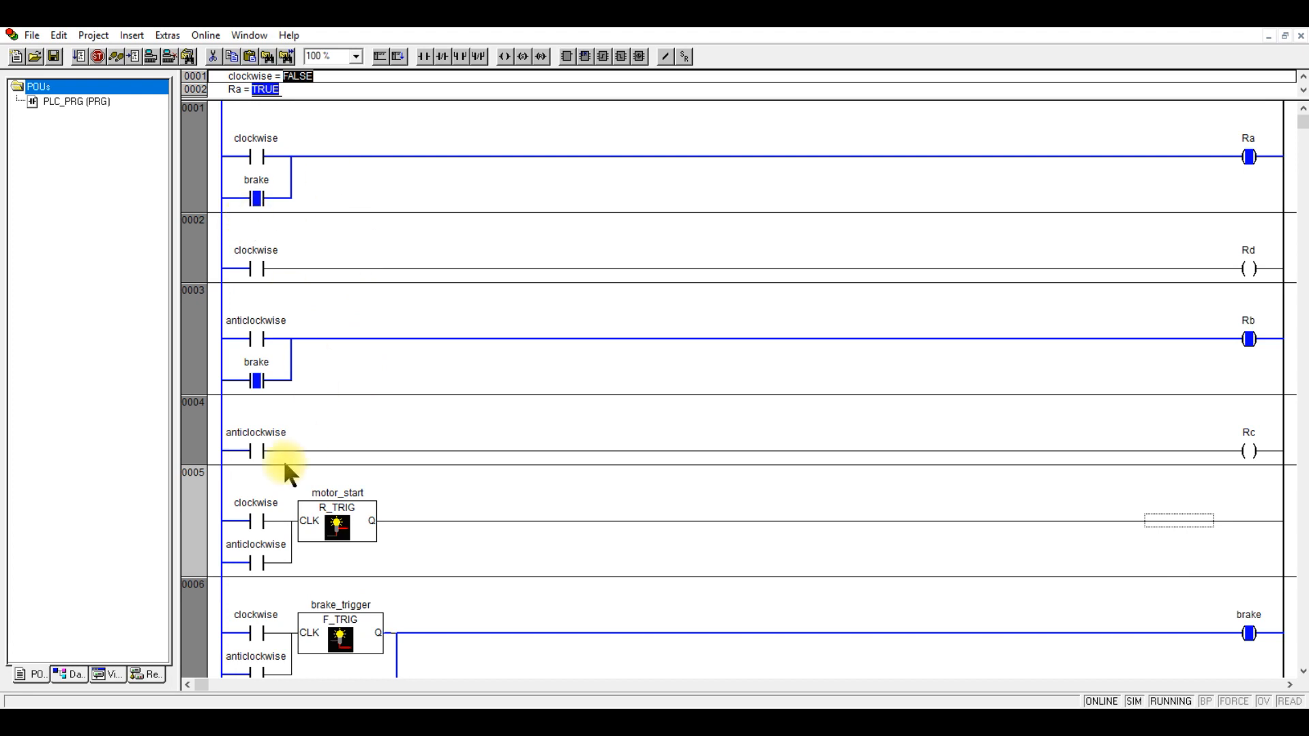
- Write anticlockwise on, releasing brake and energizing Rb and Rc
{"action": "scroll", "scroll_direction": "down", "scroll_amount": 3}
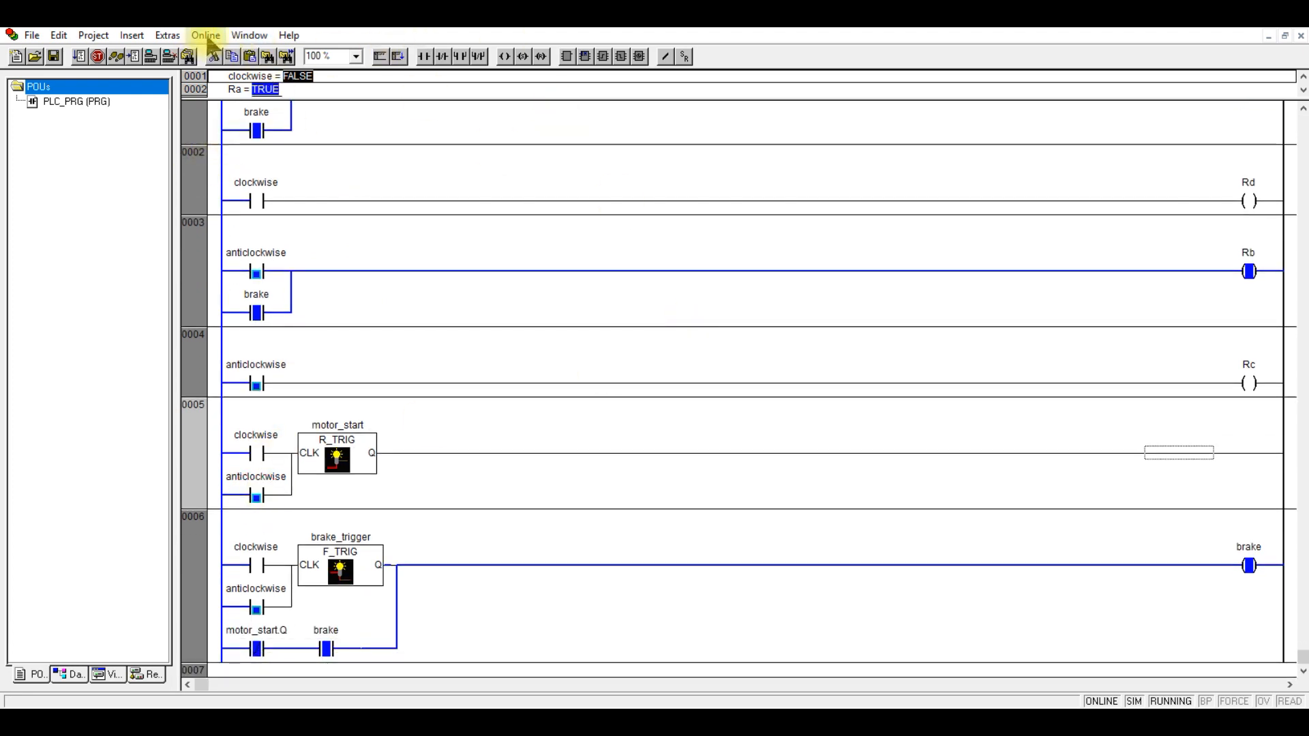
{"action": "left_click", "coordinate": [205, 35]}
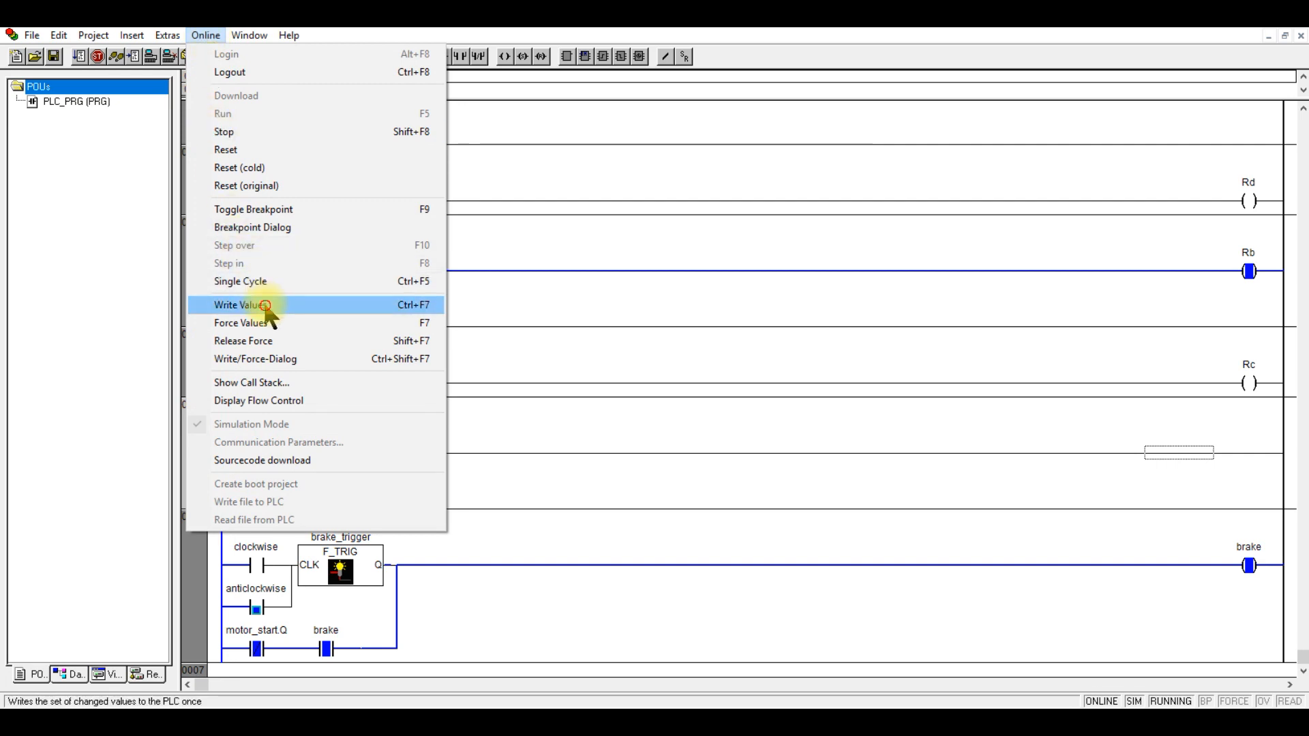
{"action": "left_click", "coordinate": [239, 305]}
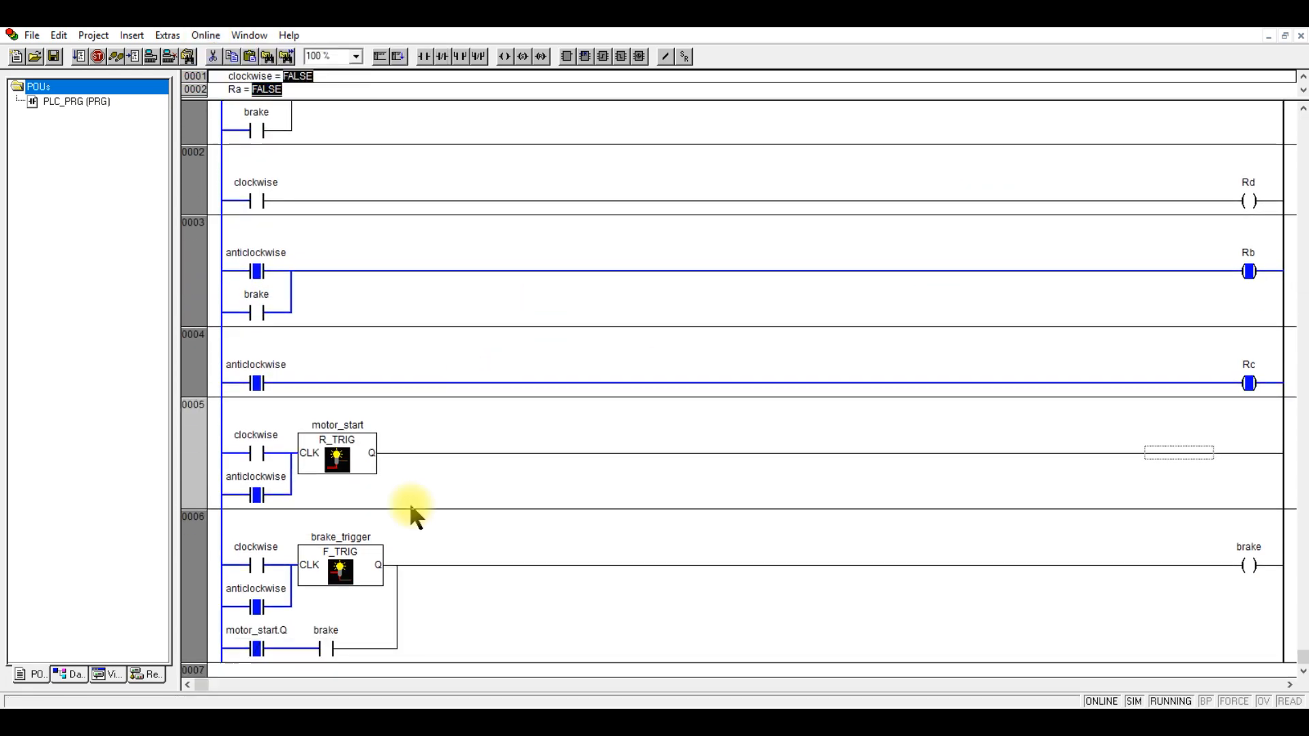
{"action": "mouse_move", "coordinate": [1252, 245]}
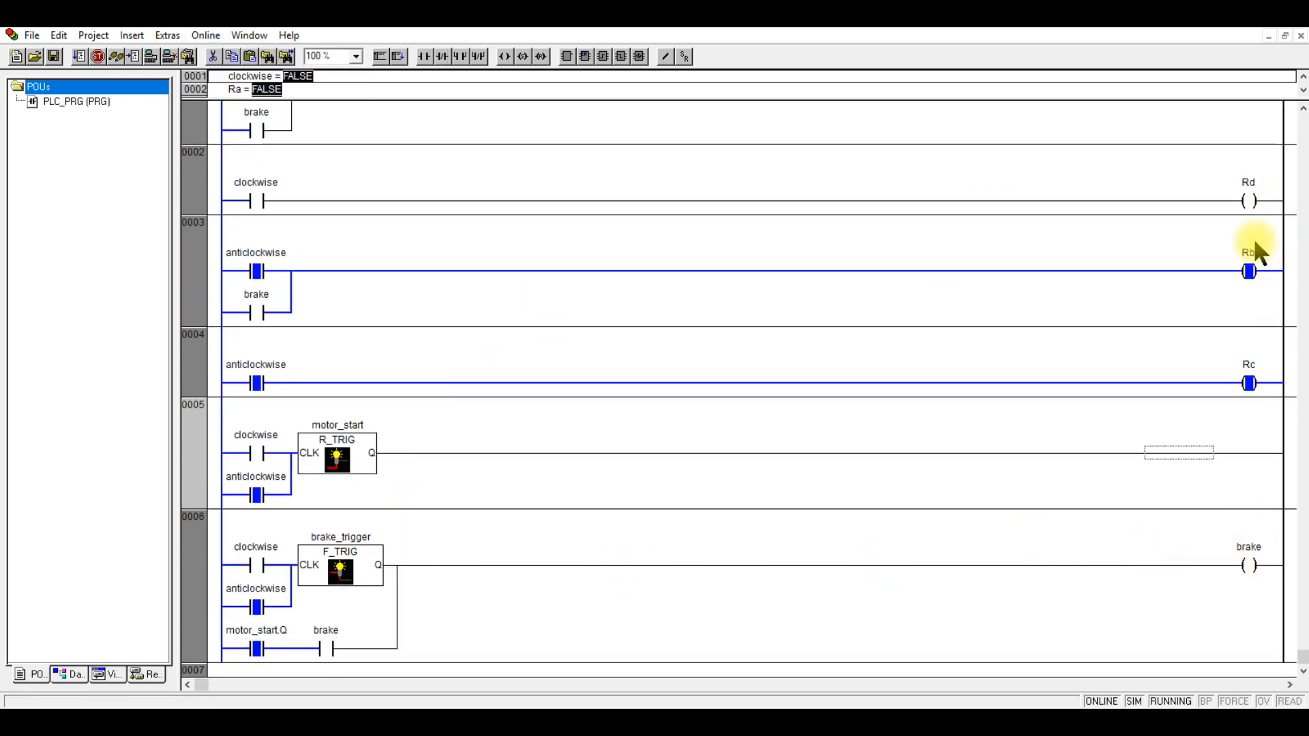
{"action": "mouse_move", "coordinate": [499, 286]}
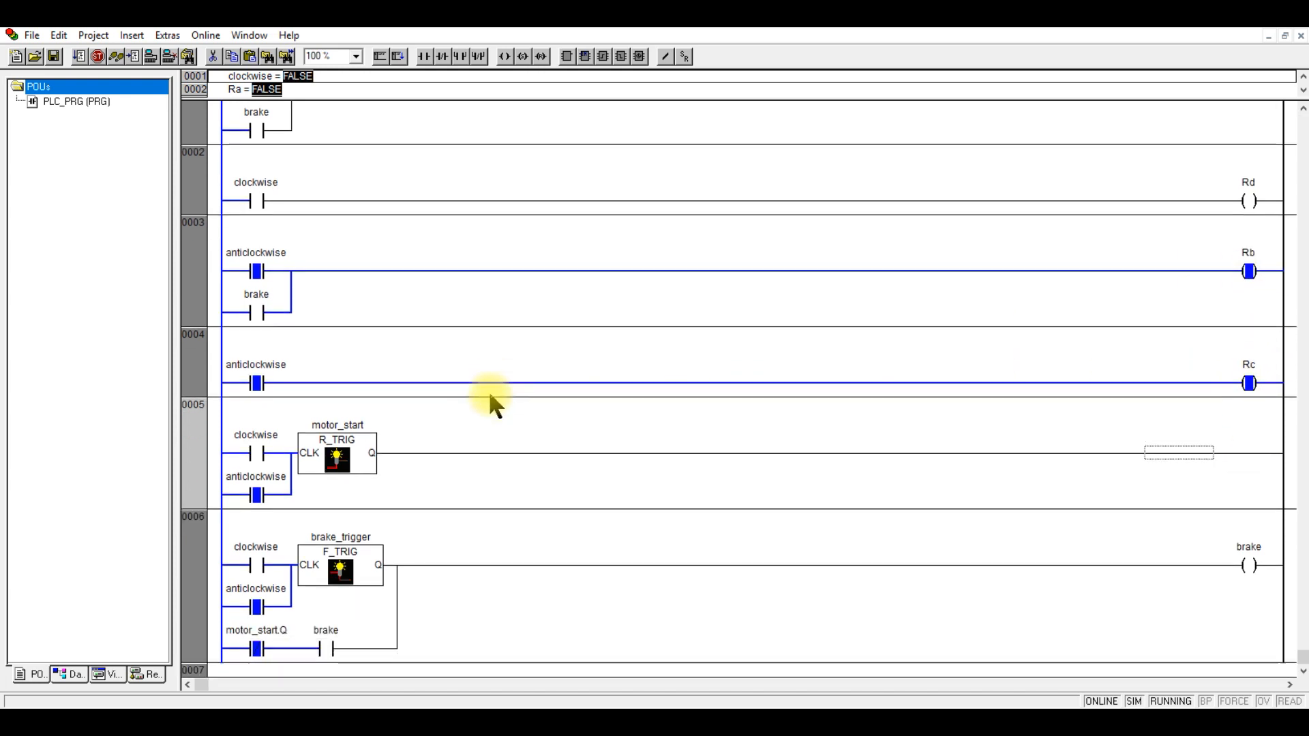
{"action": "mouse_move", "coordinate": [1283, 296]}
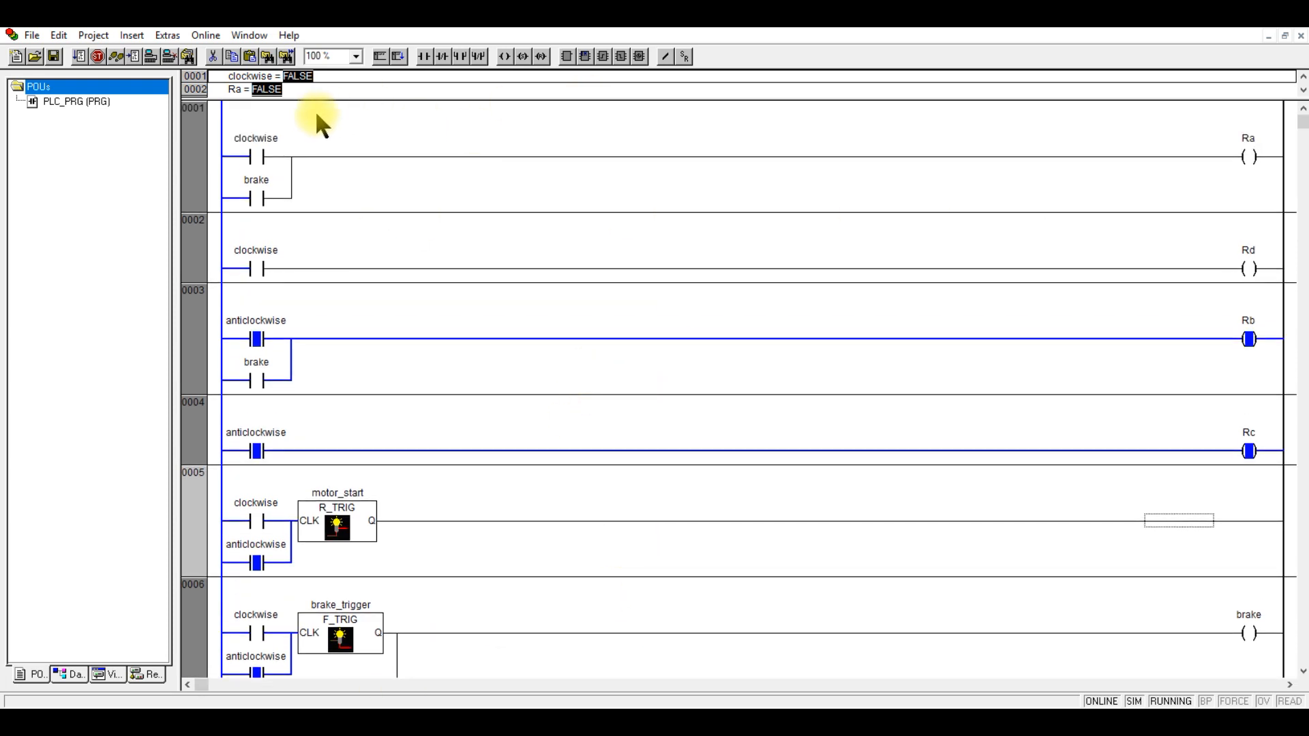
{"action": "mouse_move", "coordinate": [407, 191]}
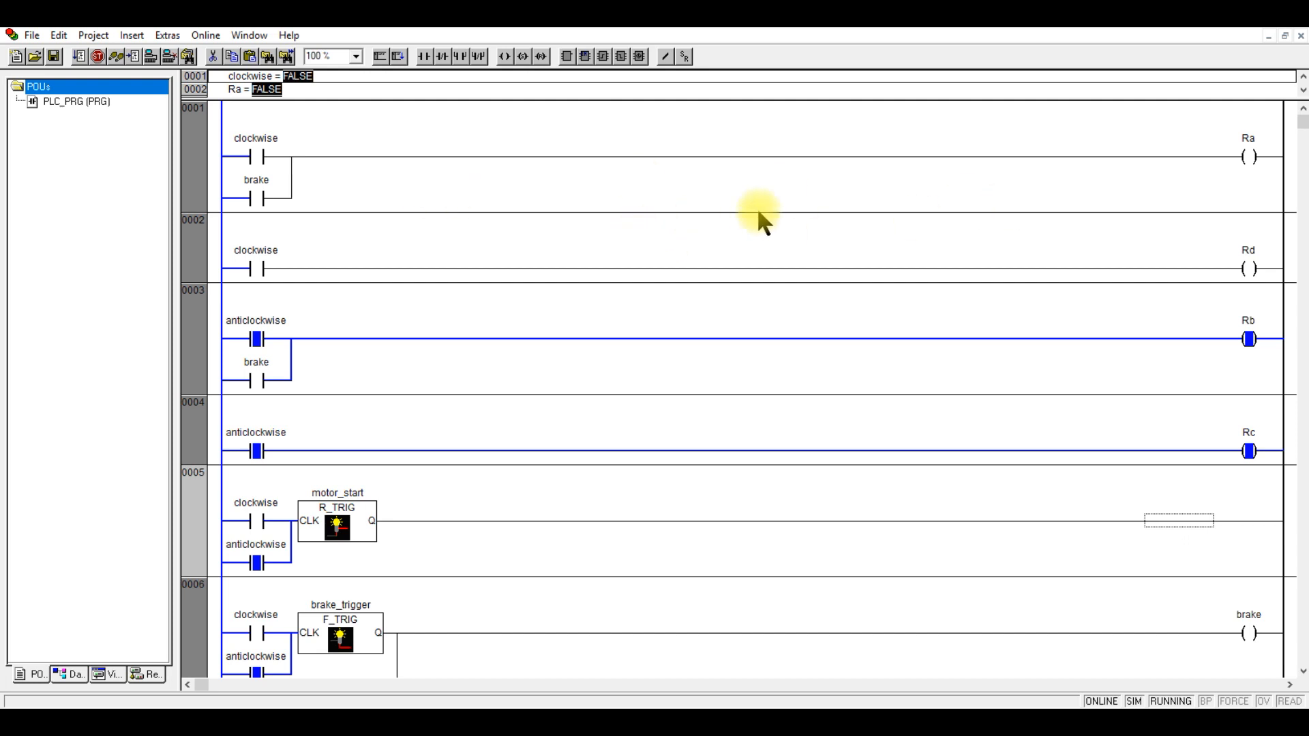
{"action": "mouse_move", "coordinate": [408, 158]}
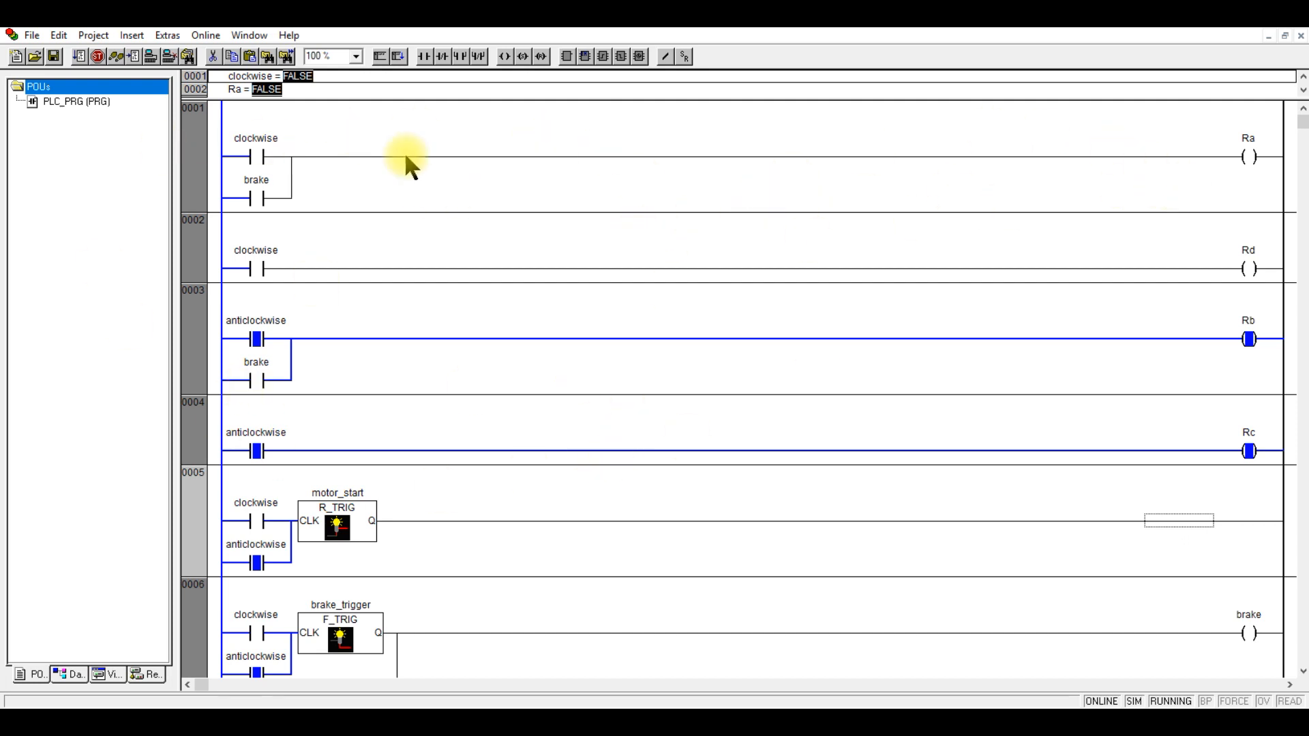
{"action": "mouse_move", "coordinate": [502, 210]}
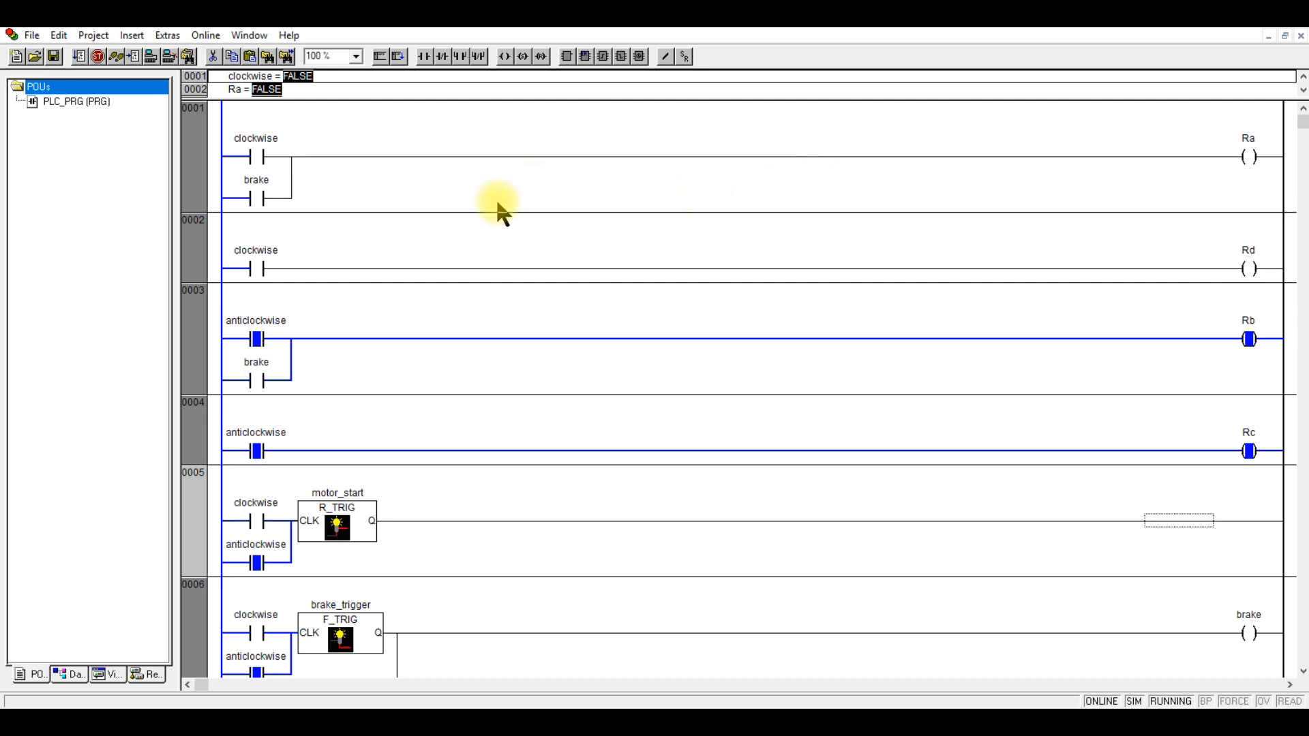
{"action": "mouse_move", "coordinate": [374, 225]}
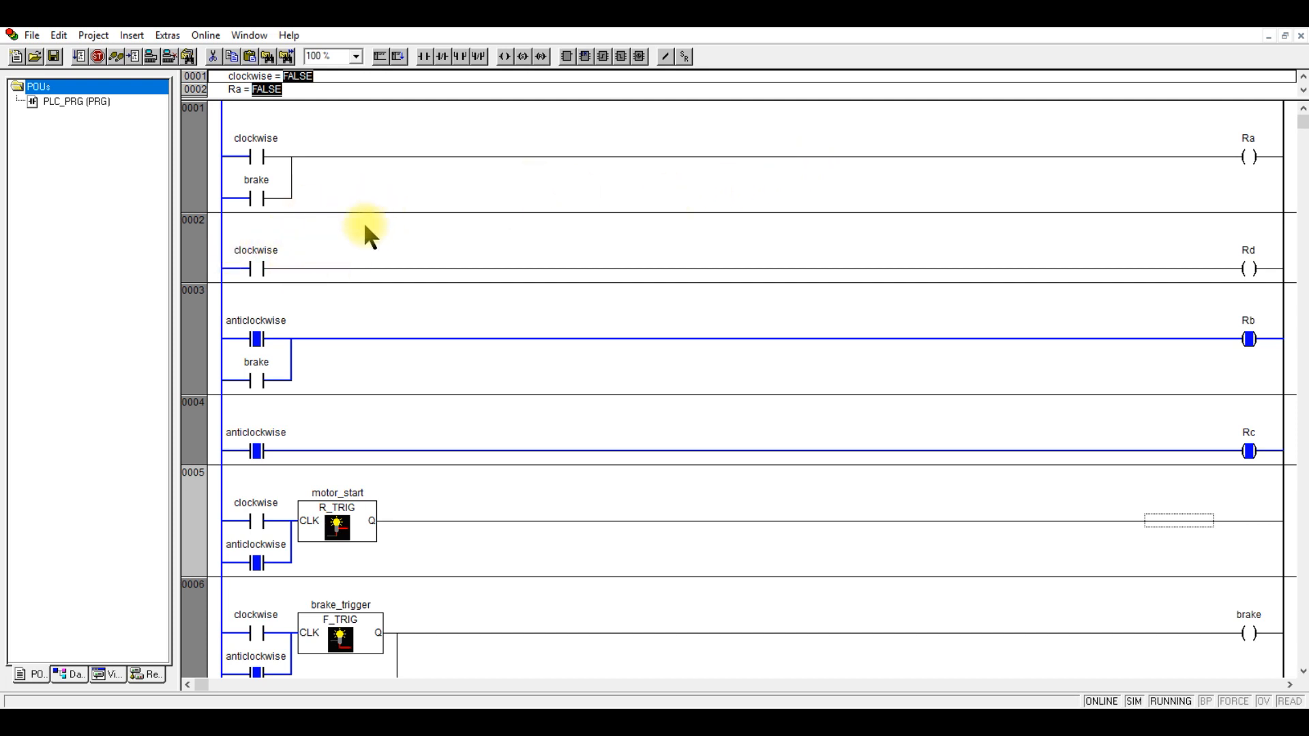
{"action": "mouse_move", "coordinate": [610, 194]}
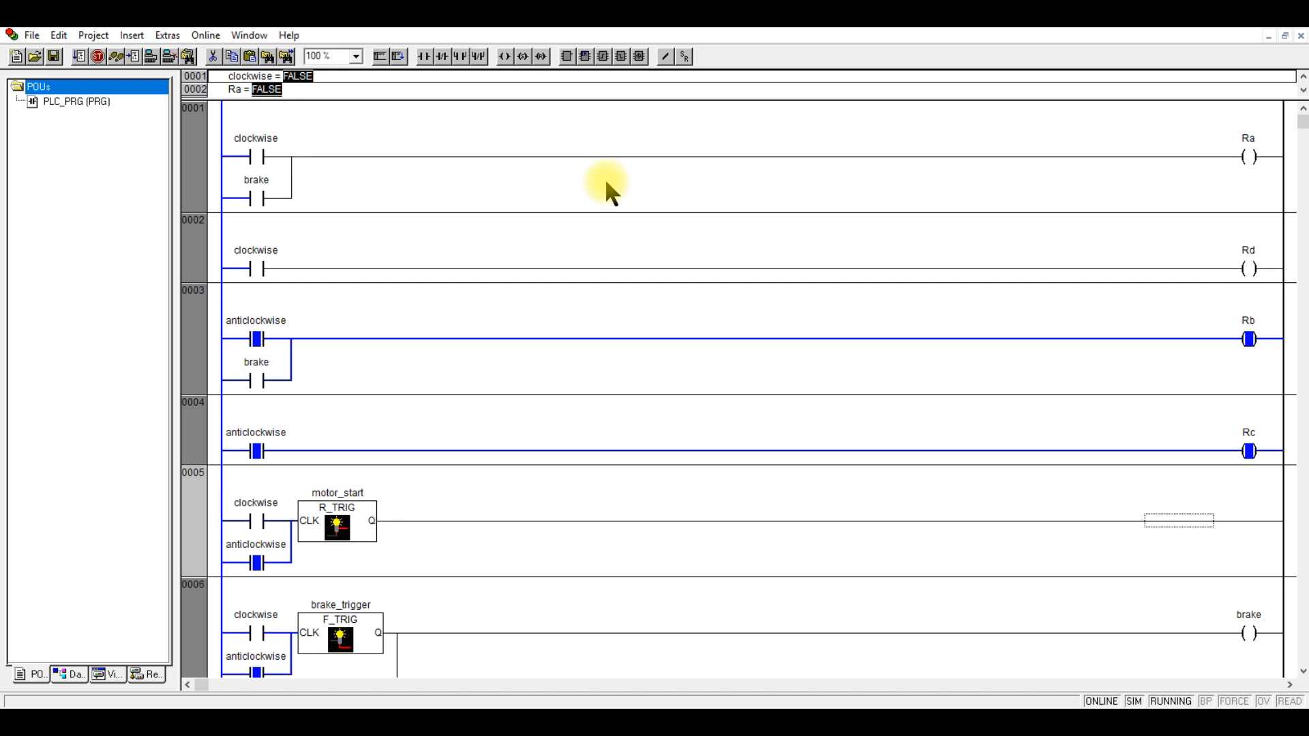
{"action": "mouse_move", "coordinate": [613, 235]}
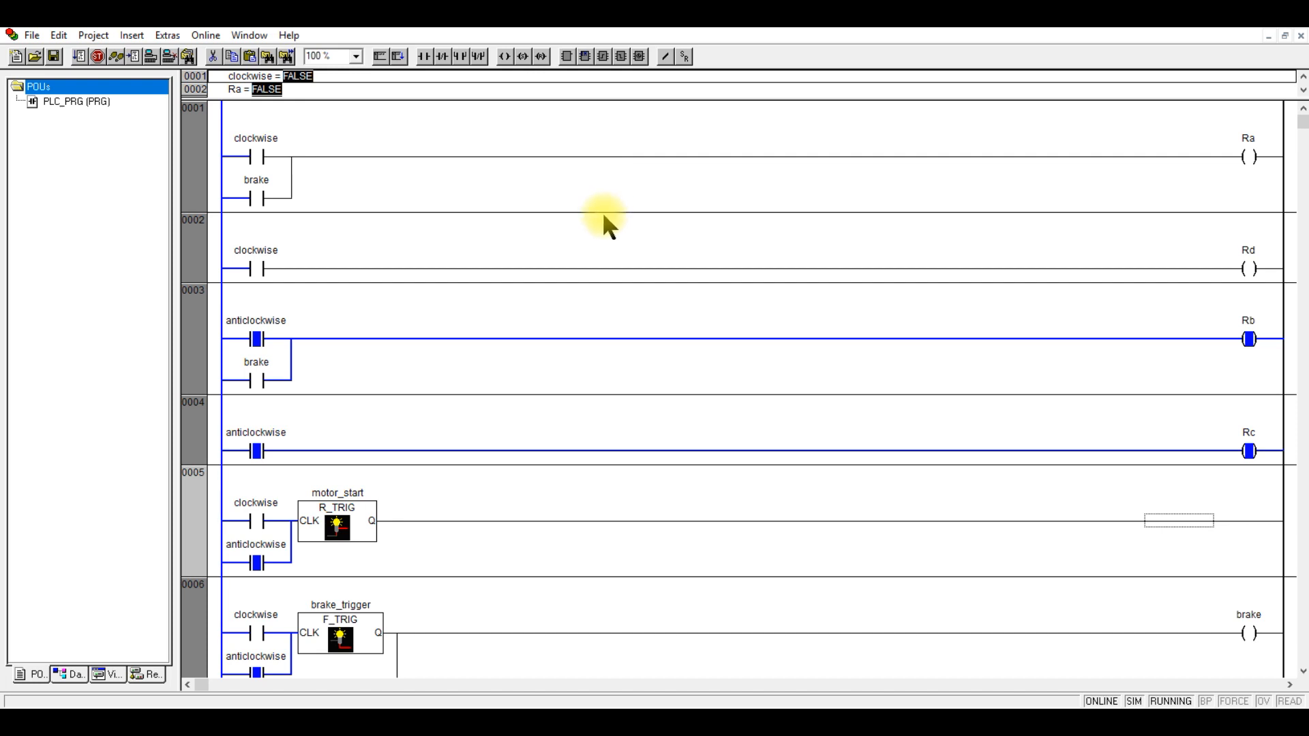